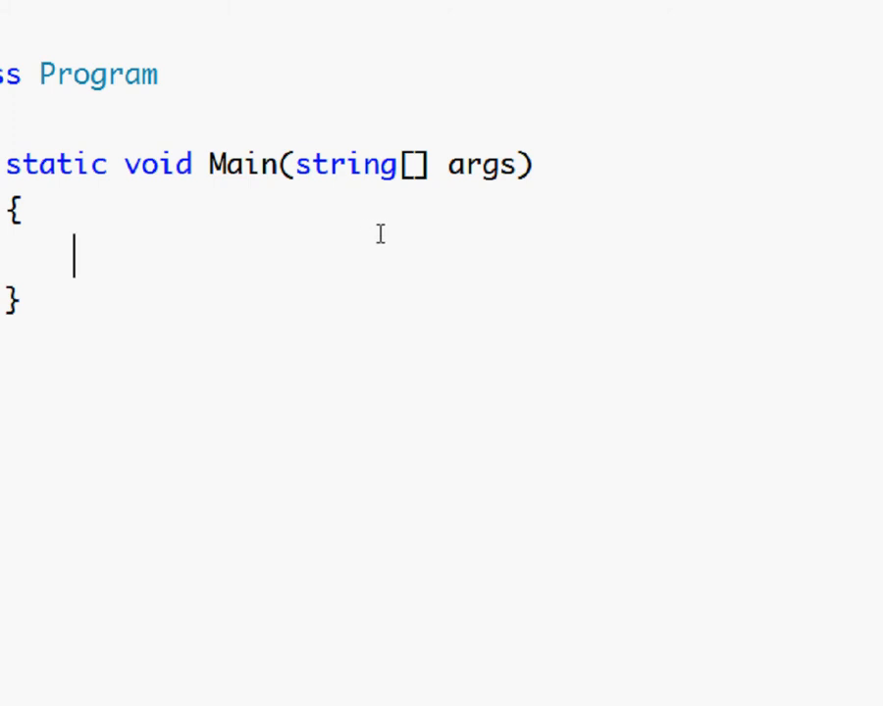
Step: Write the left side of the declaration, int[] Array =, inside Main
click(371, 235)
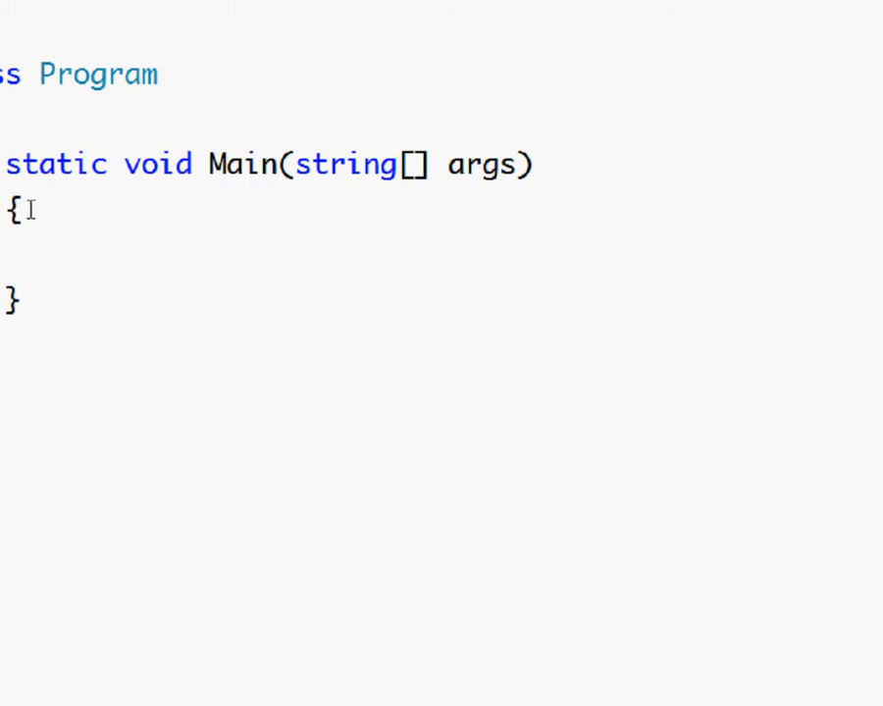
drag(29, 206, 75, 255)
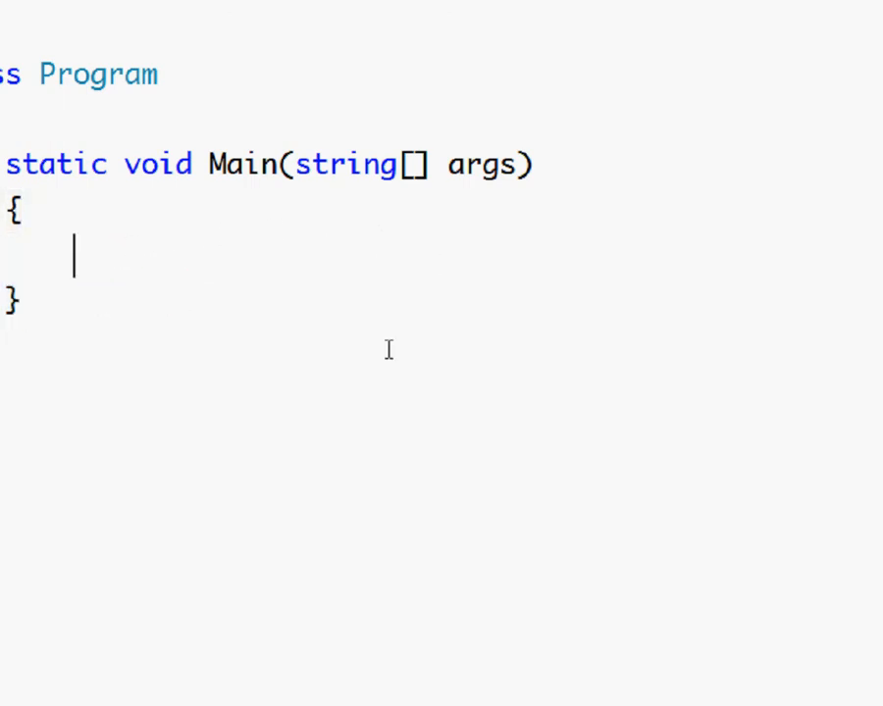
mouse_move(330, 231)
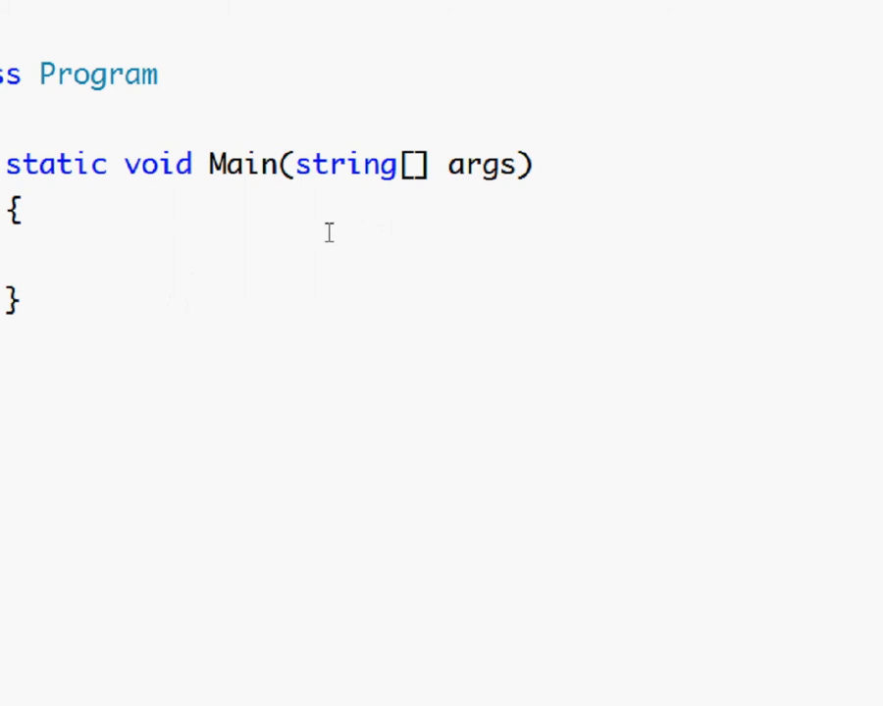
text(int)
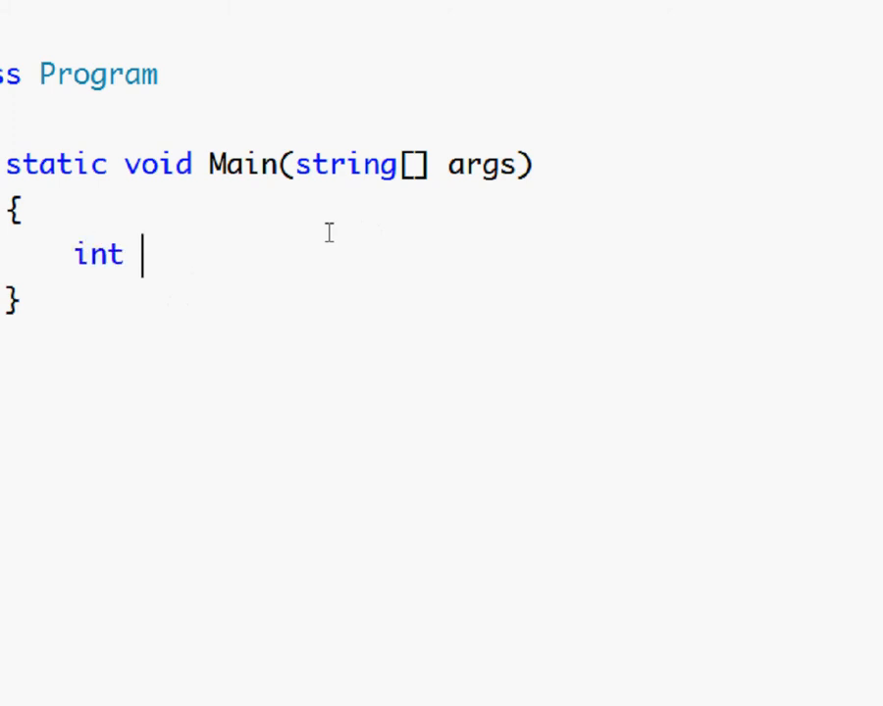
key(Backspace)
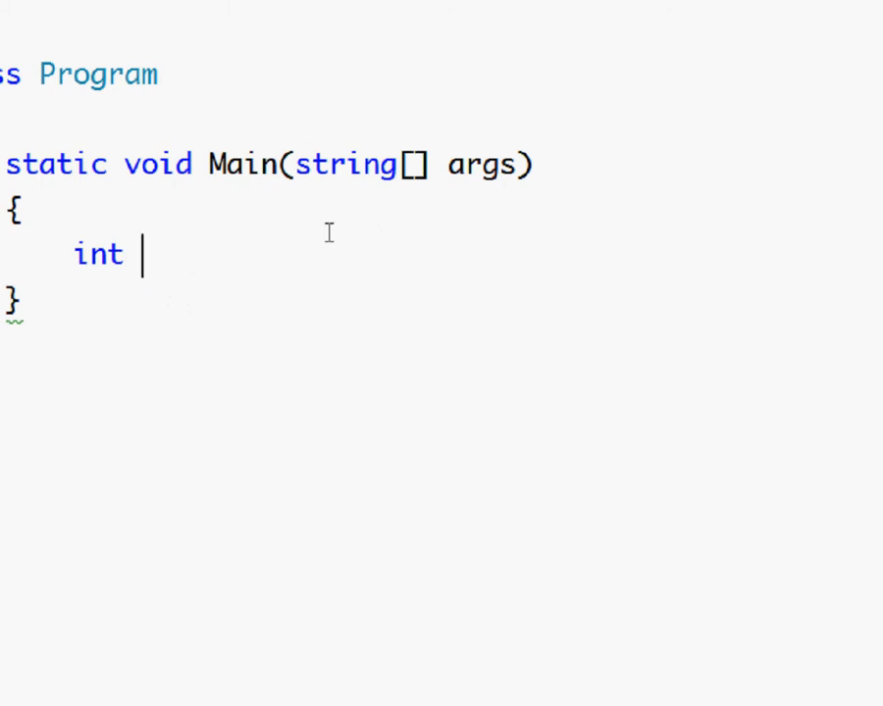
text(Array)
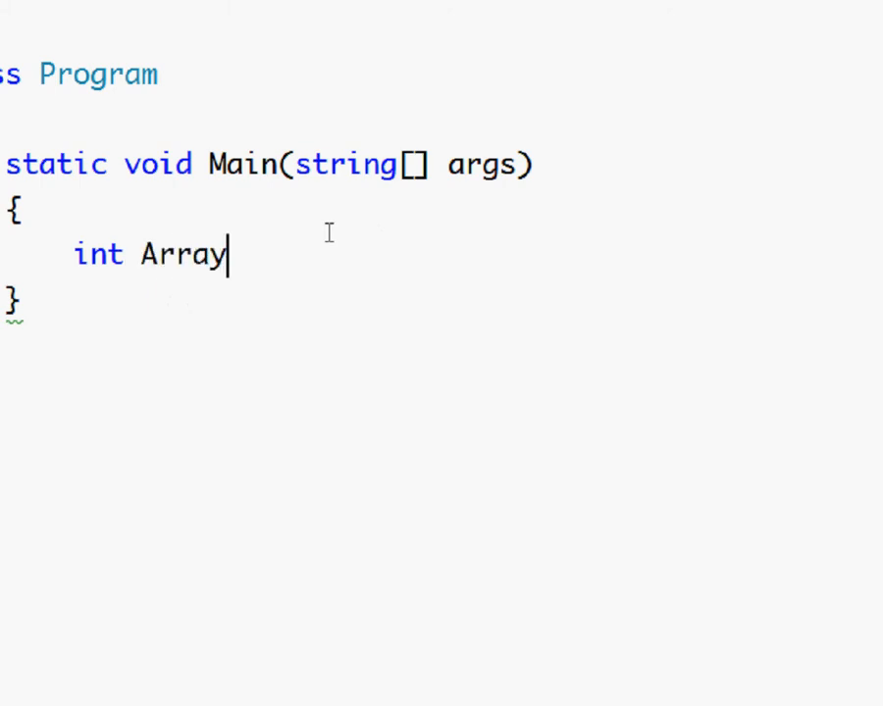
text(;)
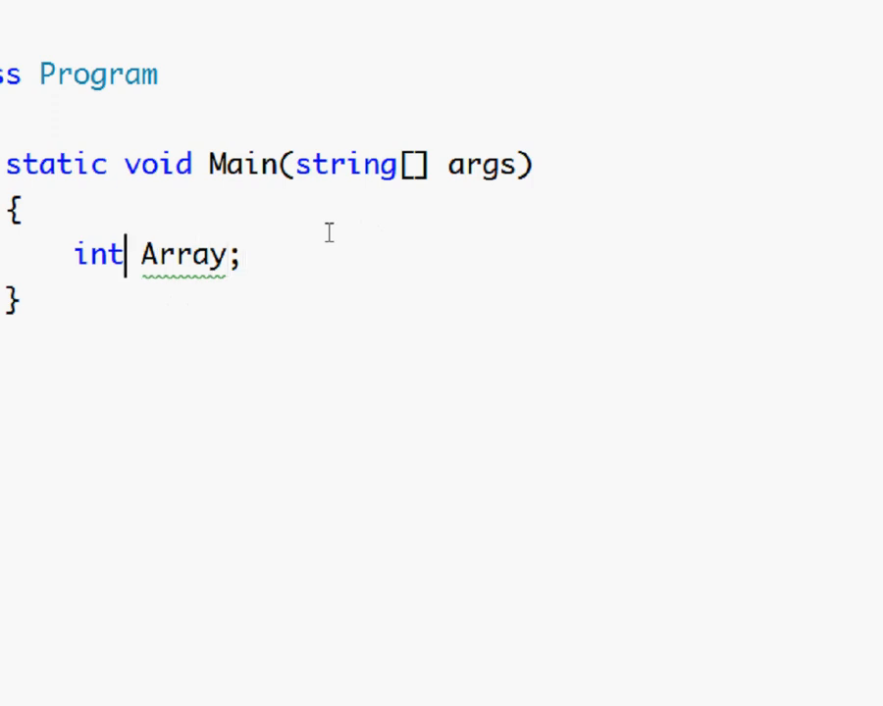
text([])
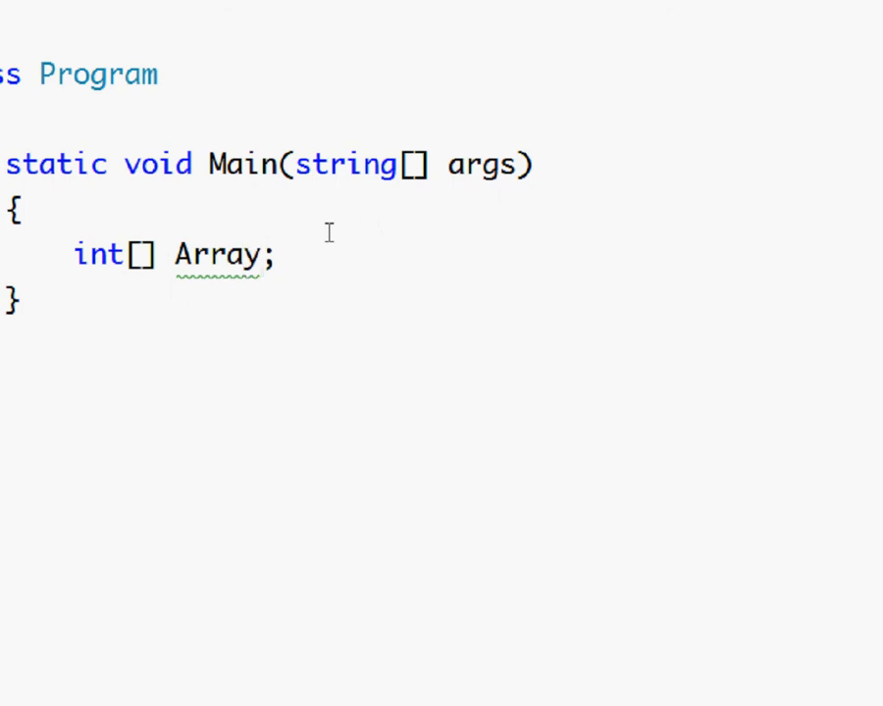
text(=)
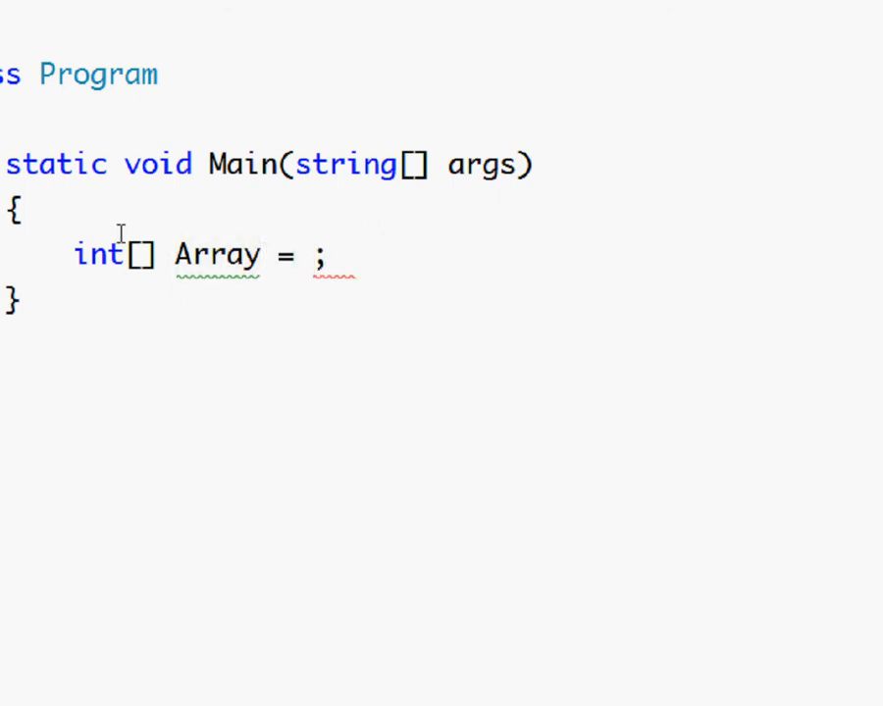
drag(74, 255, 200, 255)
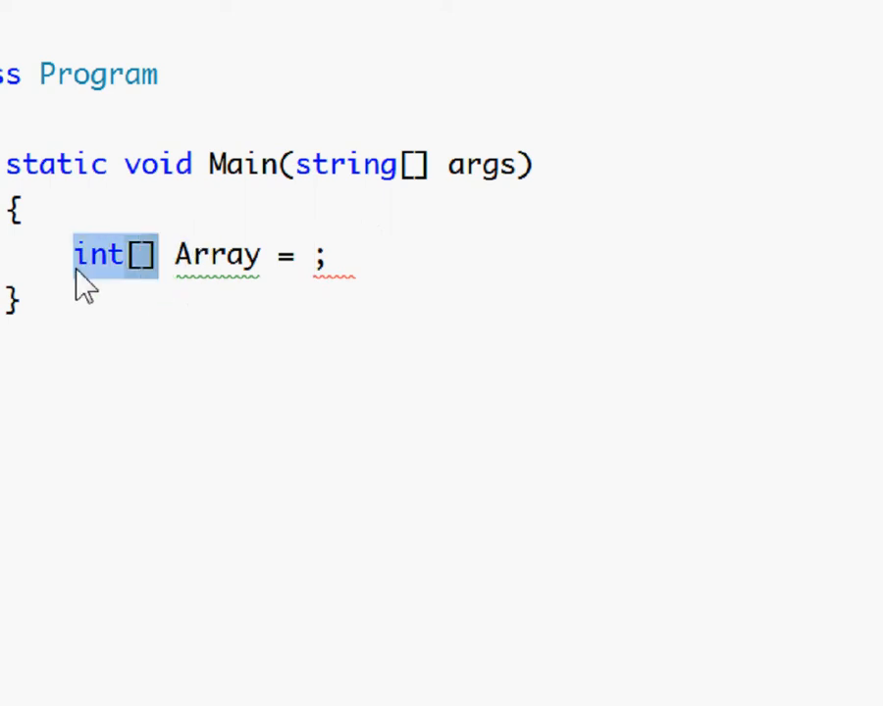
drag(99, 255, 310, 255)
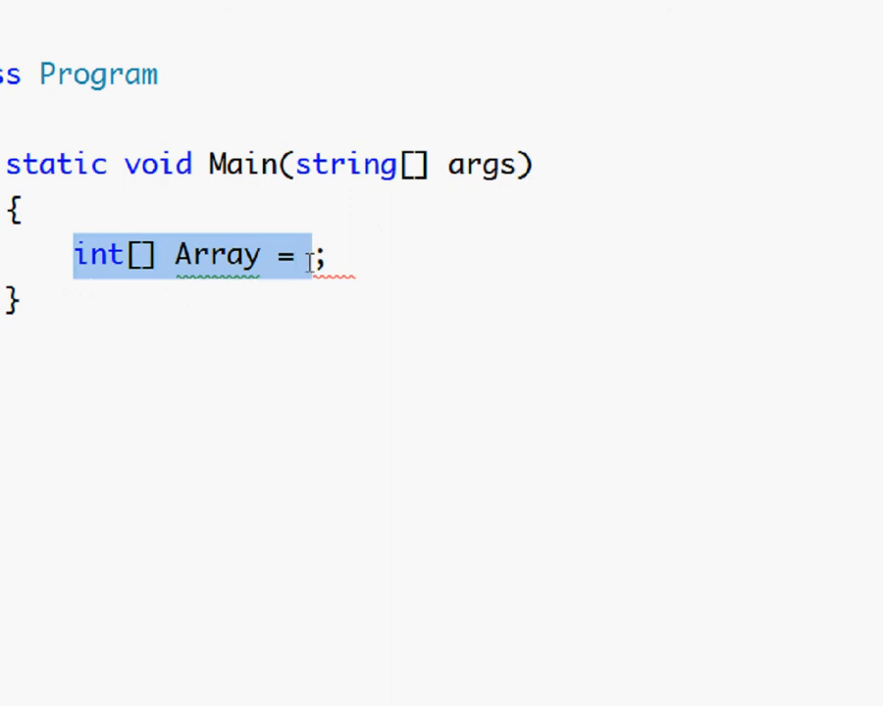
Step: Complete it with new int[]; and put the caret inside the empty size brackets
text(0)
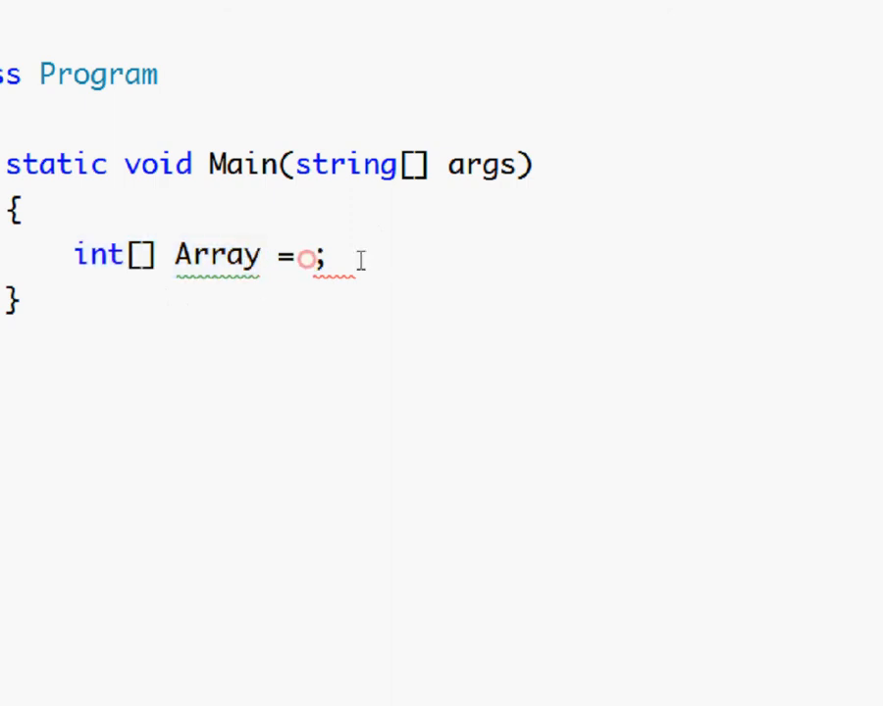
key(Backspace)
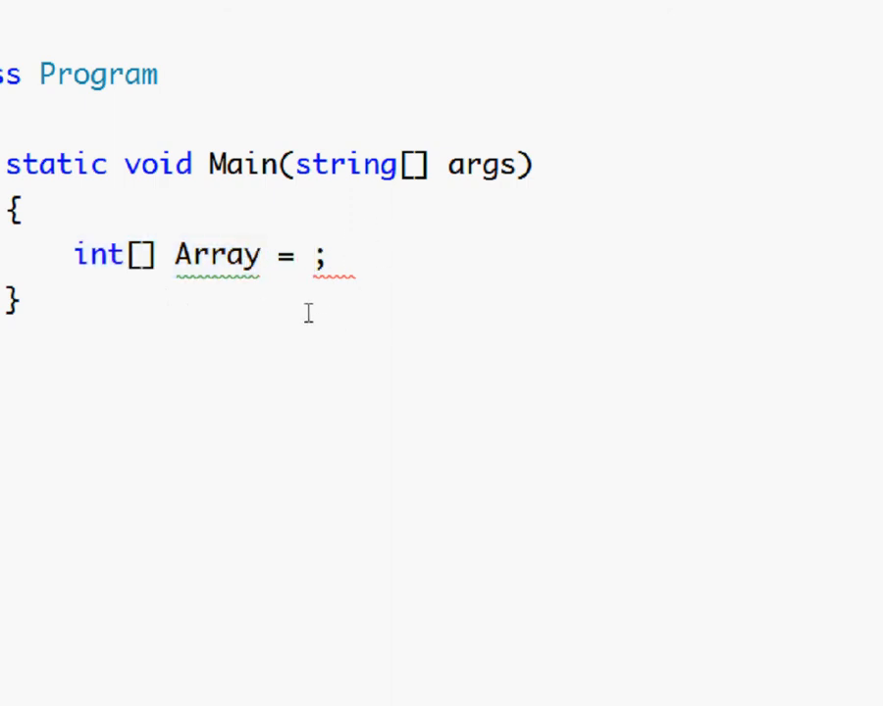
text(new)
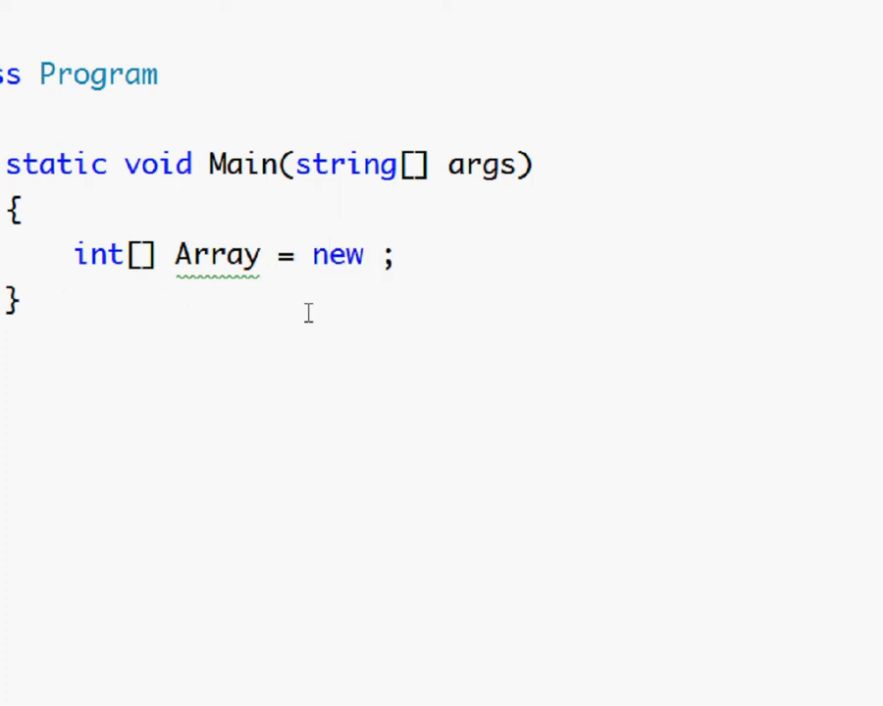
text(int[])
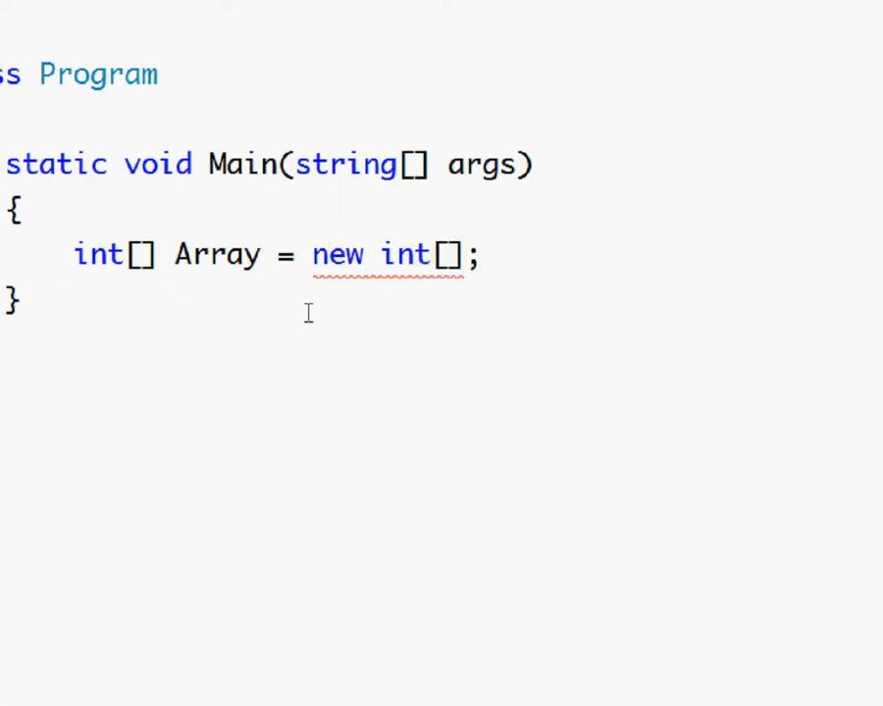
click(447, 255)
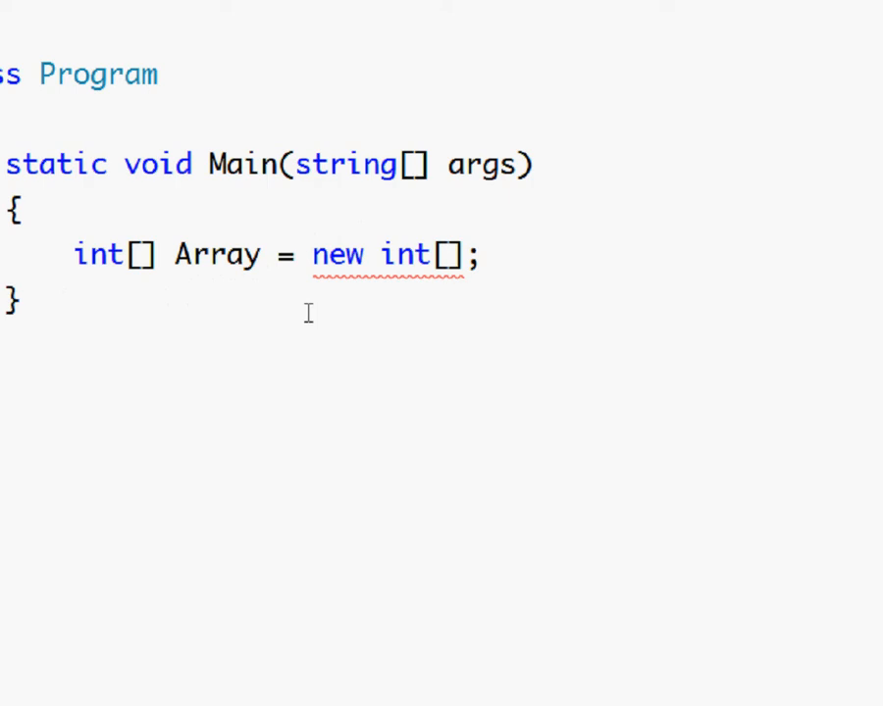
click(447, 255)
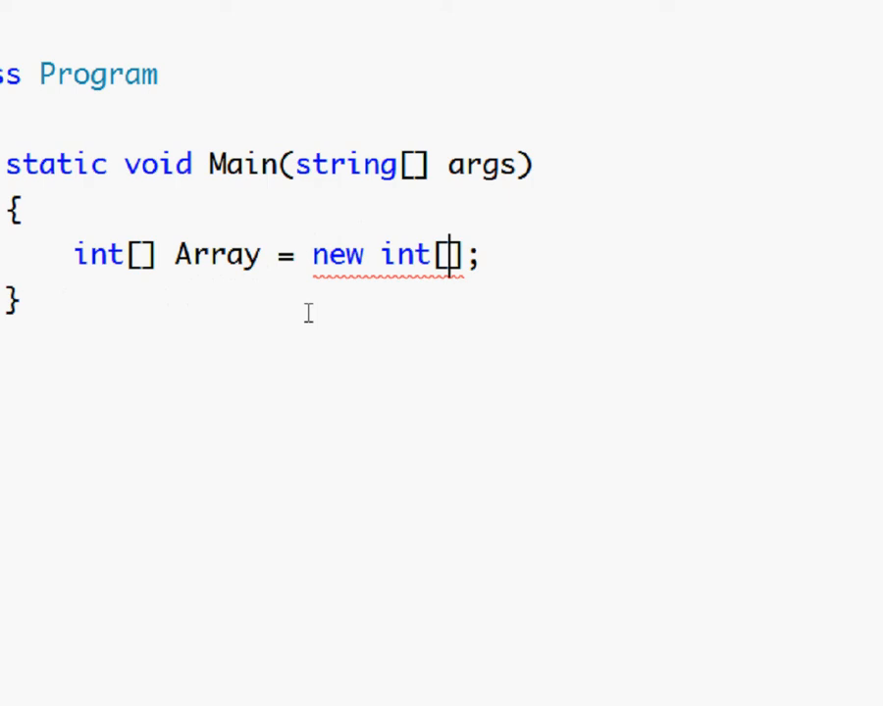
Step: Set the array size to 5 and rename Array to score
text(5)
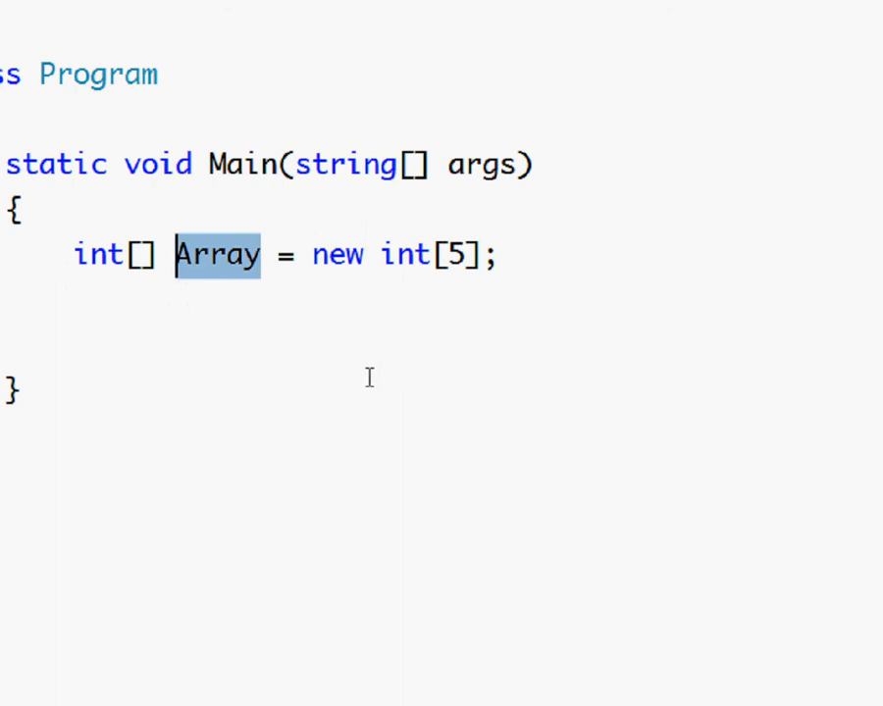
text(score)
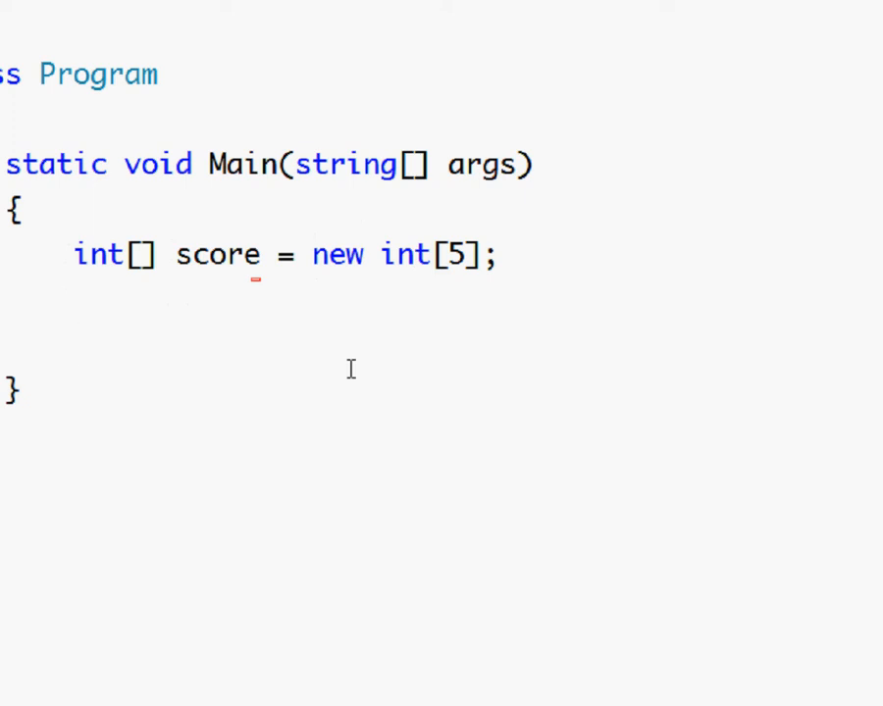
Step: Assign score[0] = 4 in the first slot of the array
text(so)
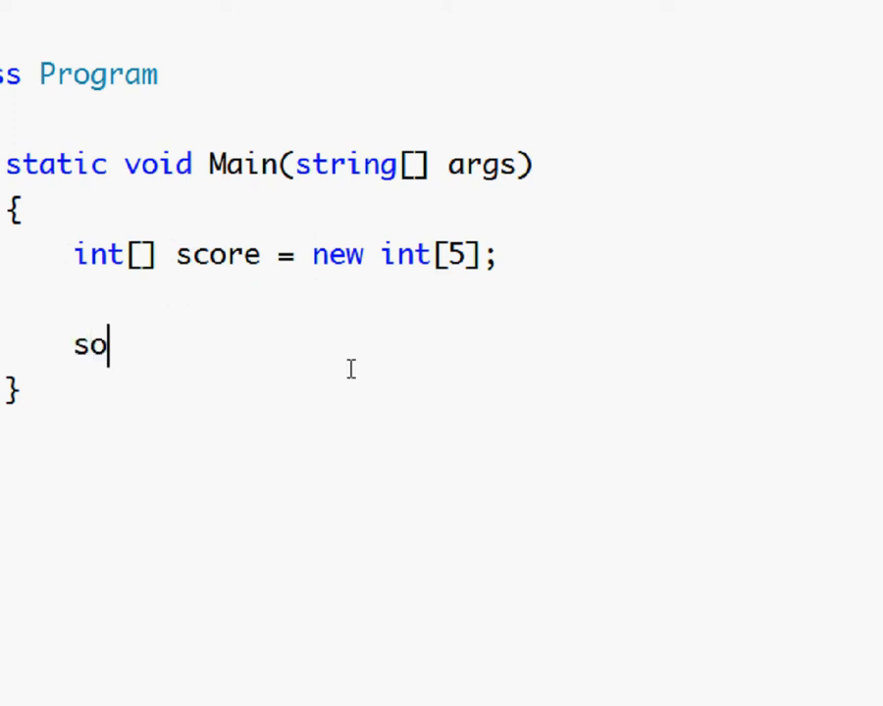
text(r)
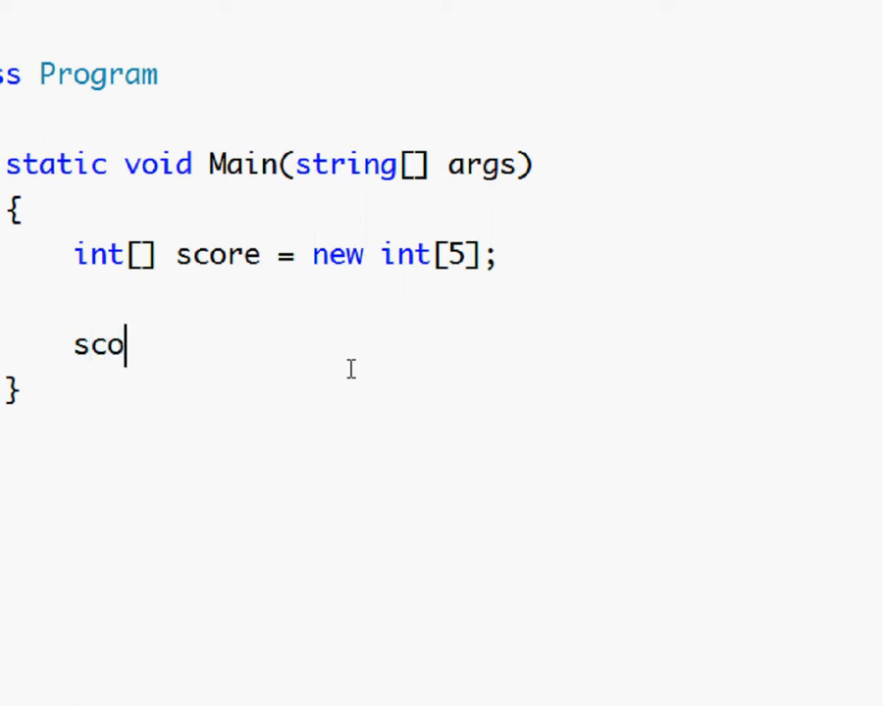
text(re)
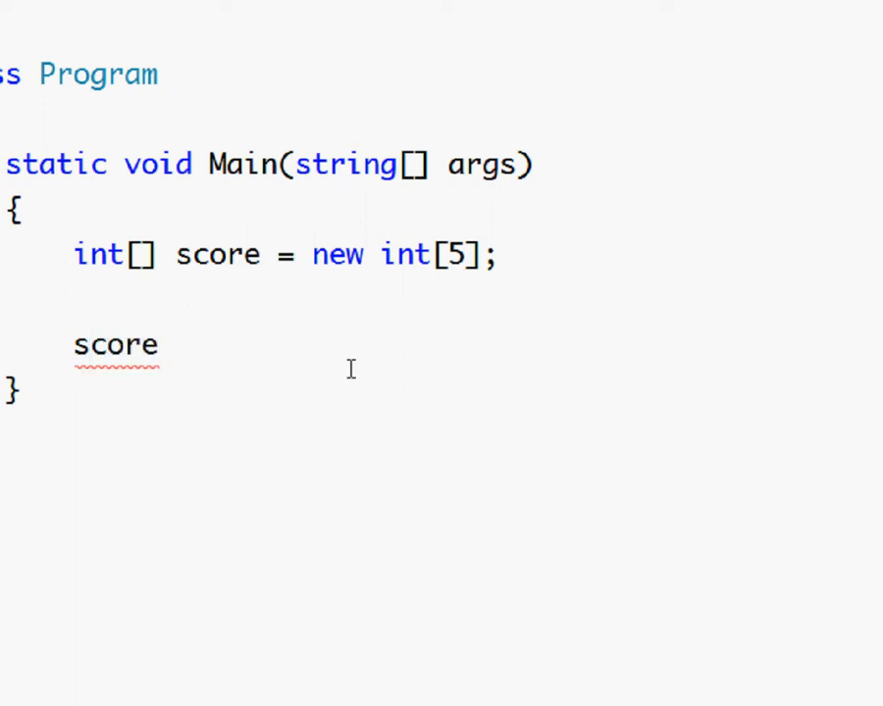
text([])
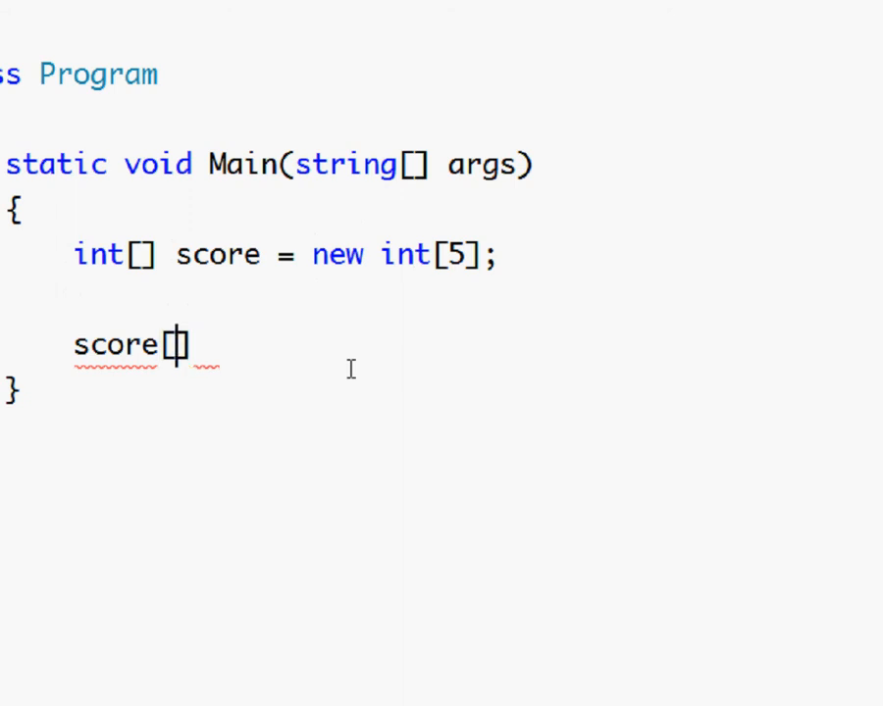
text(0)
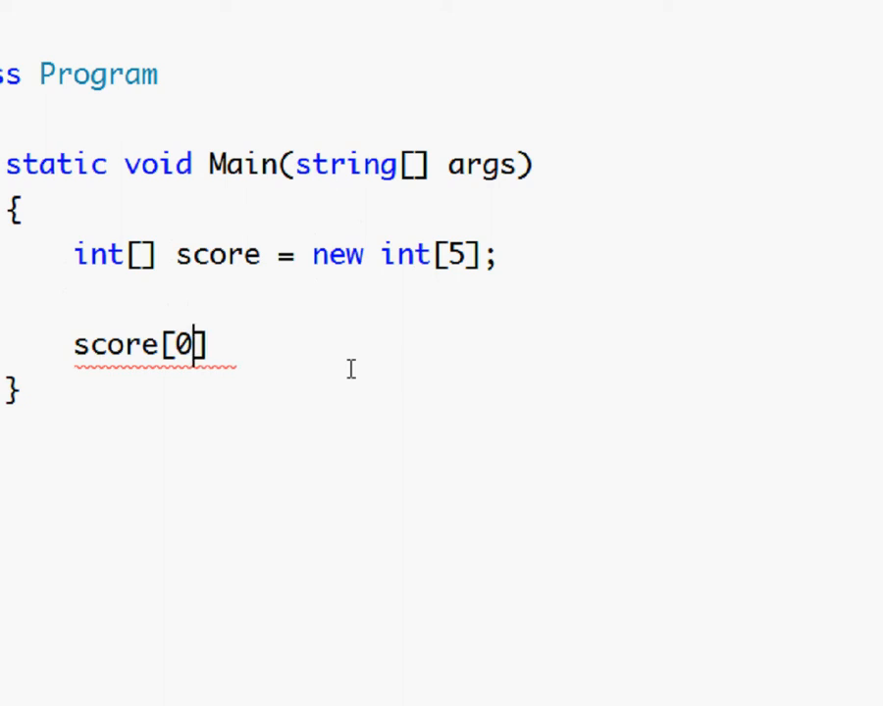
key(Backspace)
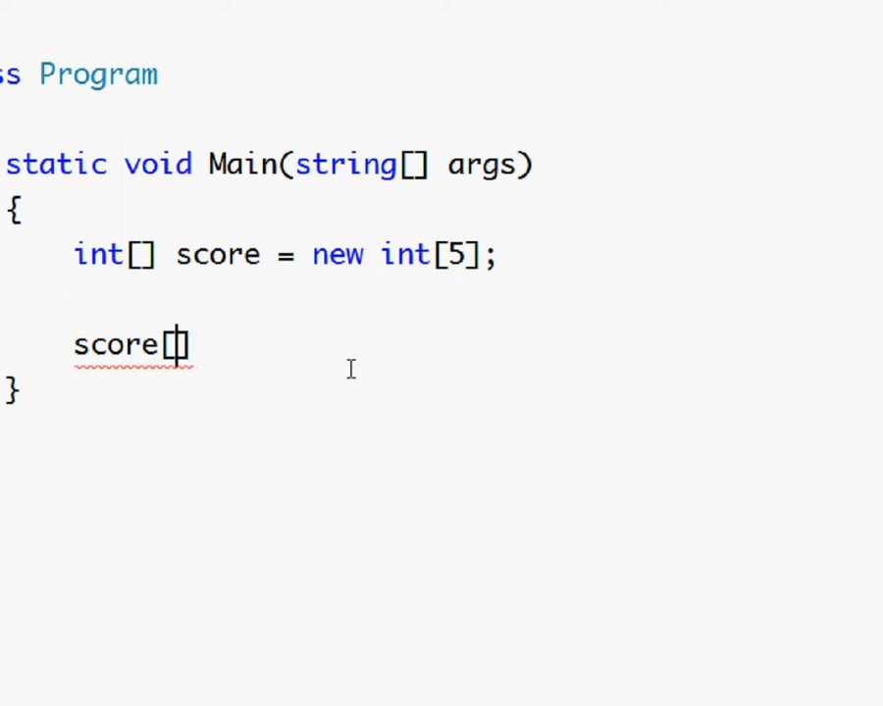
text(0)
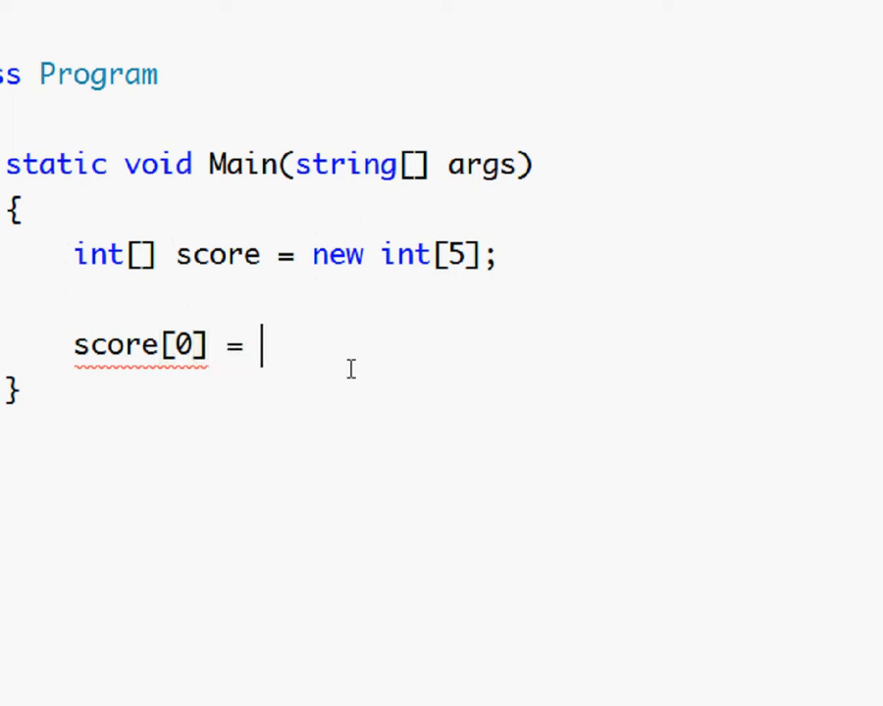
text(4;)
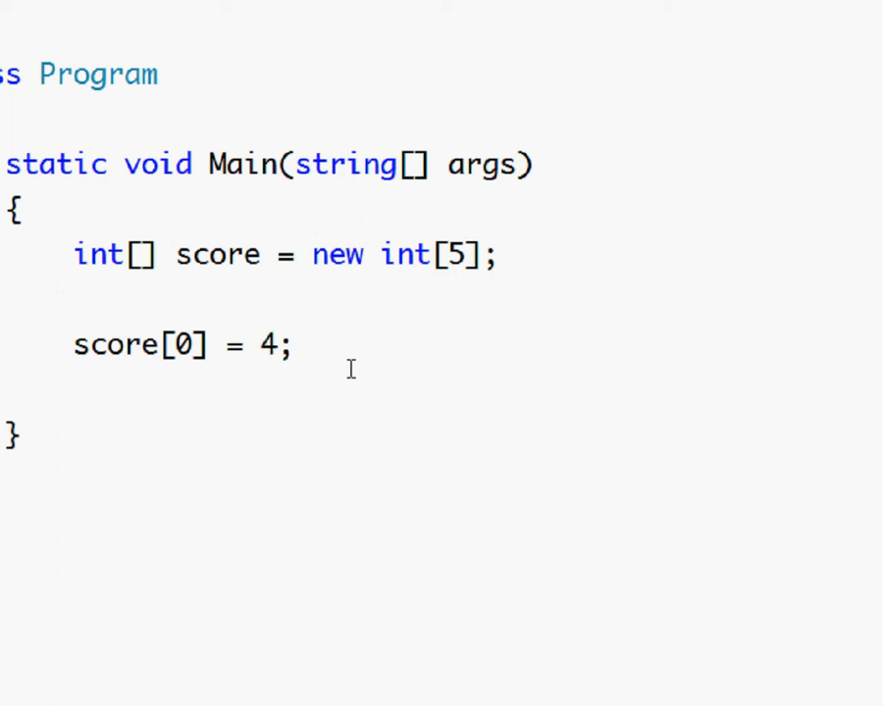
Step: Assign score[1] = 6 in the second slot of the array
text(sc)
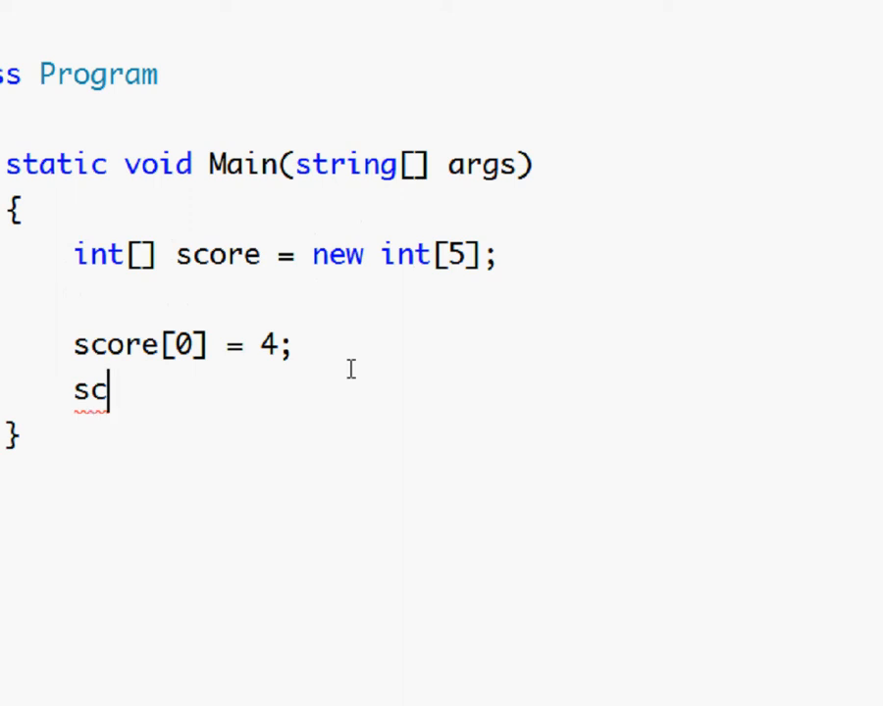
text(ore[)
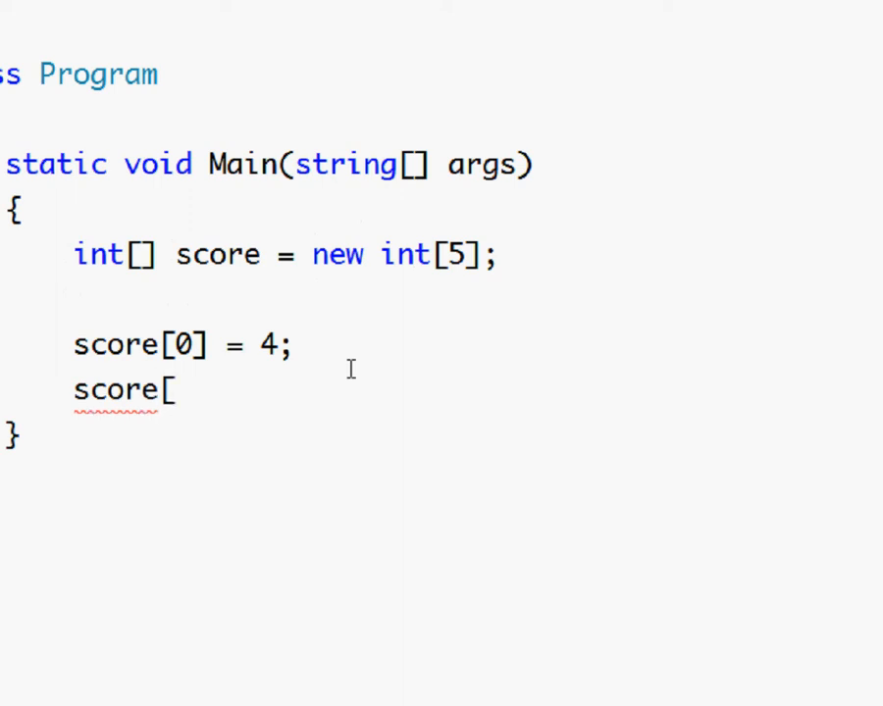
text(1] =)
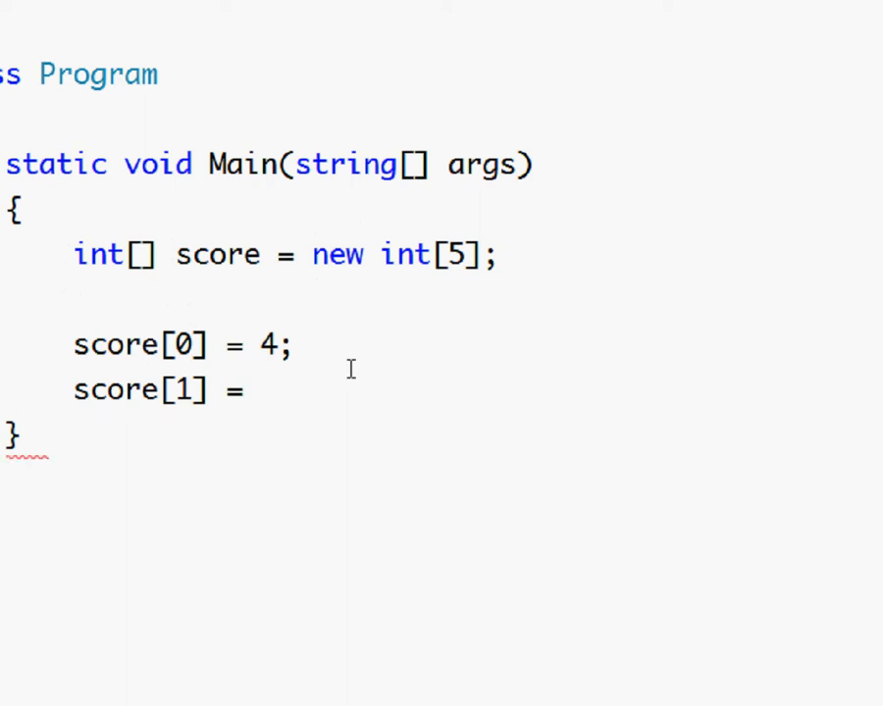
text(6;)
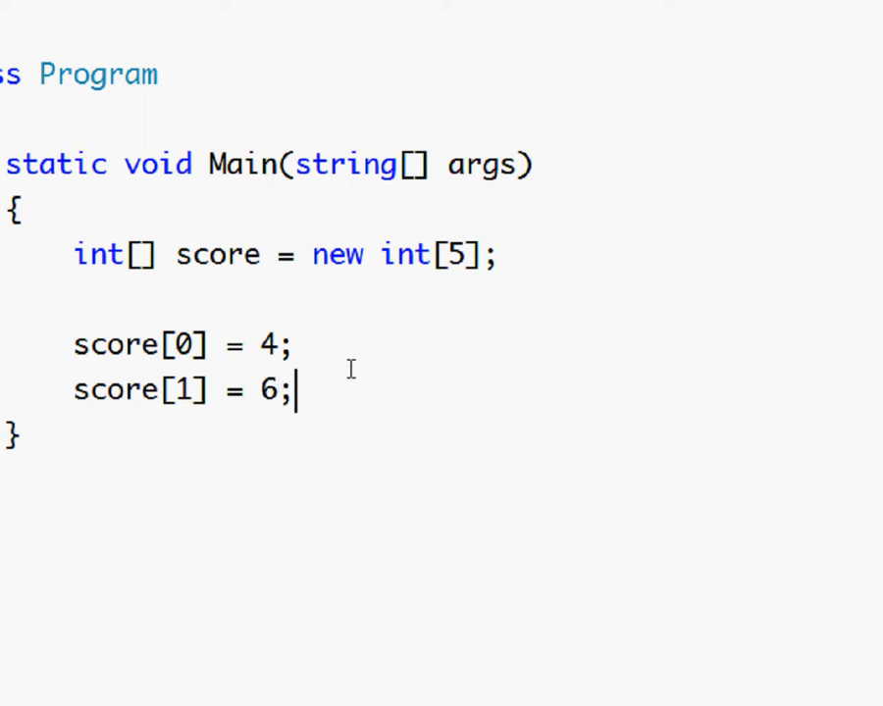
click(261, 388)
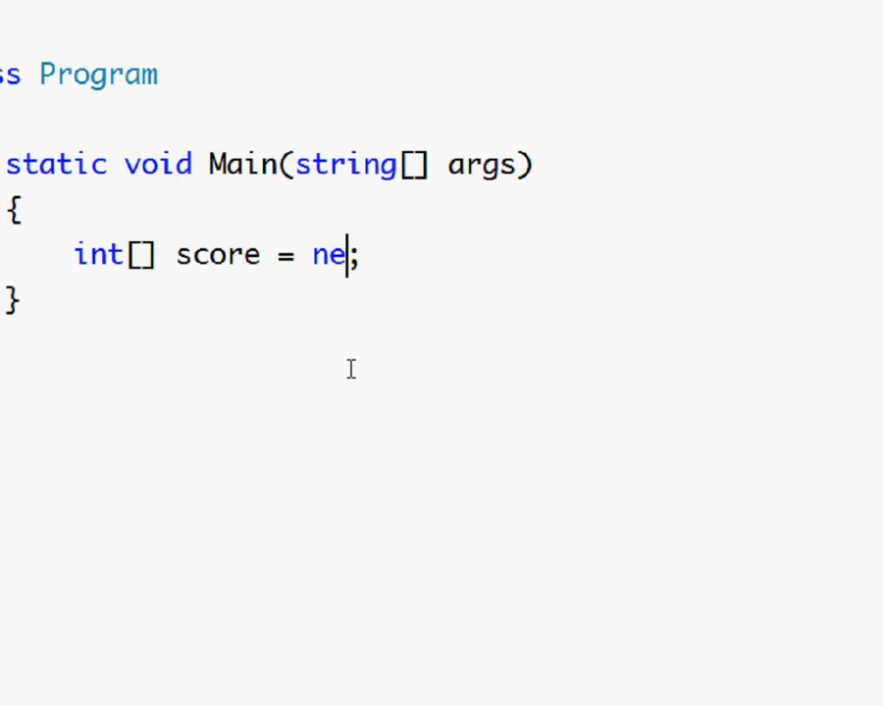
Step: Initialise score inline as {5,6,3,7,2} instead of new int[5]
text({})
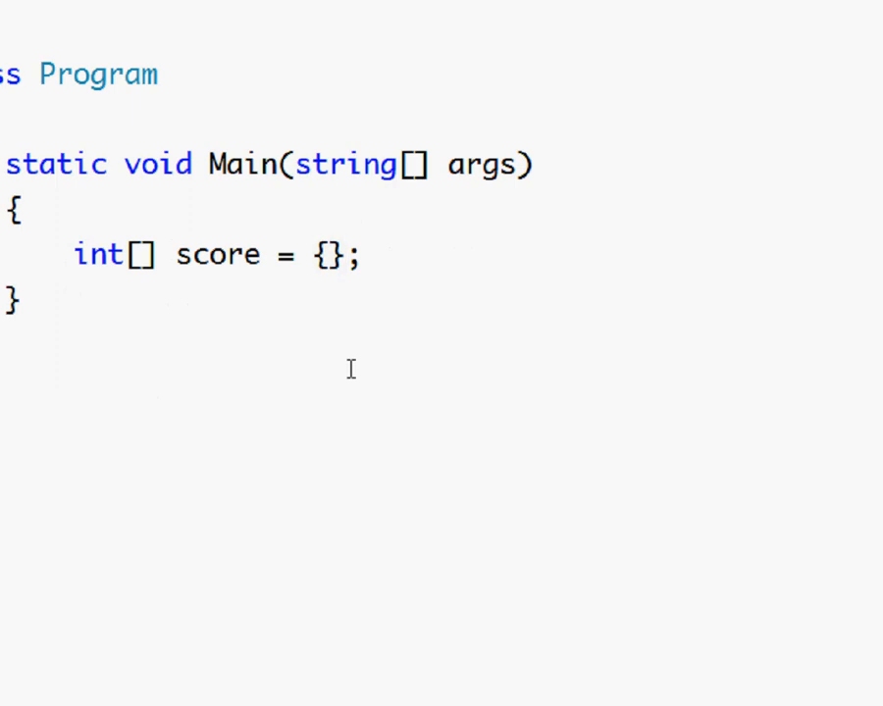
text(5)
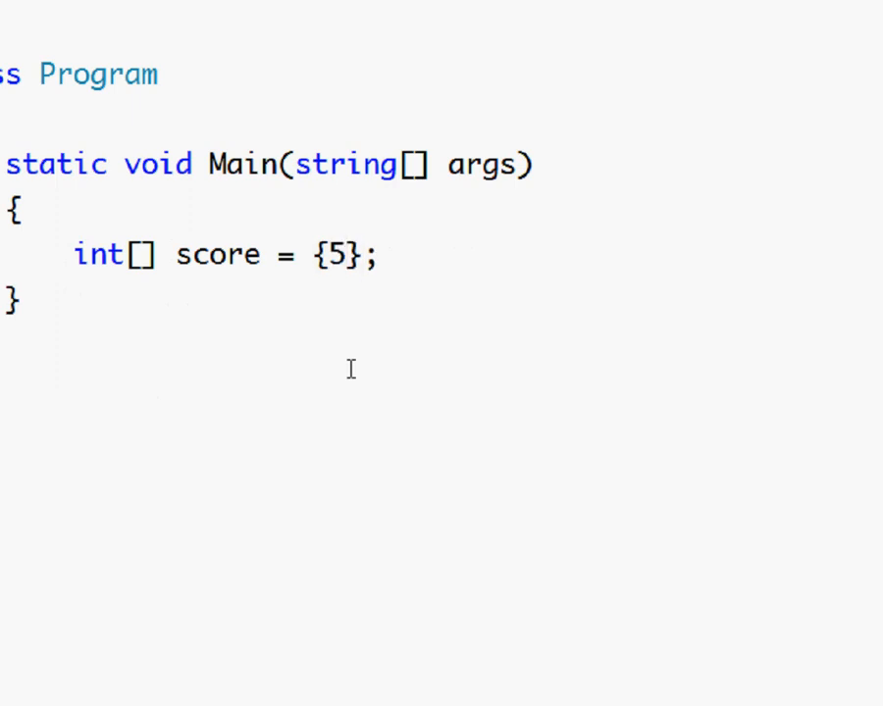
text(6,)
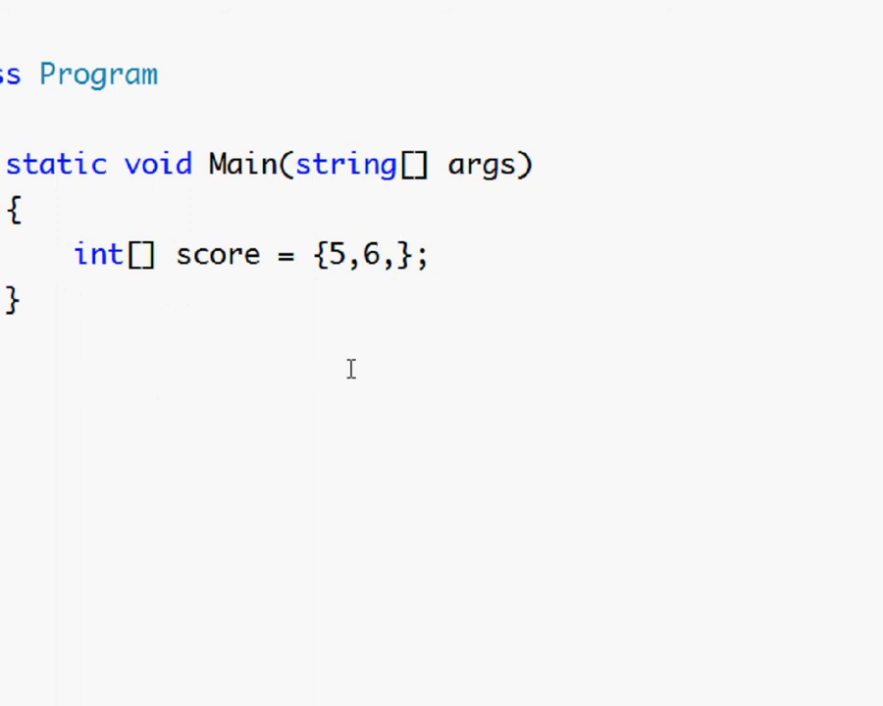
text(3,7)
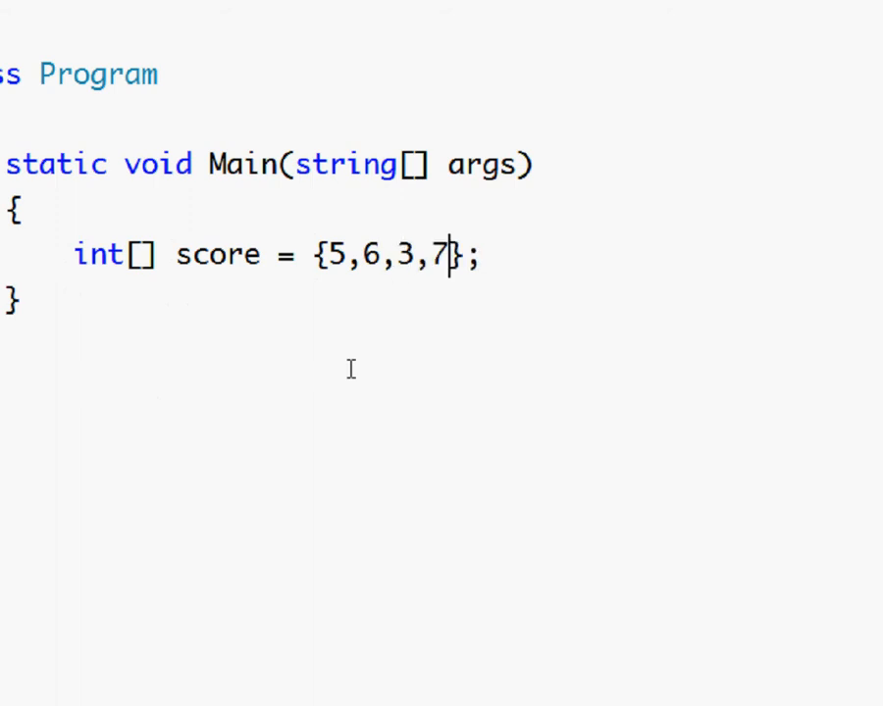
text(,)
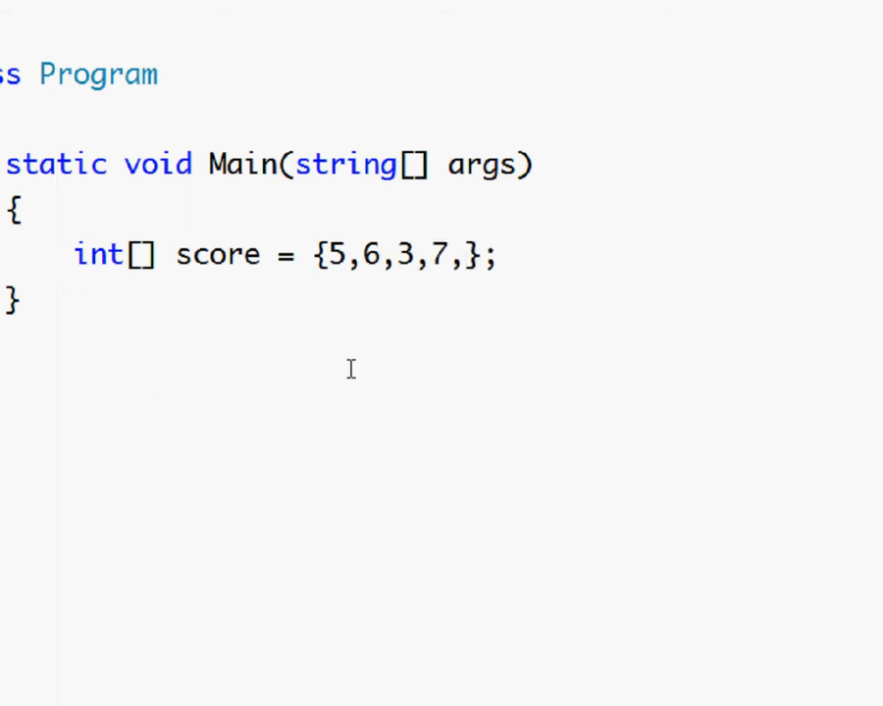
text(2)
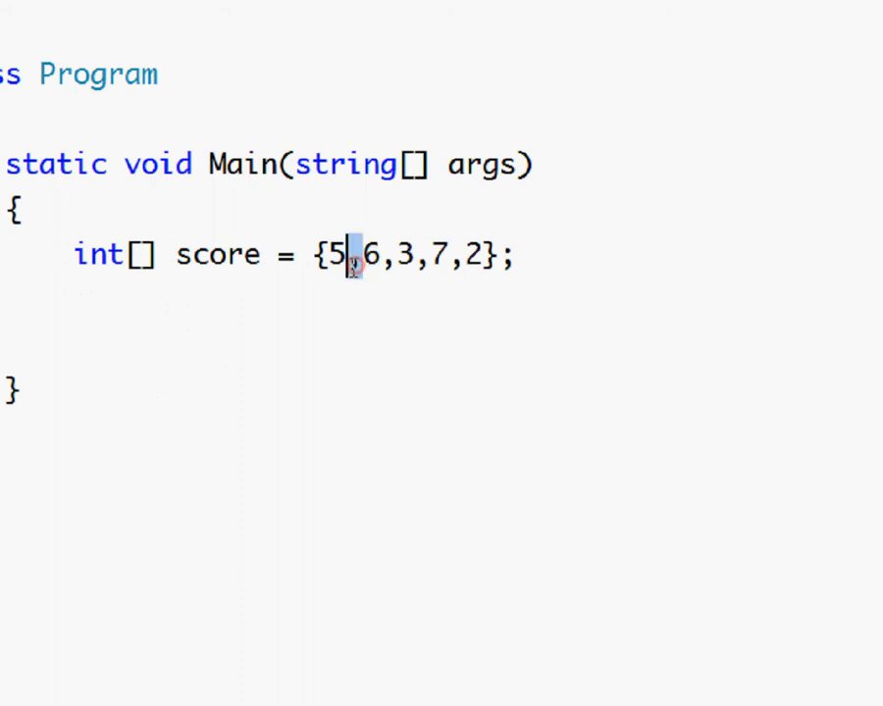
mouse_move(488, 310)
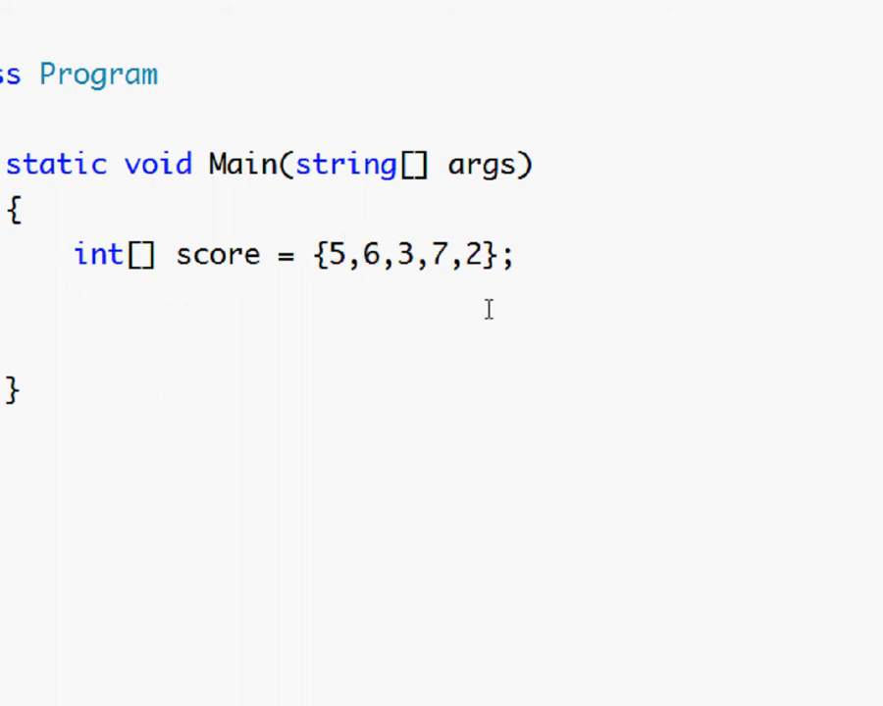
mouse_move(494, 306)
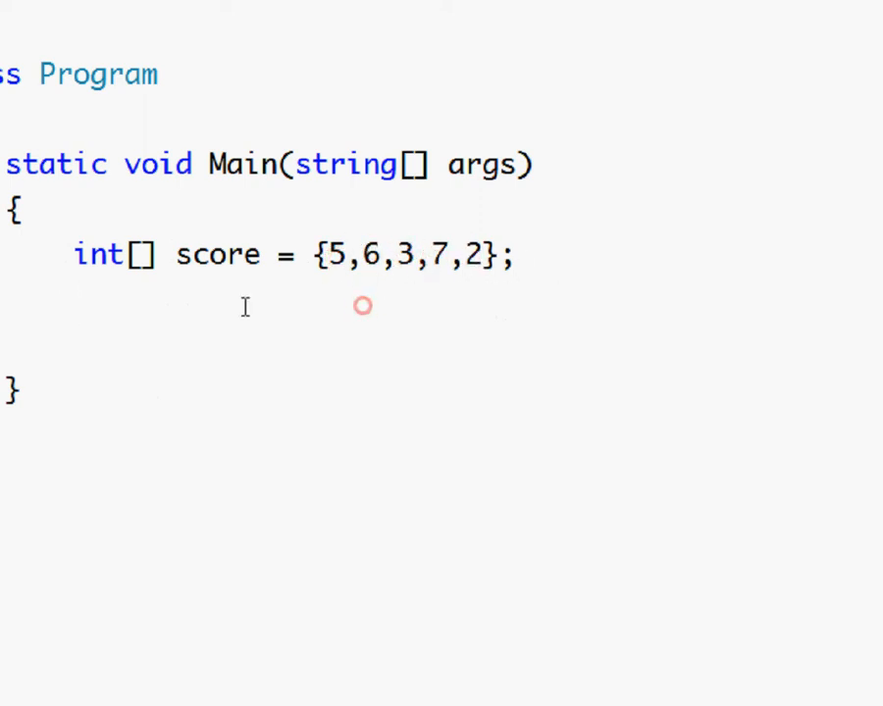
mouse_move(708, 326)
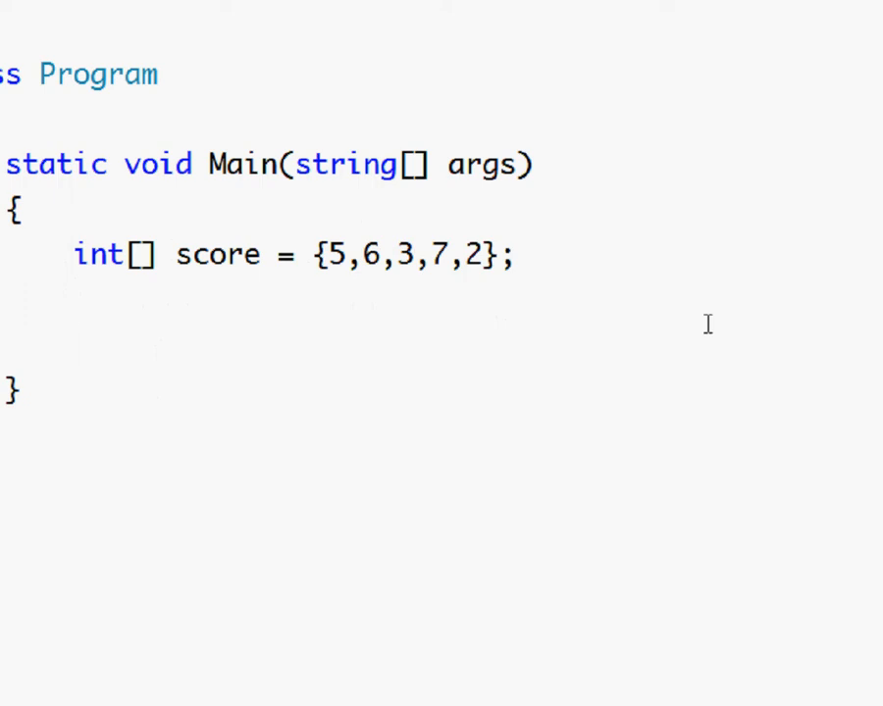
click(74, 343)
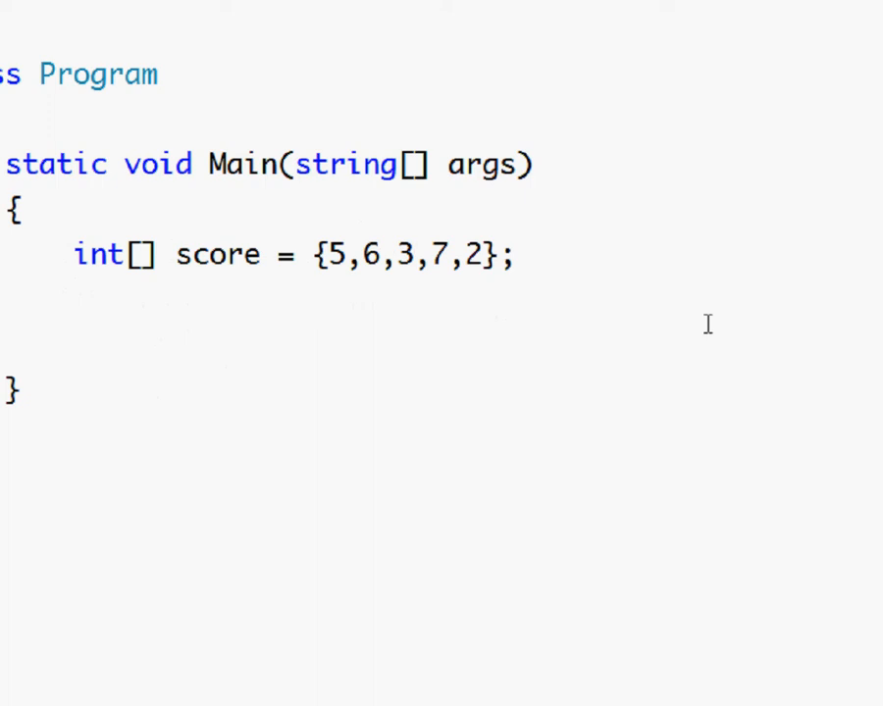
click(74, 344)
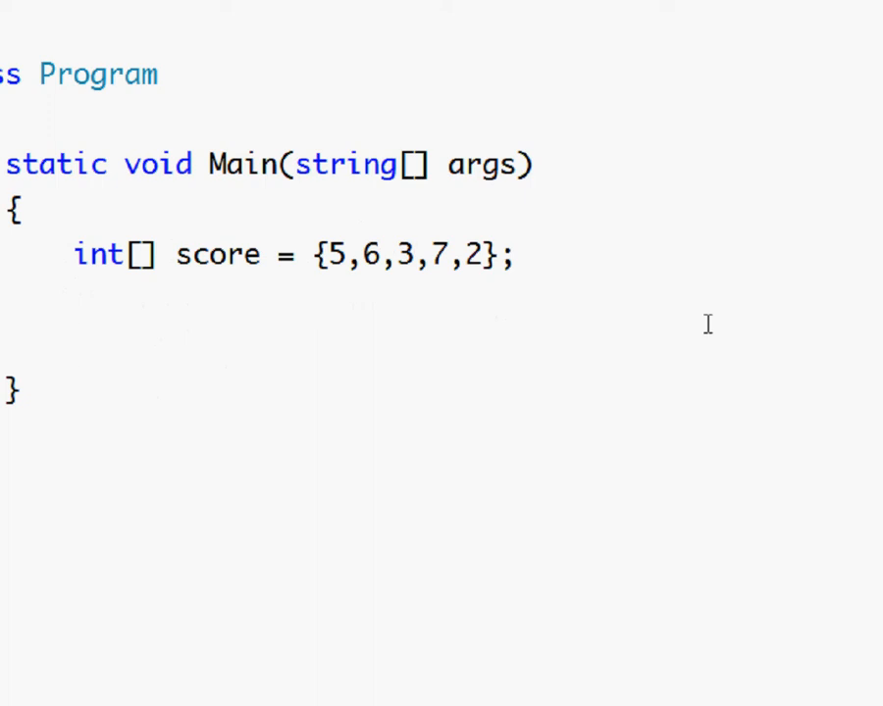
Step: Add Console.WriteLine("Scores:"); on the line below the score array
click(74, 344)
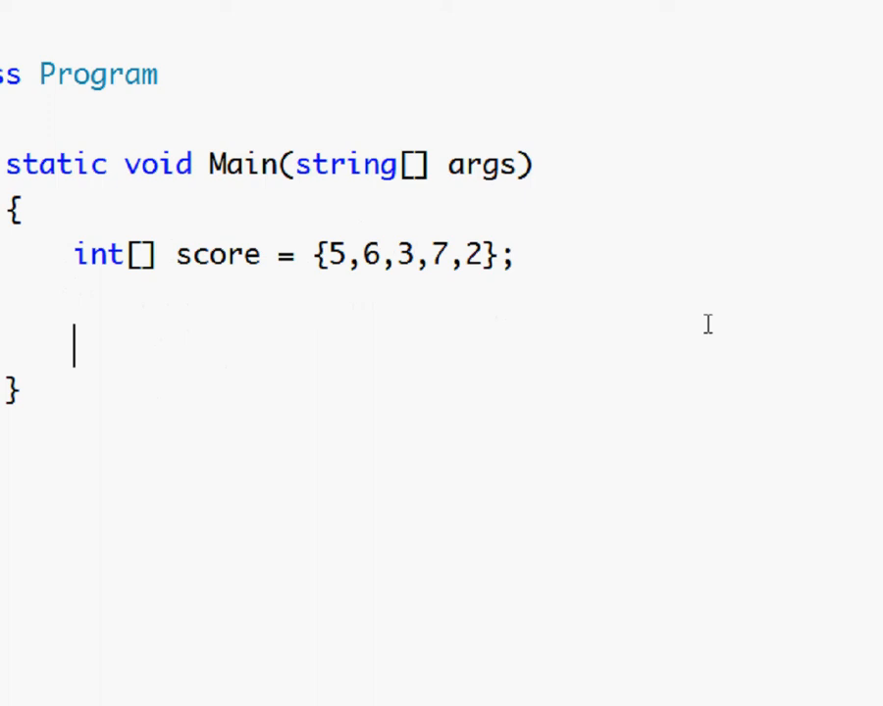
text(Cona)
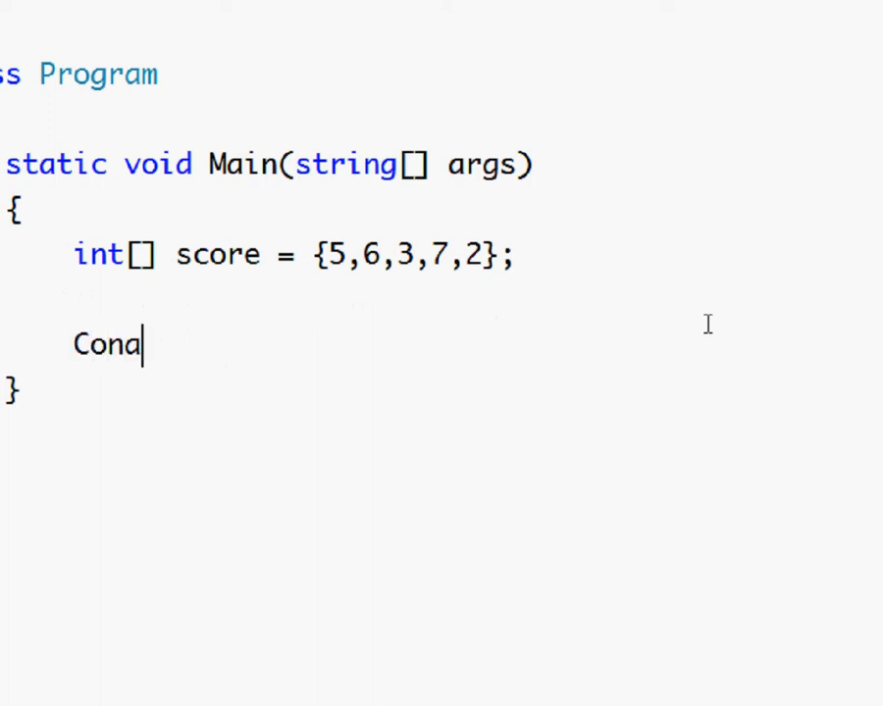
text(s)
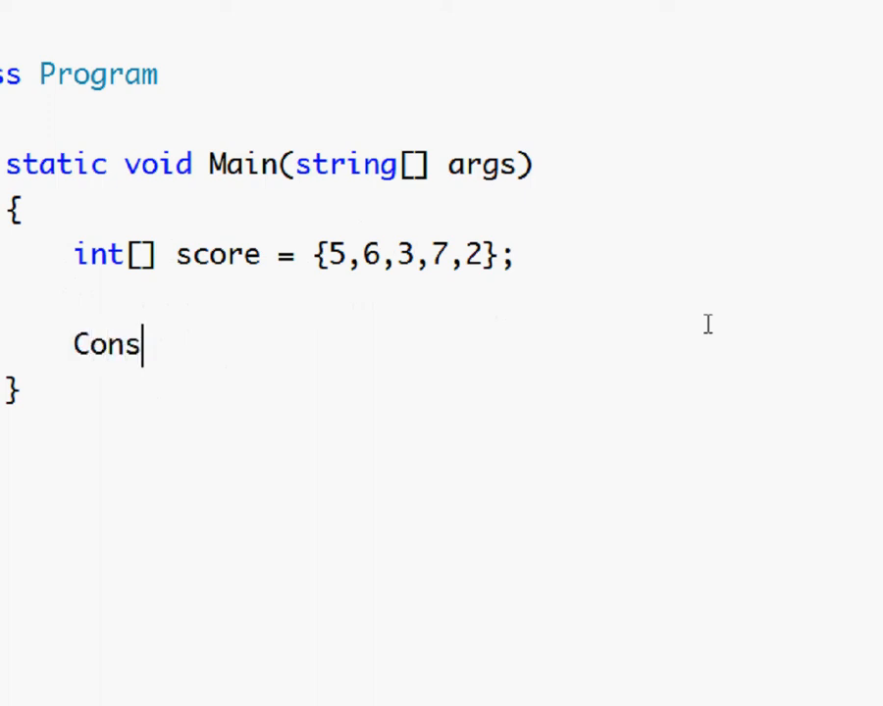
text(ole.WriteLine()
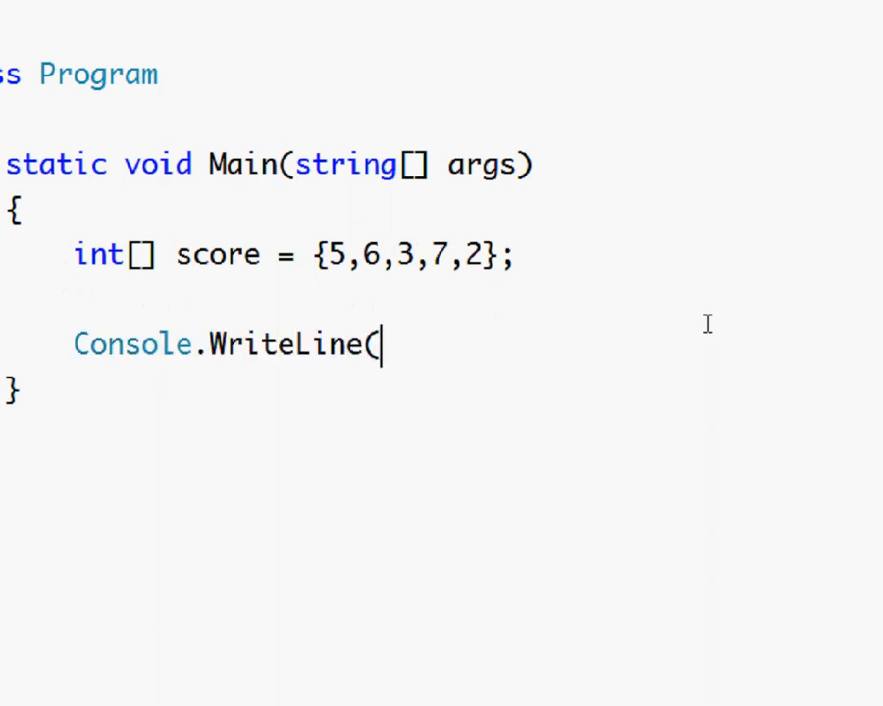
text(S);)
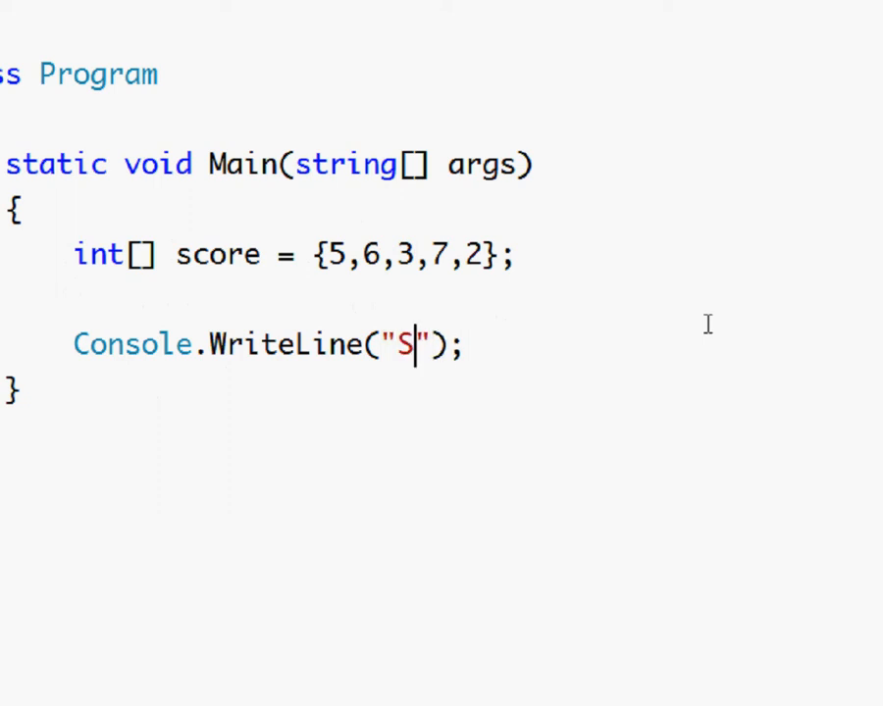
text(corea)
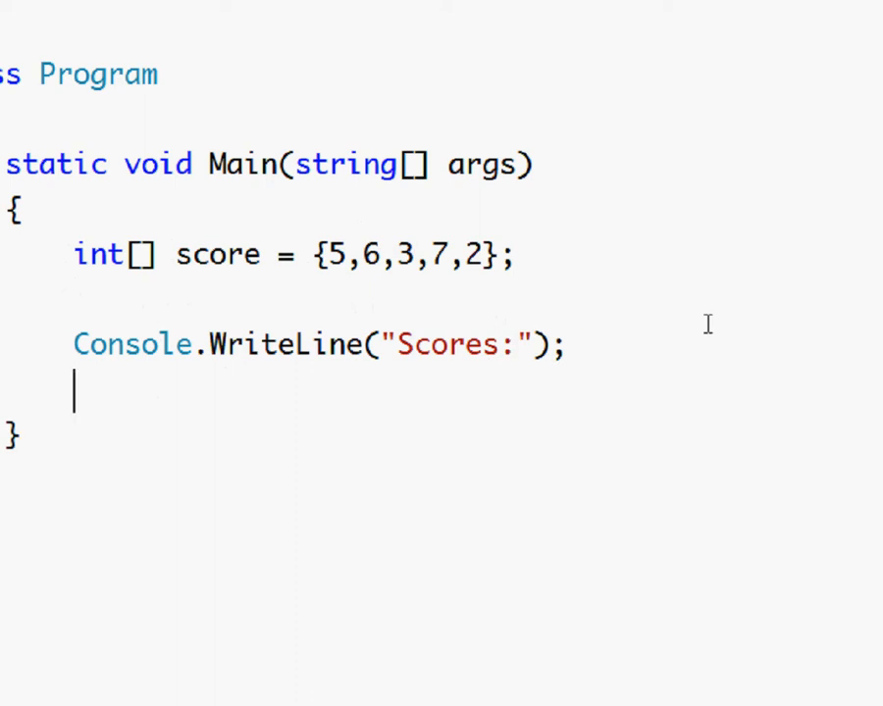
Step: Write the for header with int i = 0; i < score.Length;
text(for)
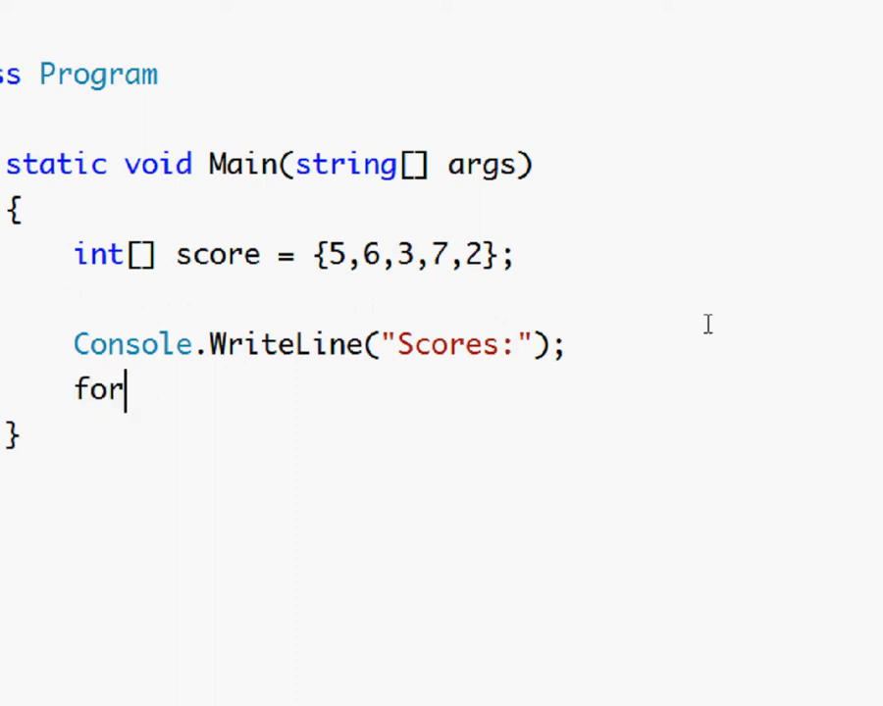
text(()
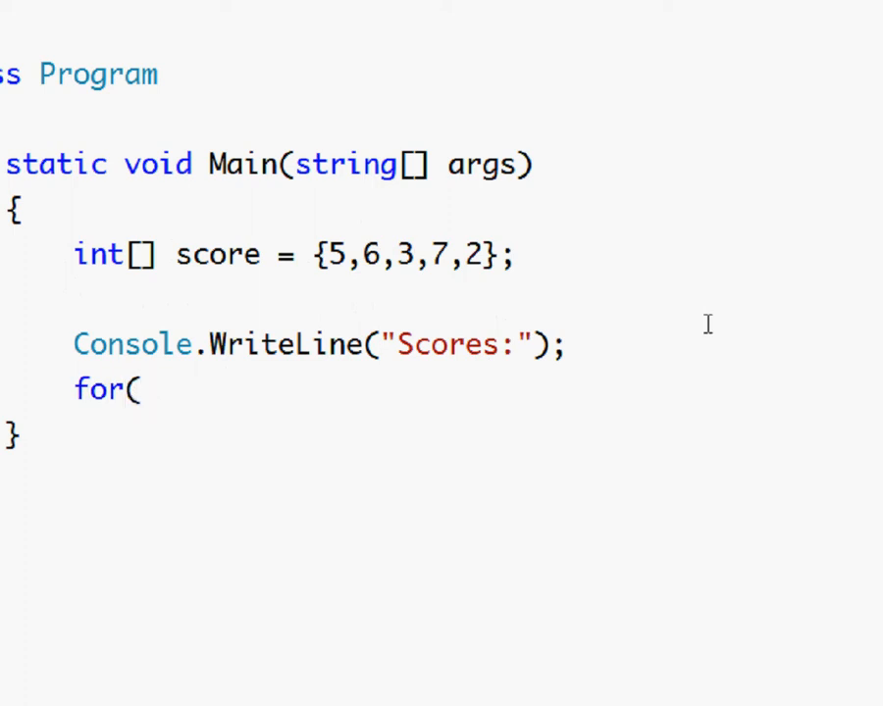
text(int i)
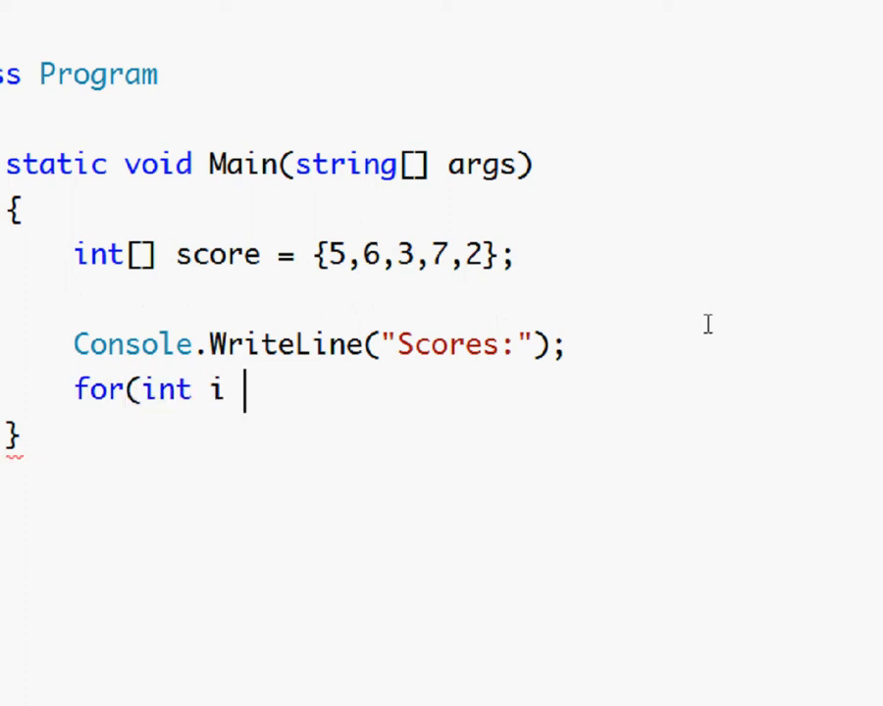
text(= 0;)
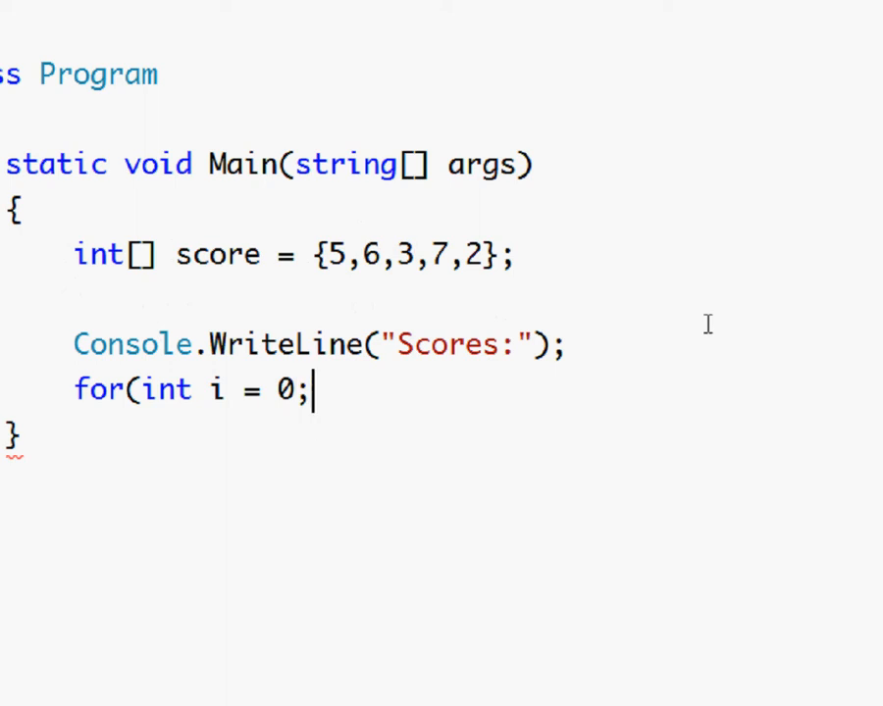
text(i)
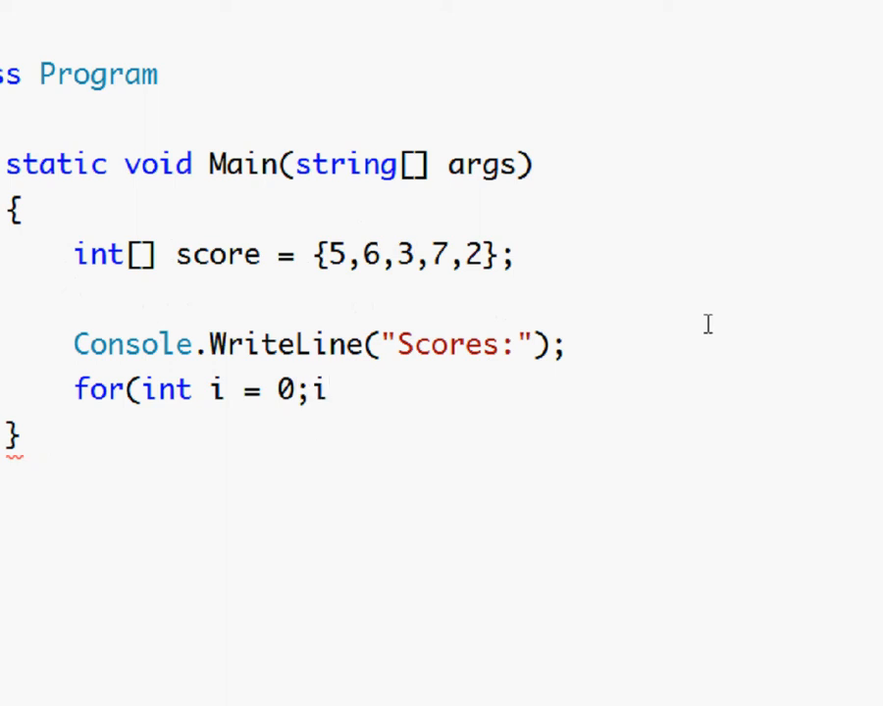
text(< s)
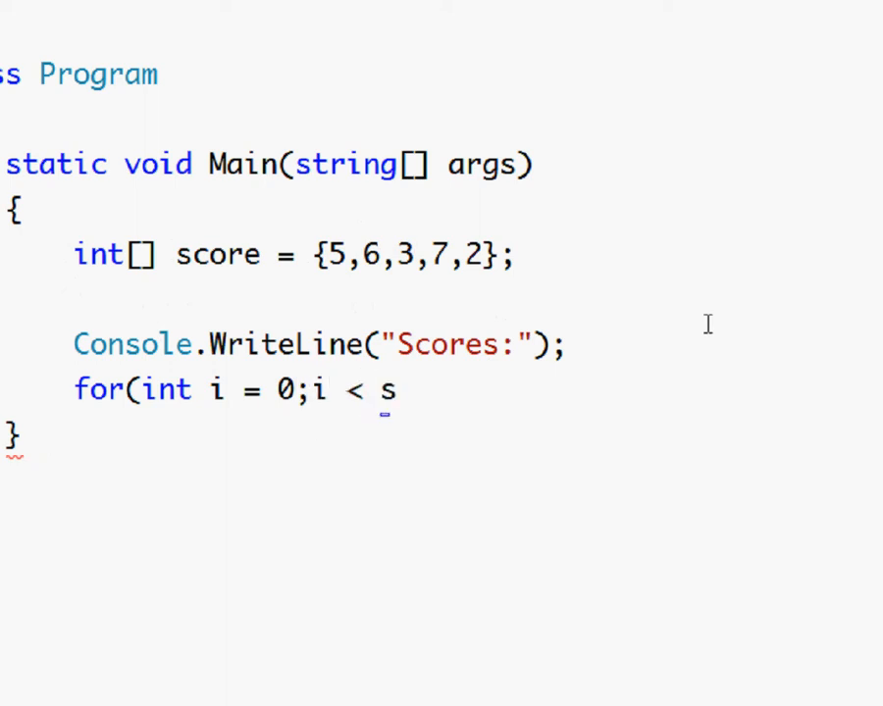
text(c)
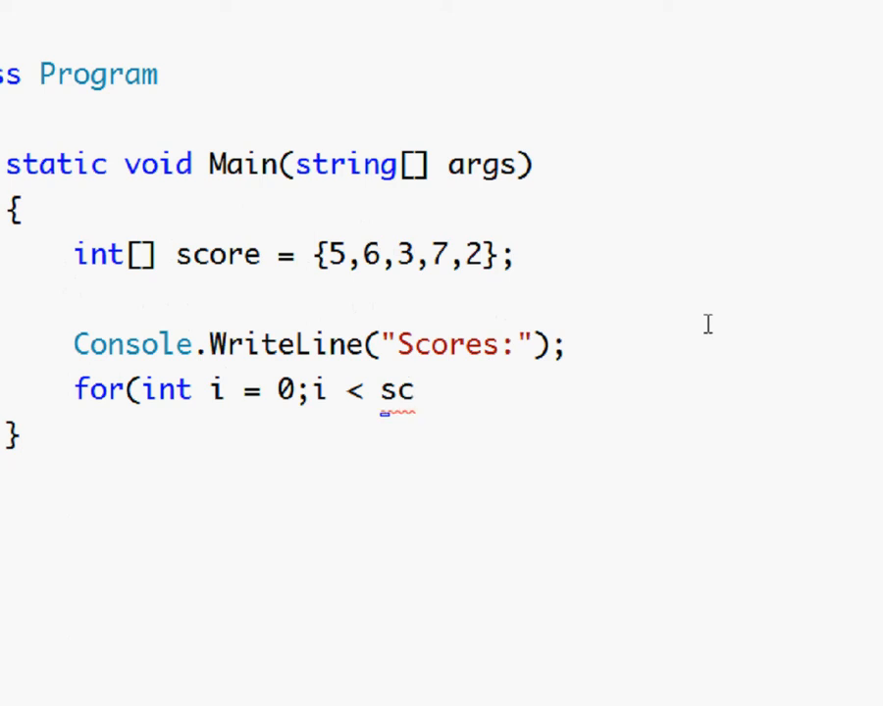
text(ore.le)
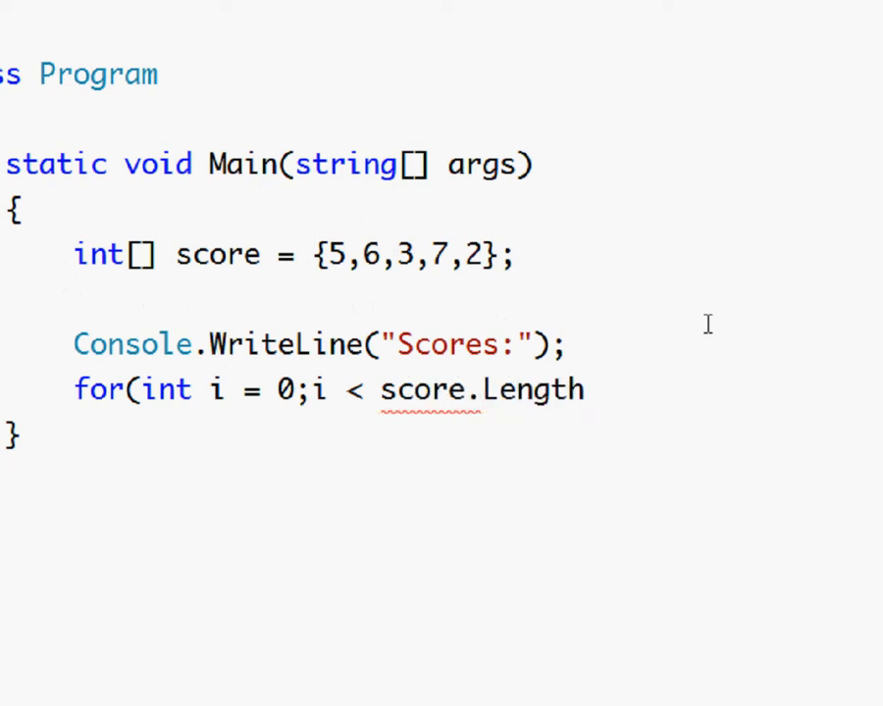
text(;)
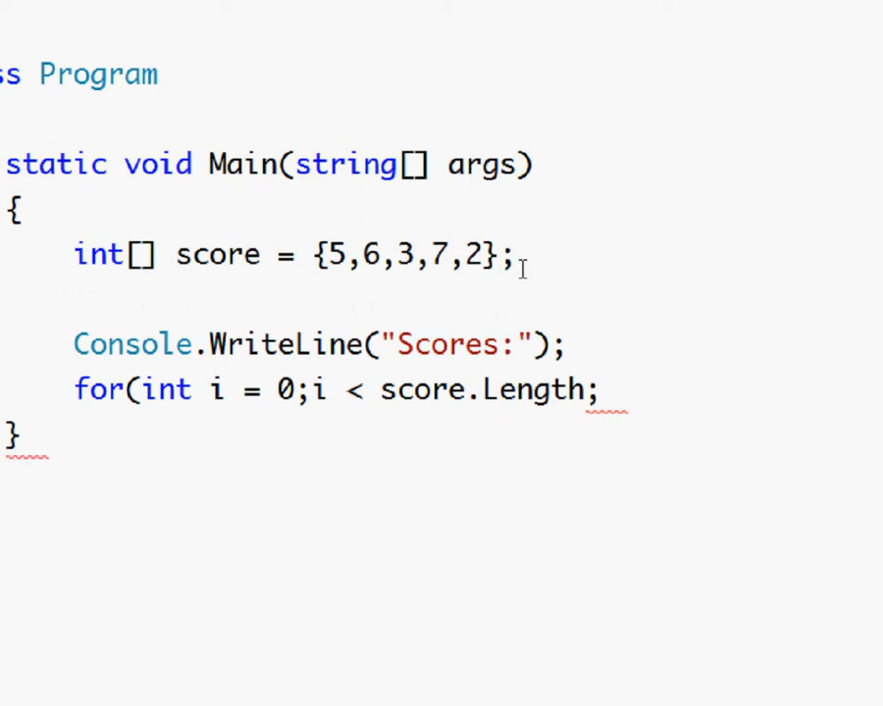
Step: Finish the header with i++) so the loop gets an empty braced body
click(602, 388)
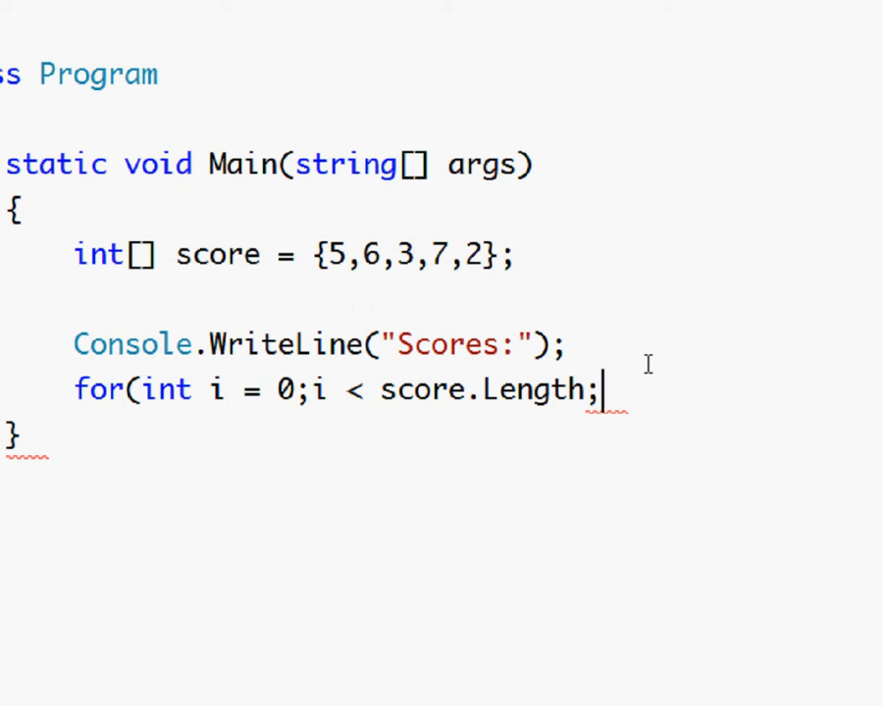
text(i++)
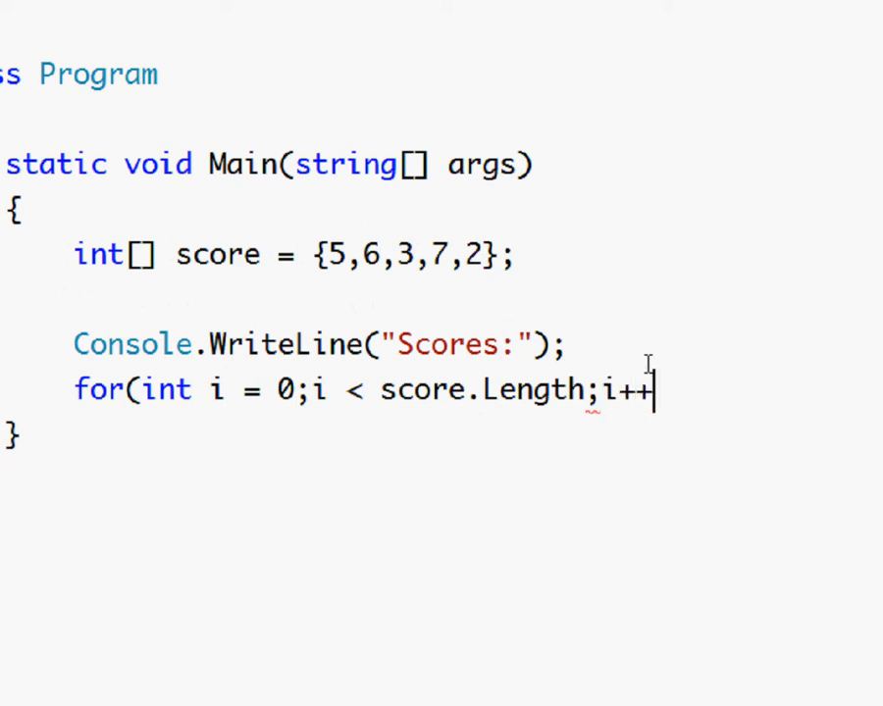
text(;)
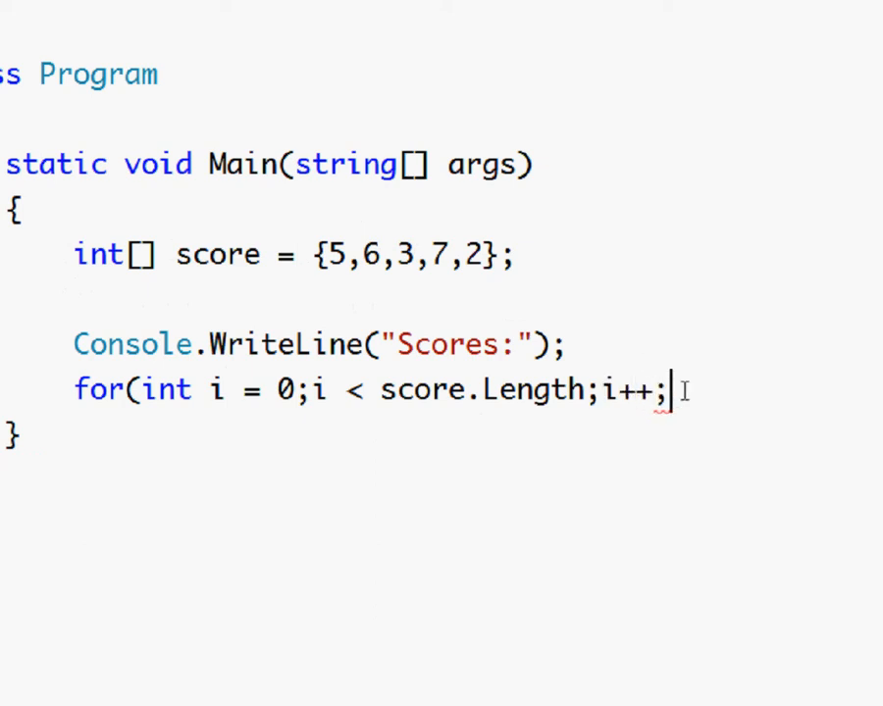
text())
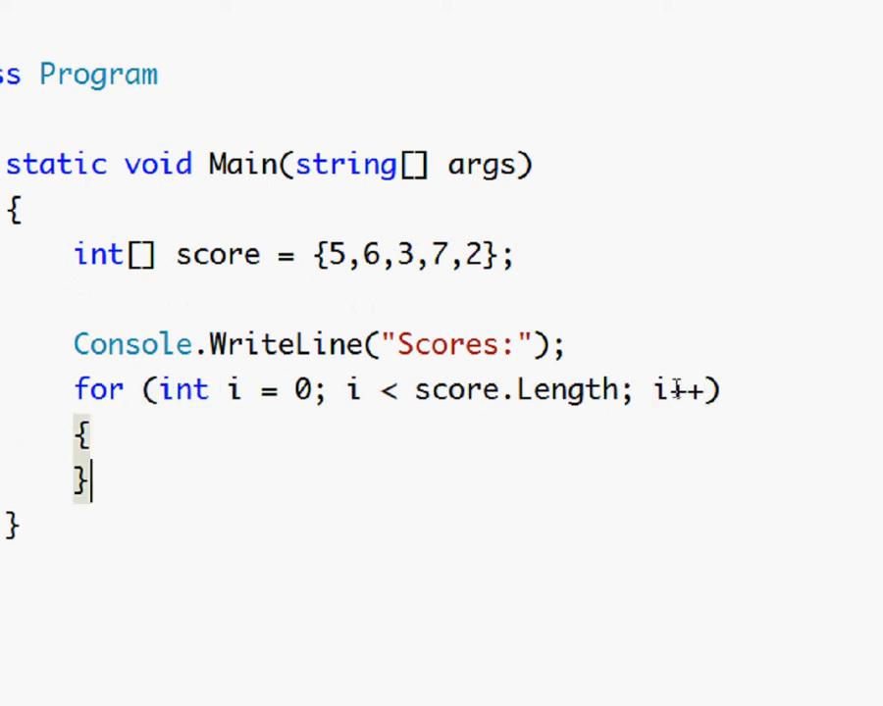
Step: In the loop body write Console.WriteLine("Score for team: " + (i + 1)
key(Enter)
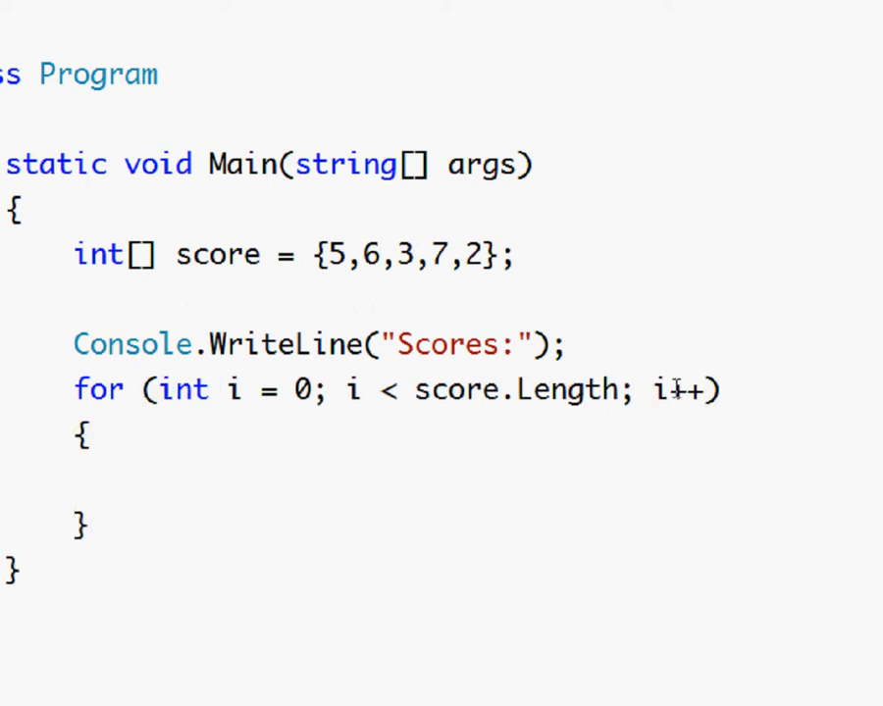
text(Co)
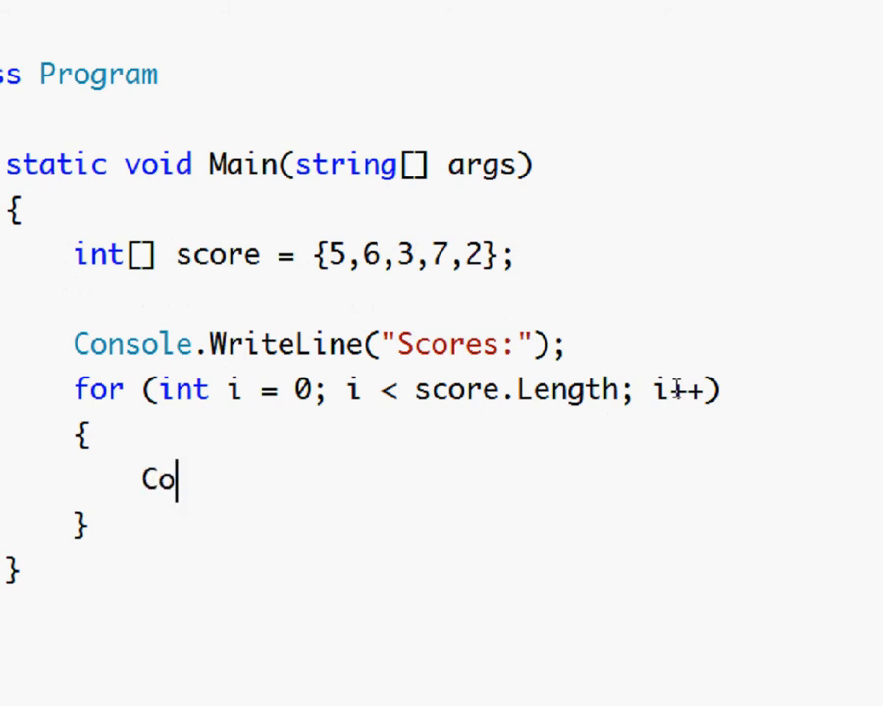
text(nsole.)
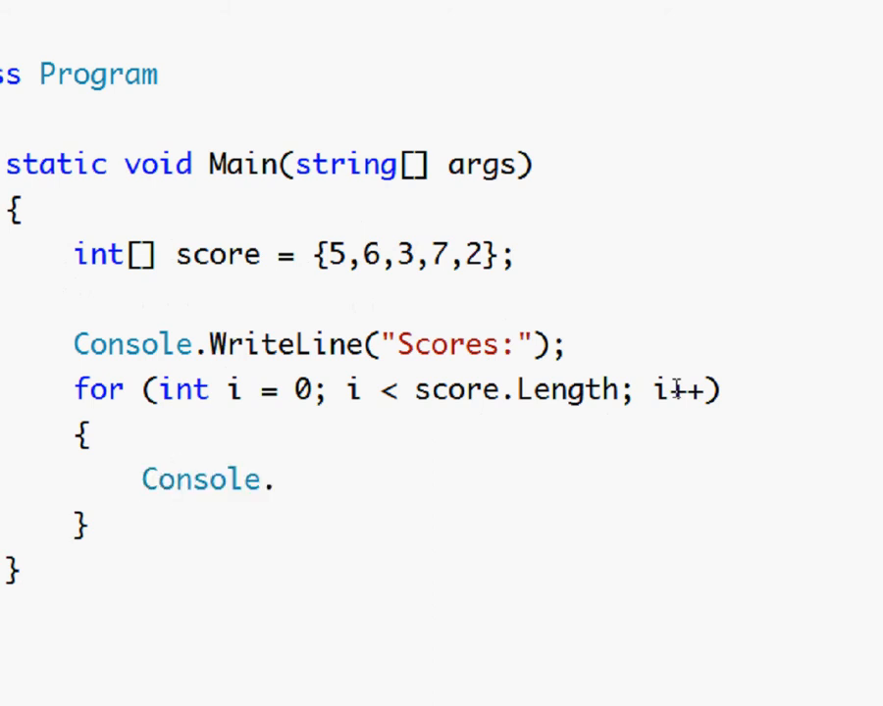
text(WriteLine(");)
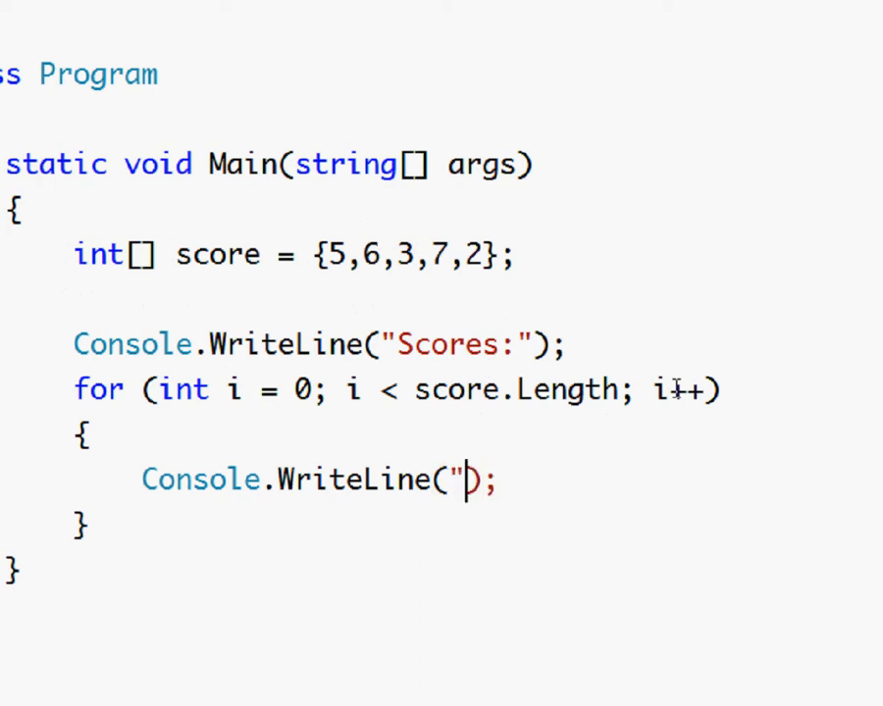
text(Score)
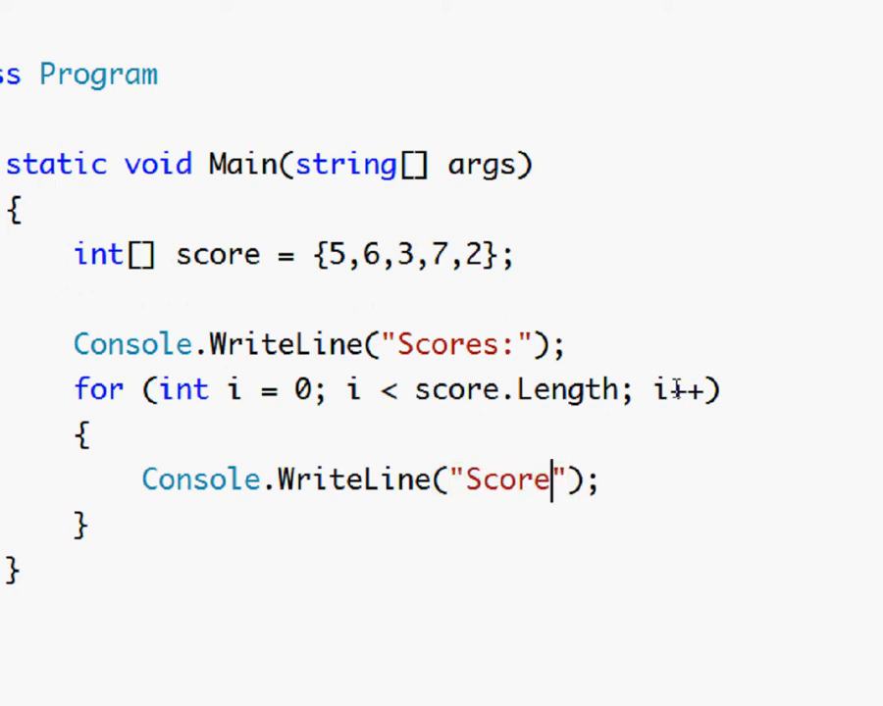
text(for t)
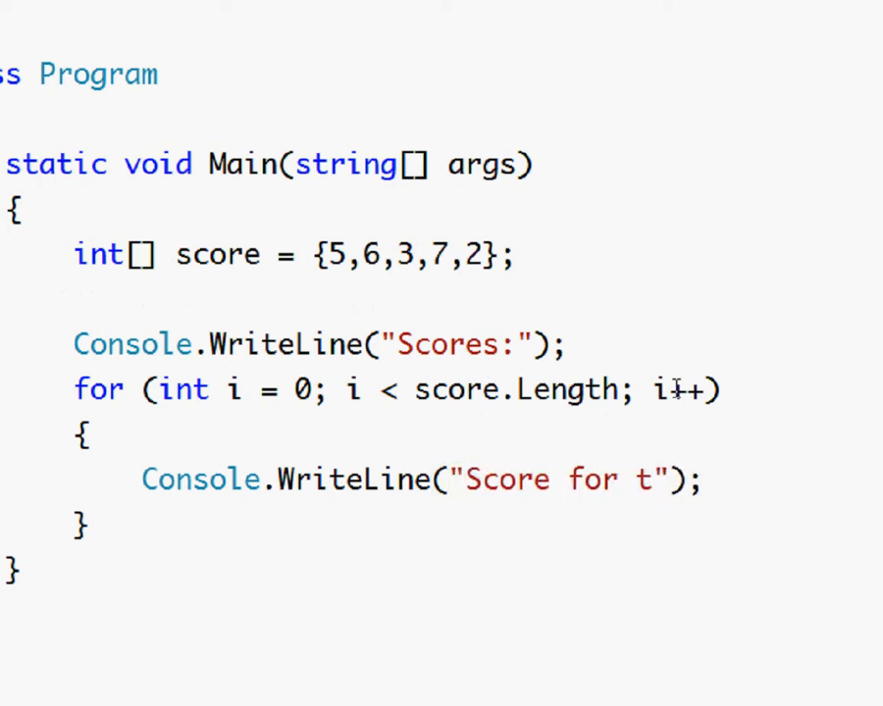
text(eam:)
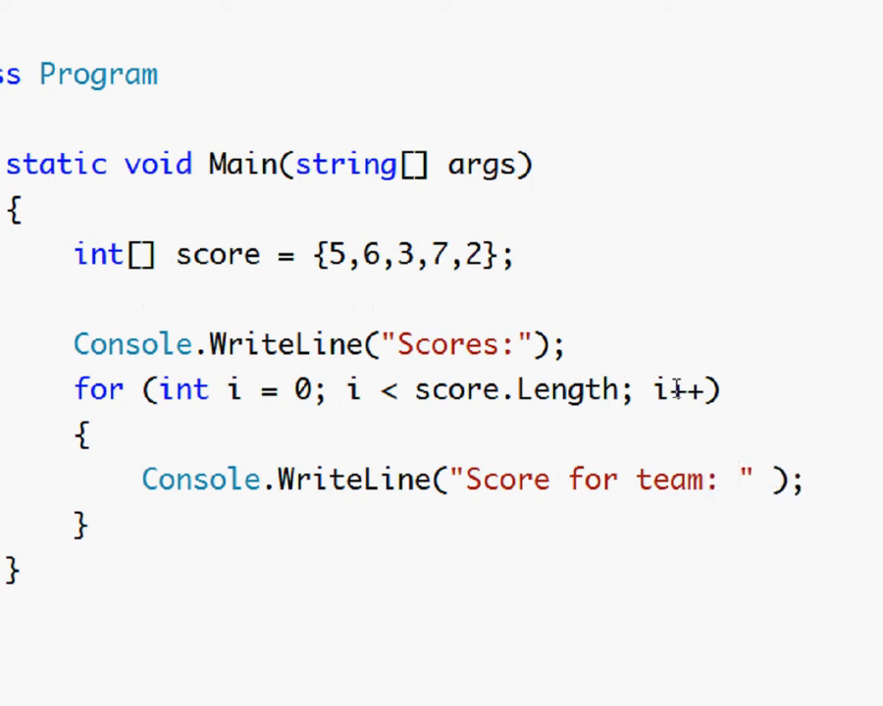
text(+)
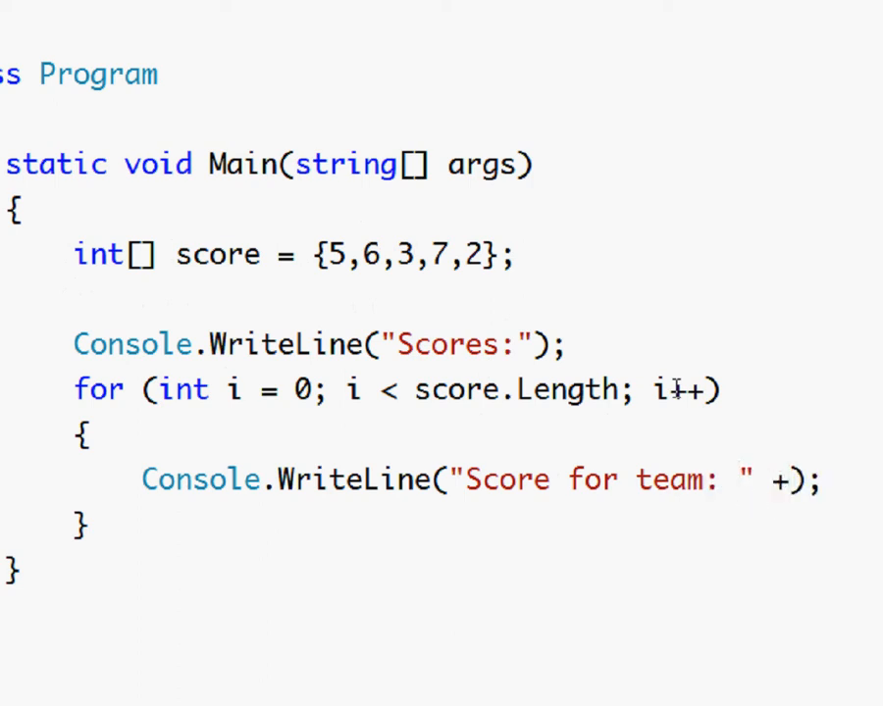
text(i)
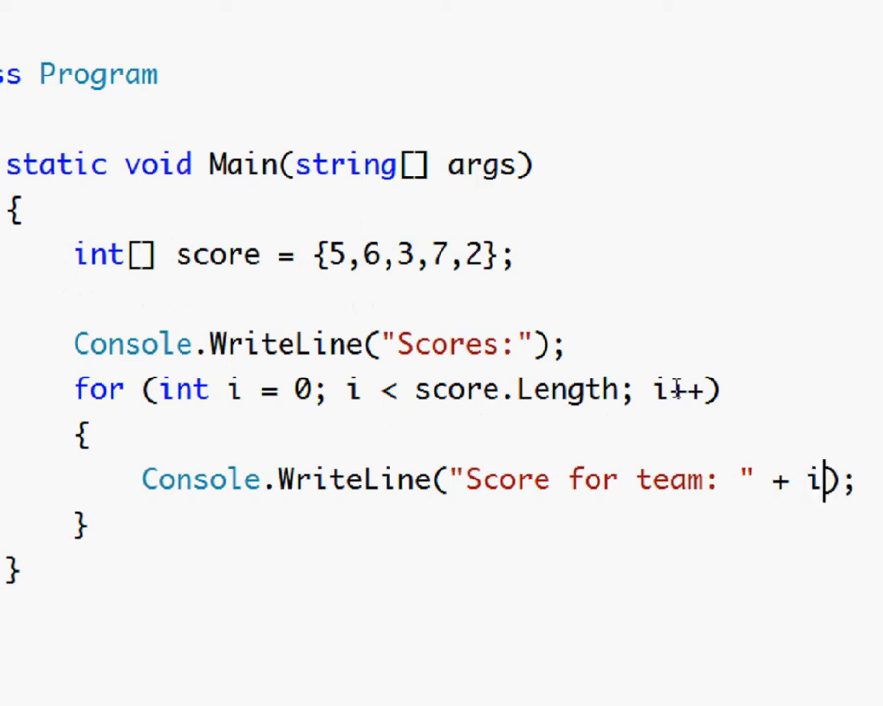
text(+ 1)
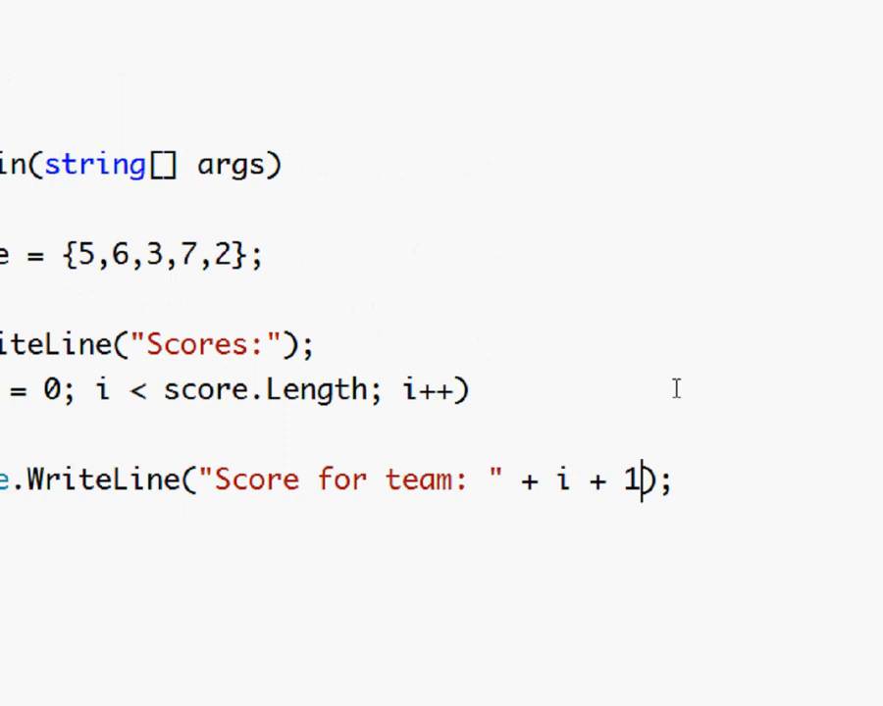
text(()
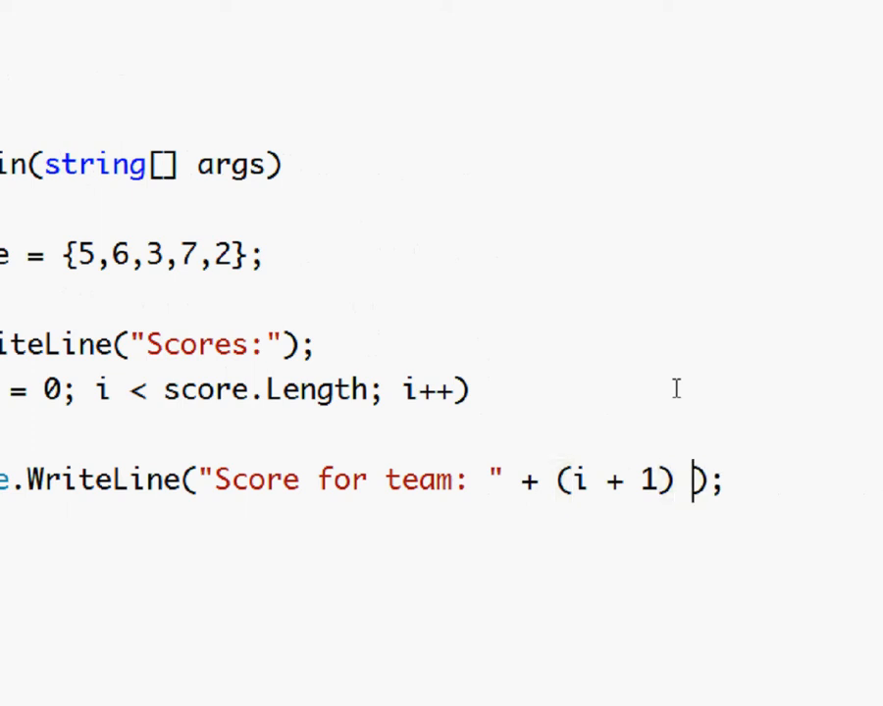
Step: Append + " is " + score[i] to complete the WriteLine statement
text(+)
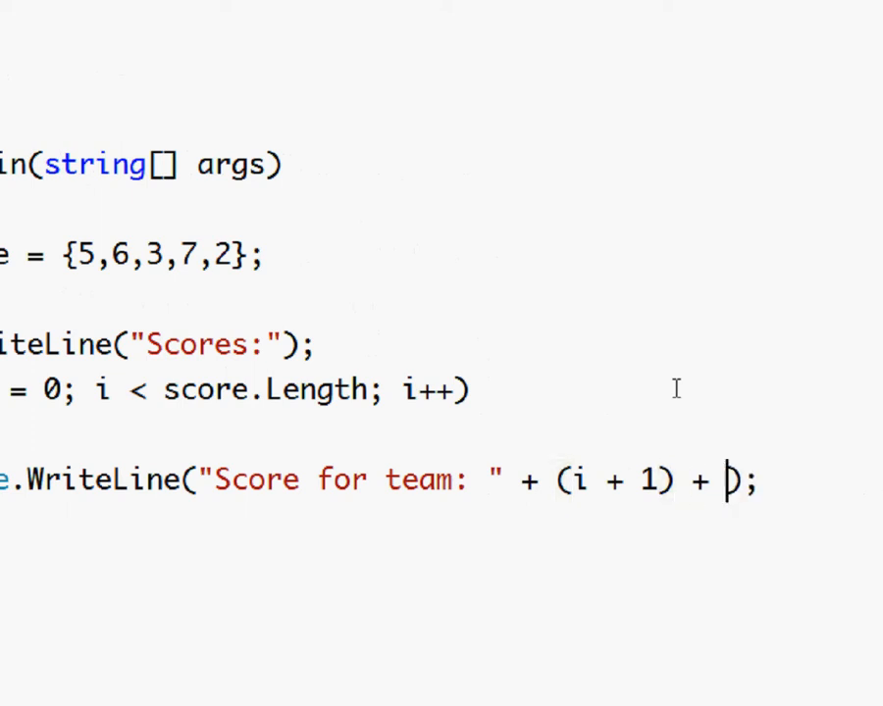
text("")
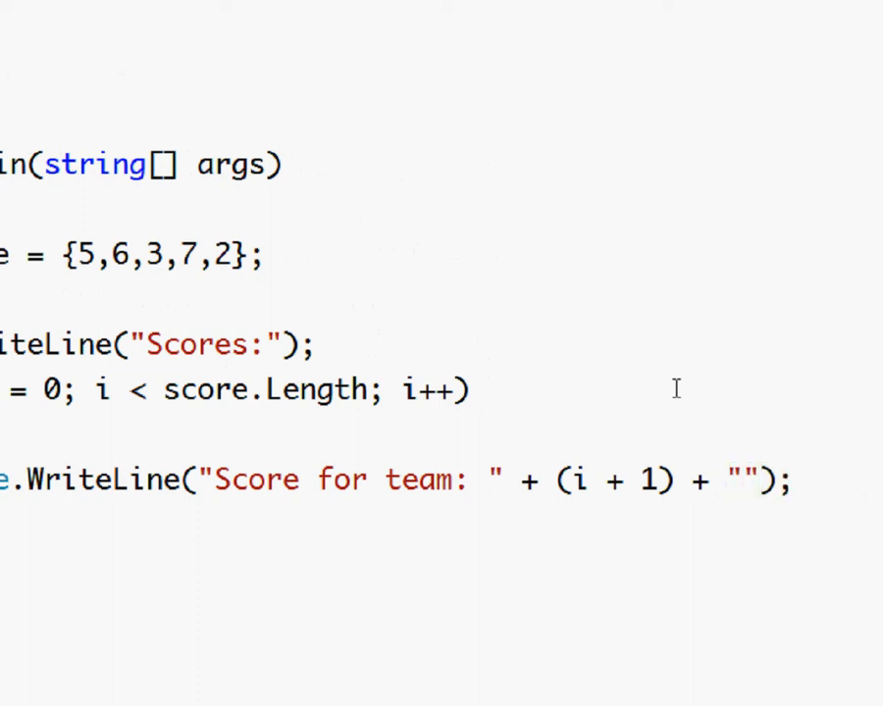
text(is)
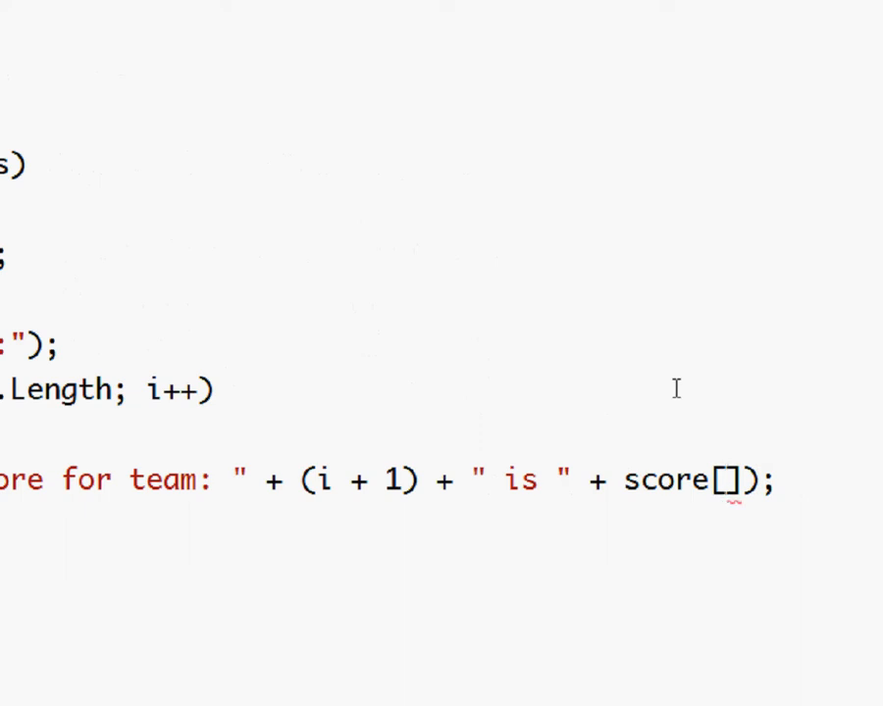
text(i)
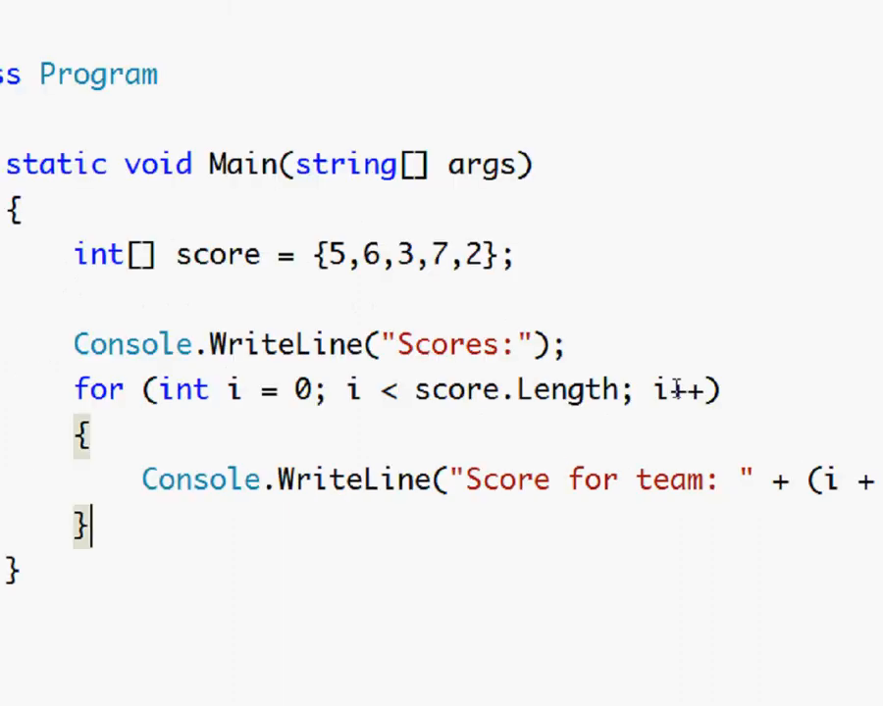
Step: Add Console.Read(); after the loop's closing brace
text(Co)
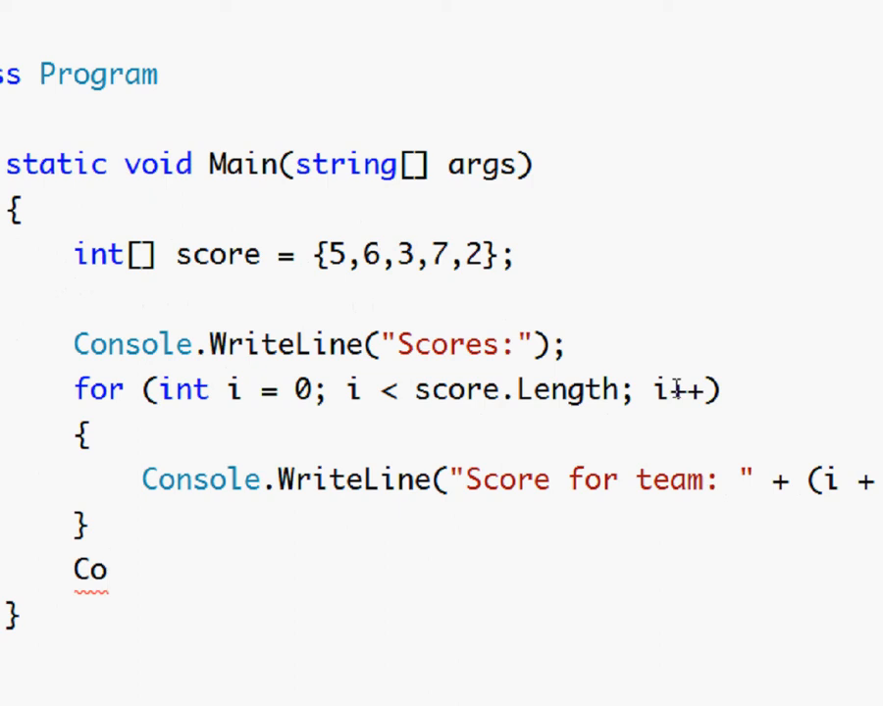
text(nsole.)
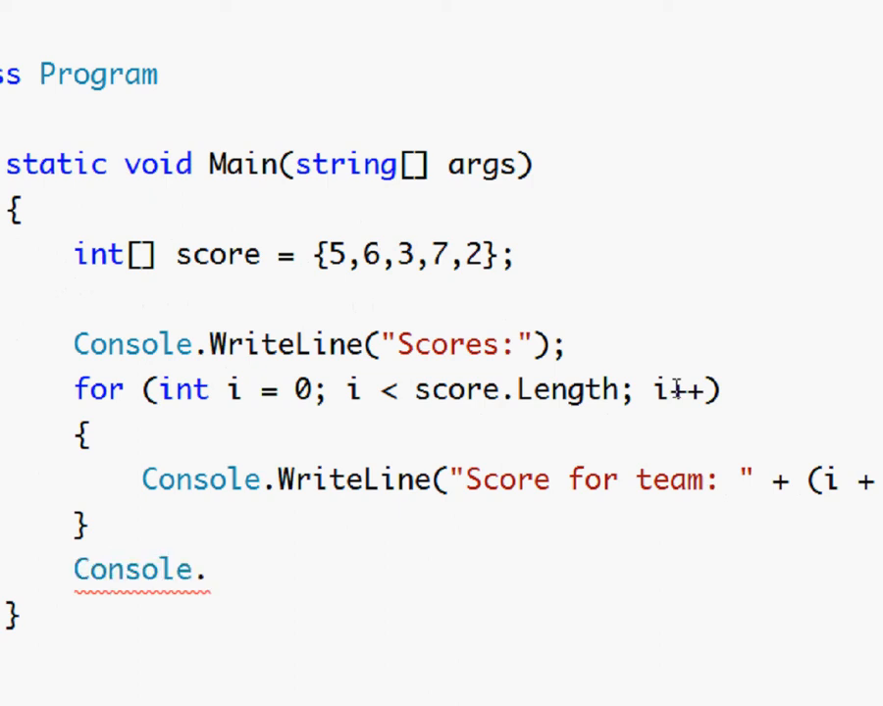
text(Read())
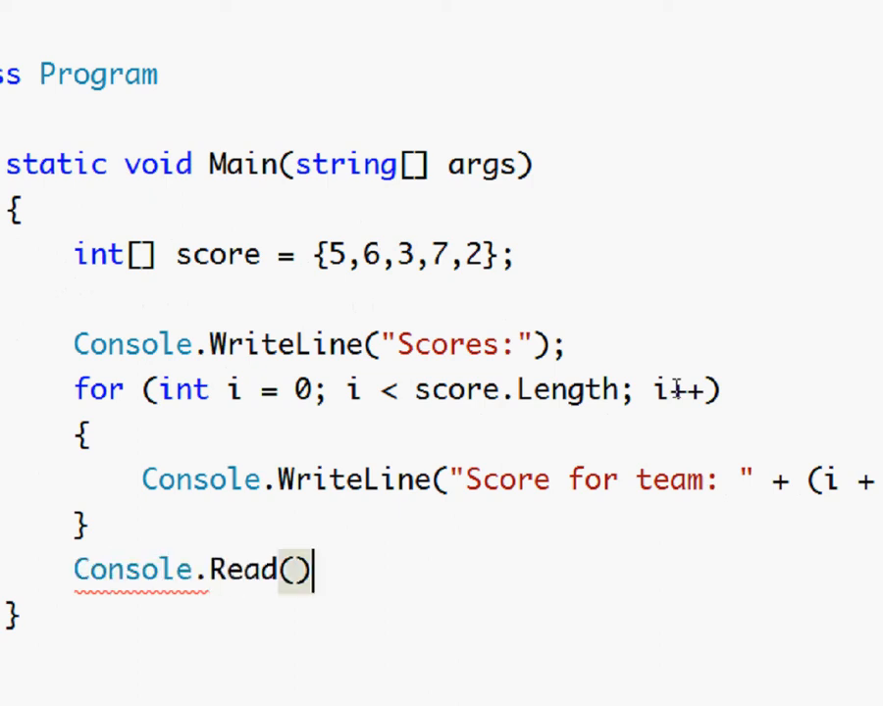
text(;)
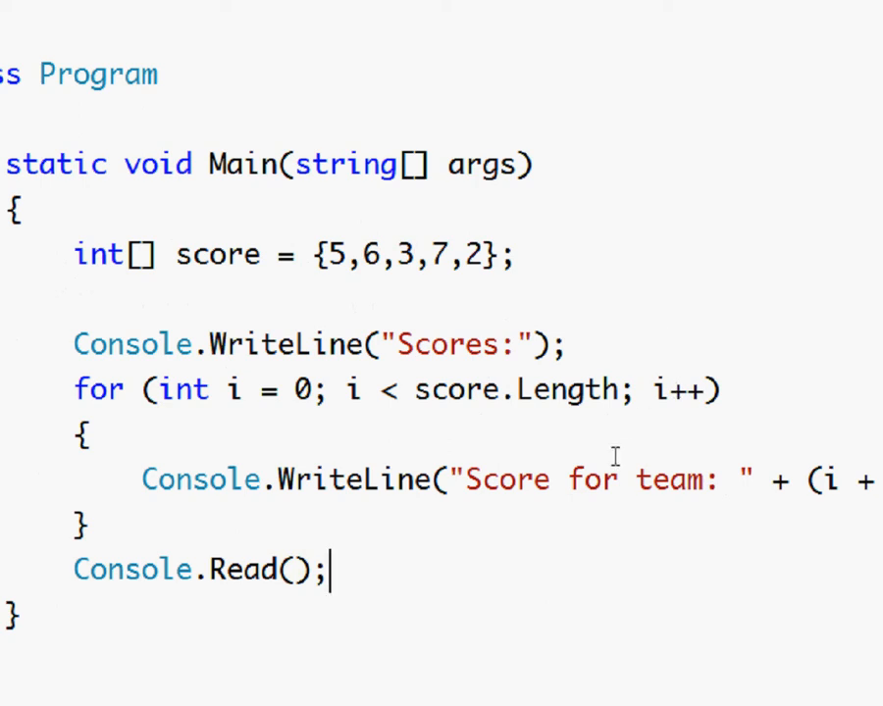
mouse_move(389, 671)
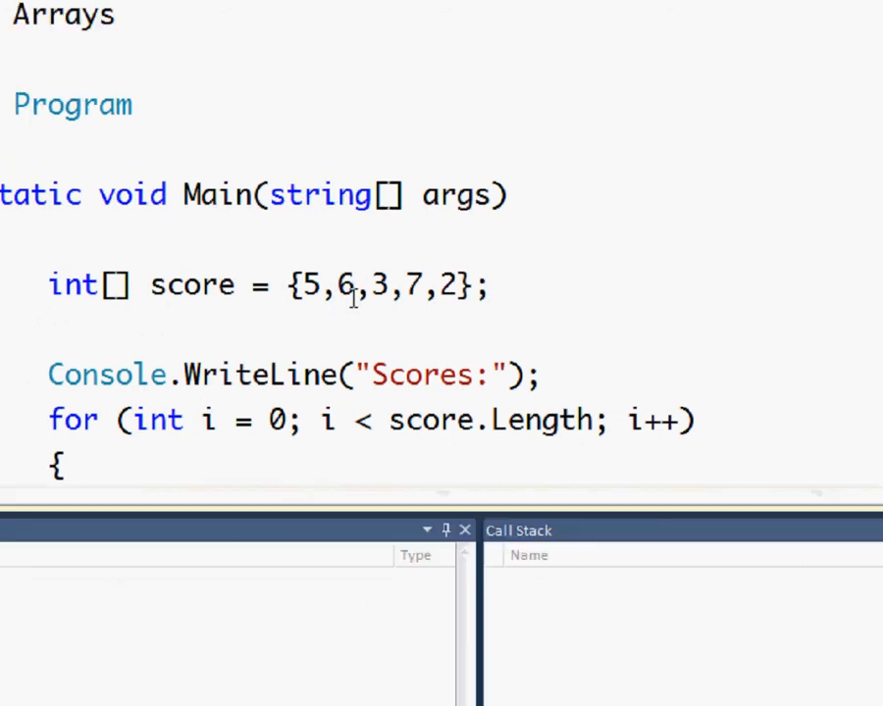
Step: Run with F5, move the console aside to read teams 1–5 scores, then return to the code
key(F5)
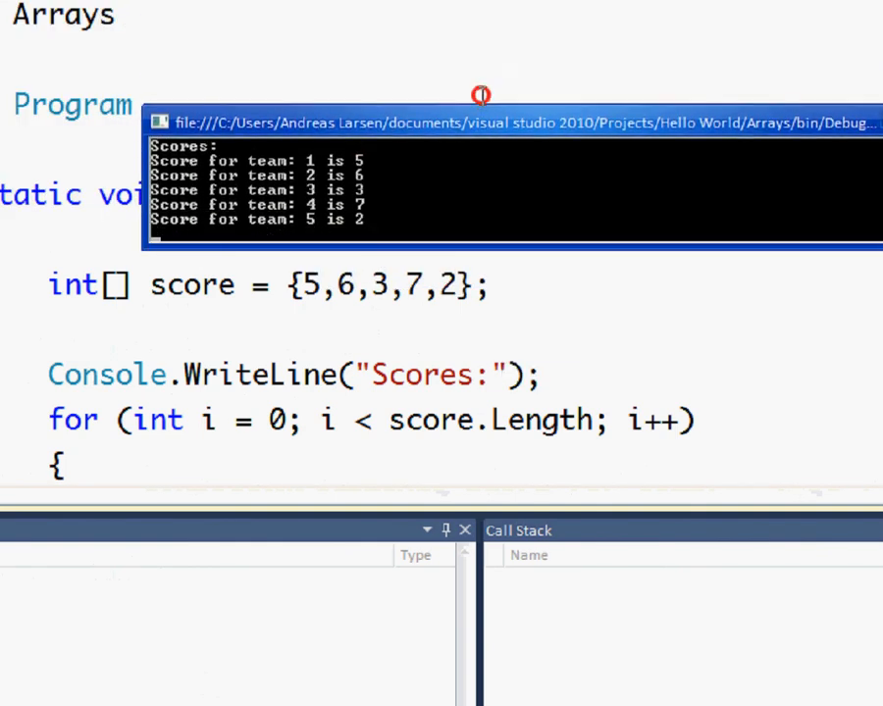
drag(481, 121, 628, 141)
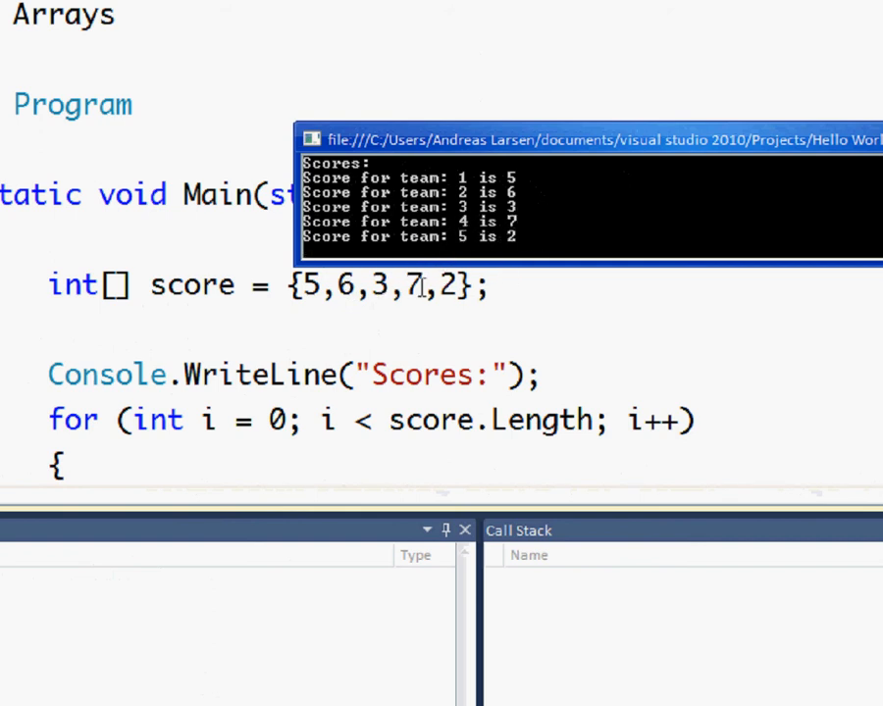
mouse_move(520, 257)
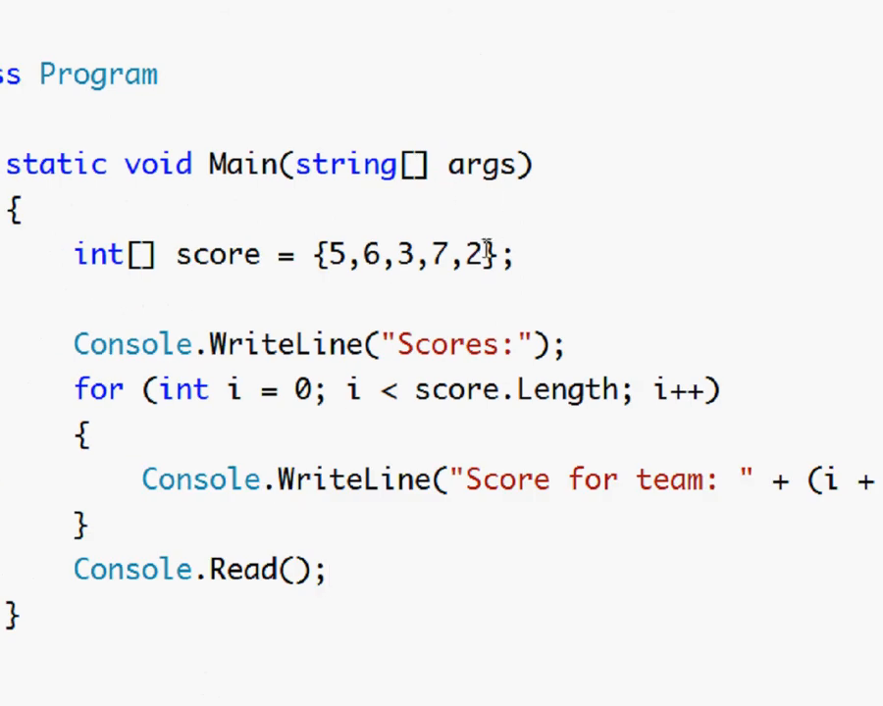
drag(391, 255, 487, 255)
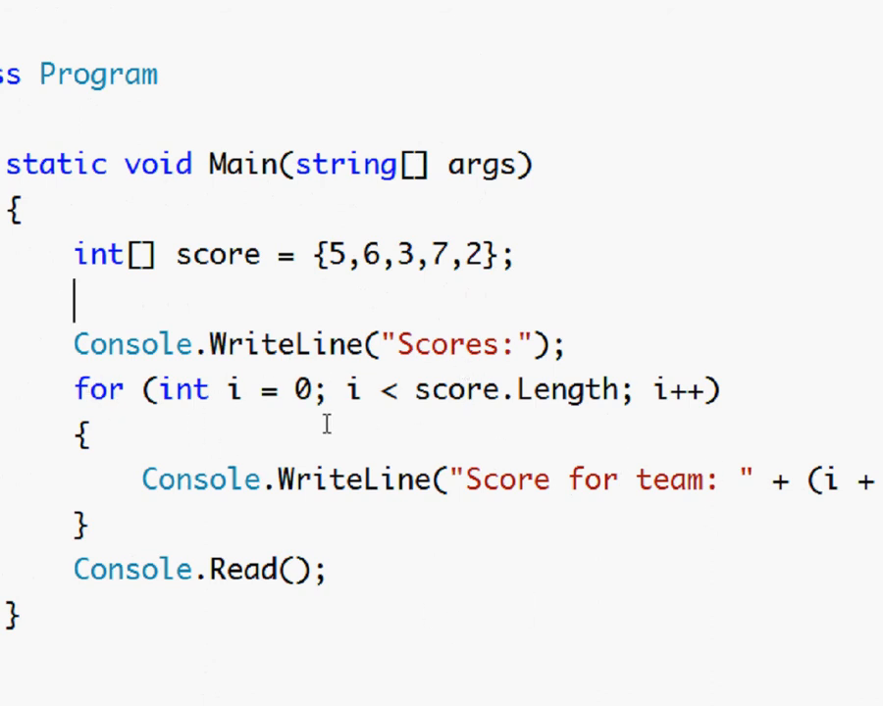
Step: Highlight the heading and for loop lines to review the score-printing code
drag(74, 389, 145, 478)
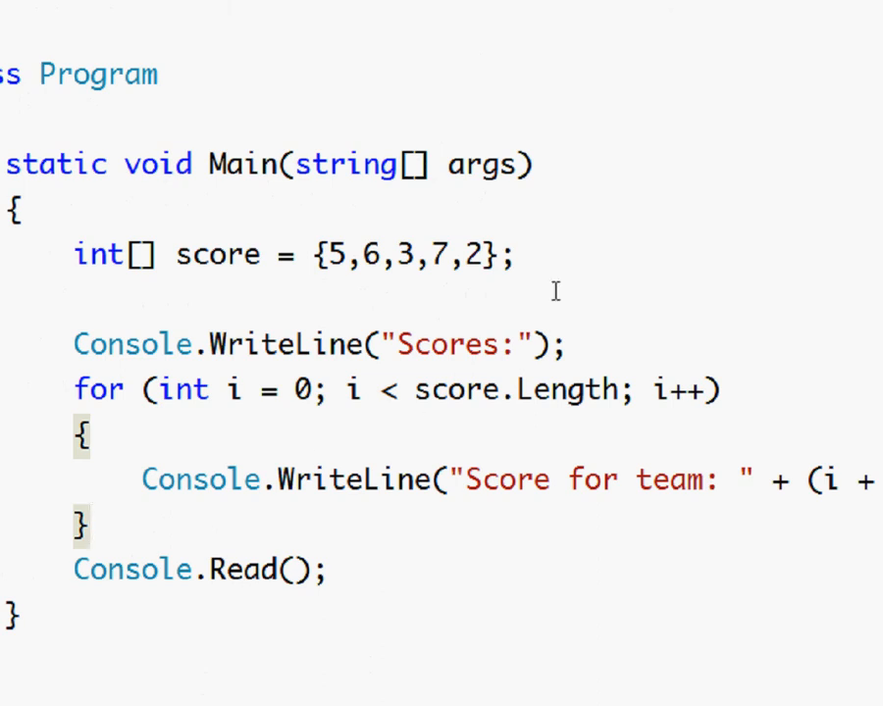
Step: Declare string[] teamName = {"",""}; on a new line below the score array
key(Return)
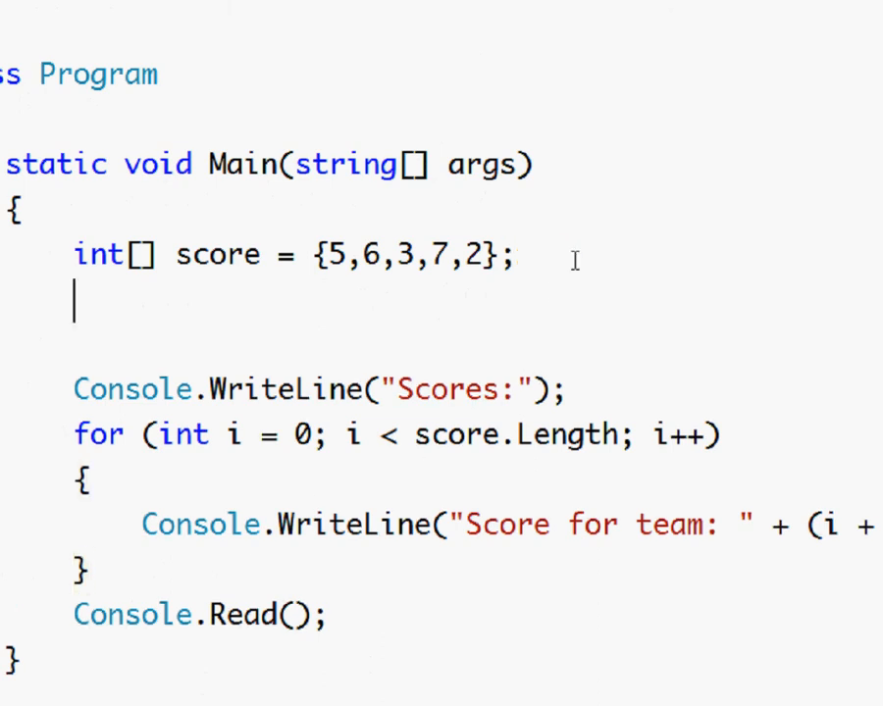
text(strin)
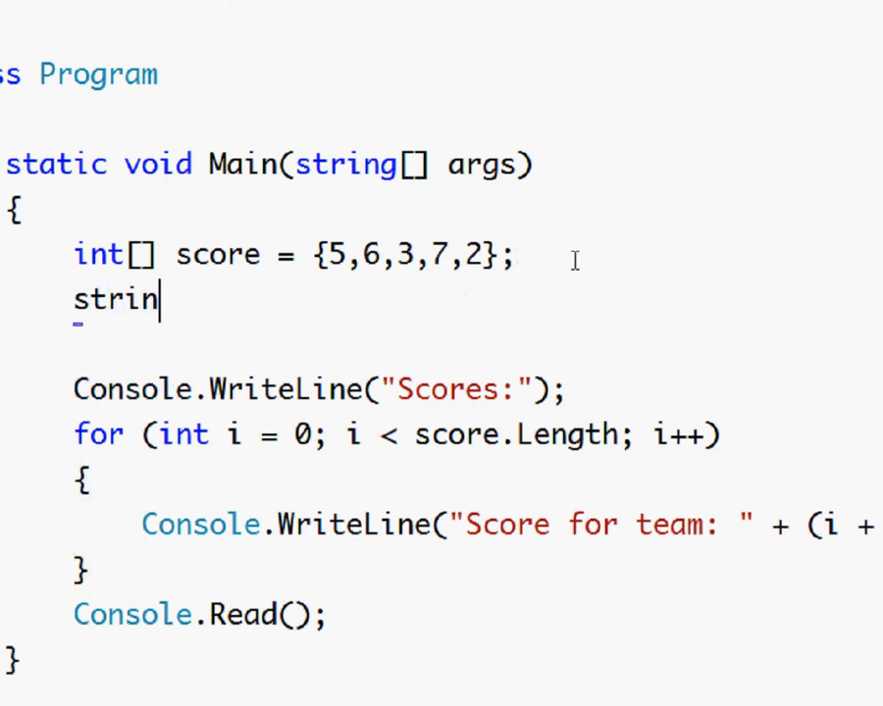
text(g)
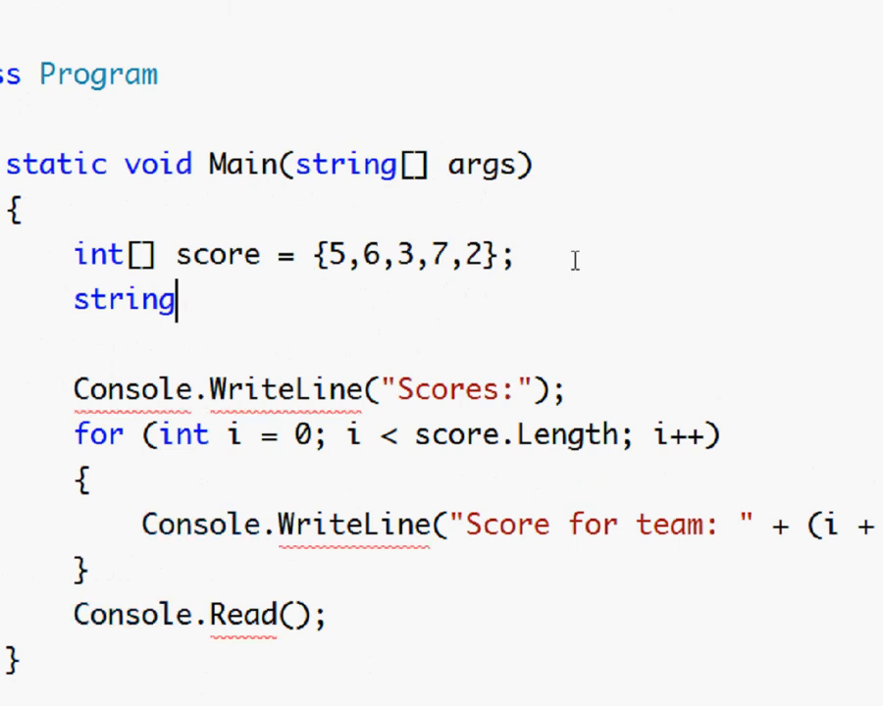
text([])
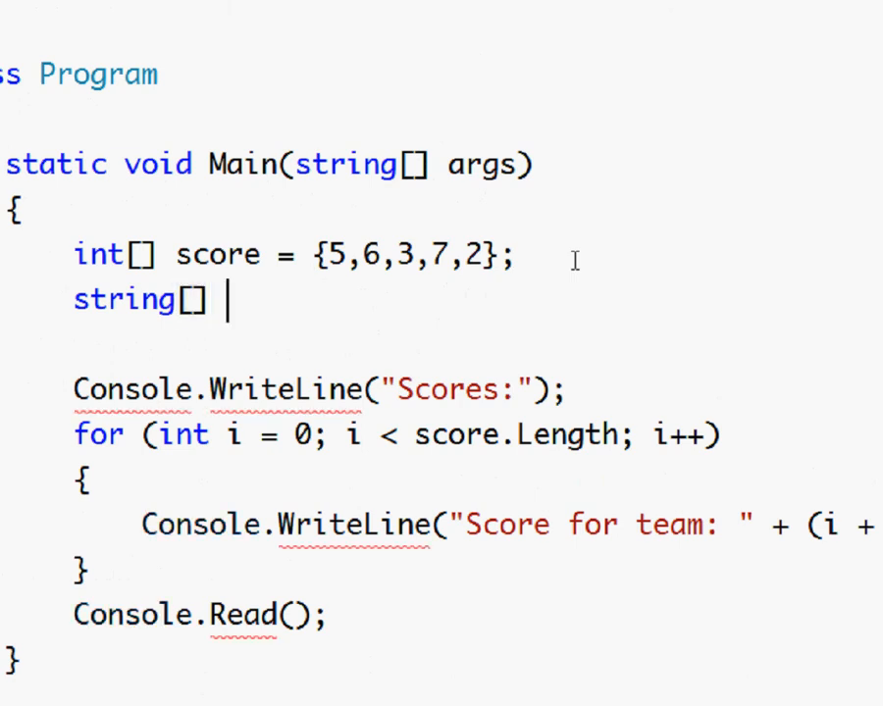
text(tea)
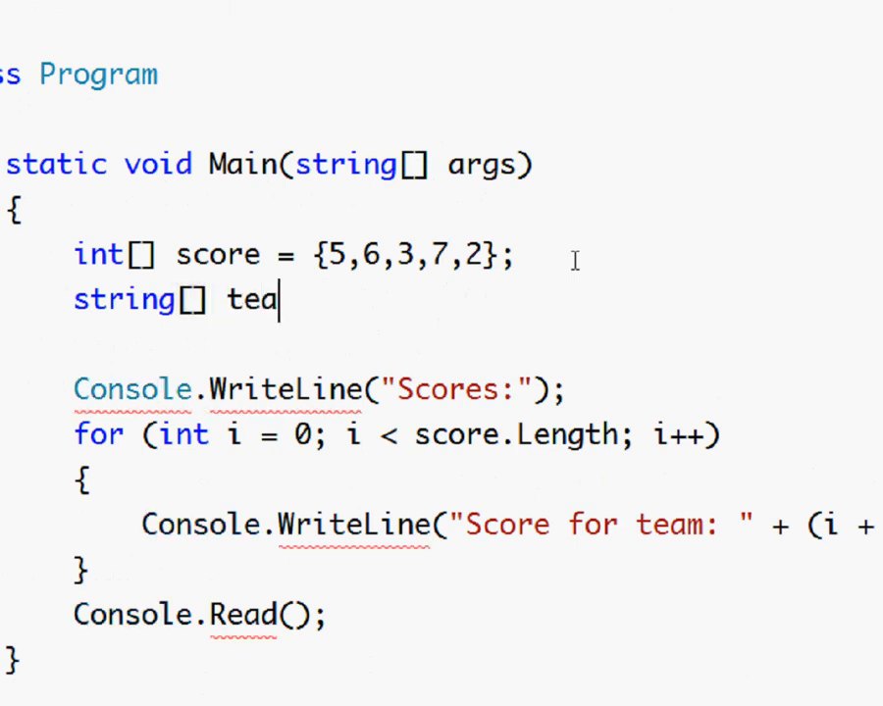
text(m)
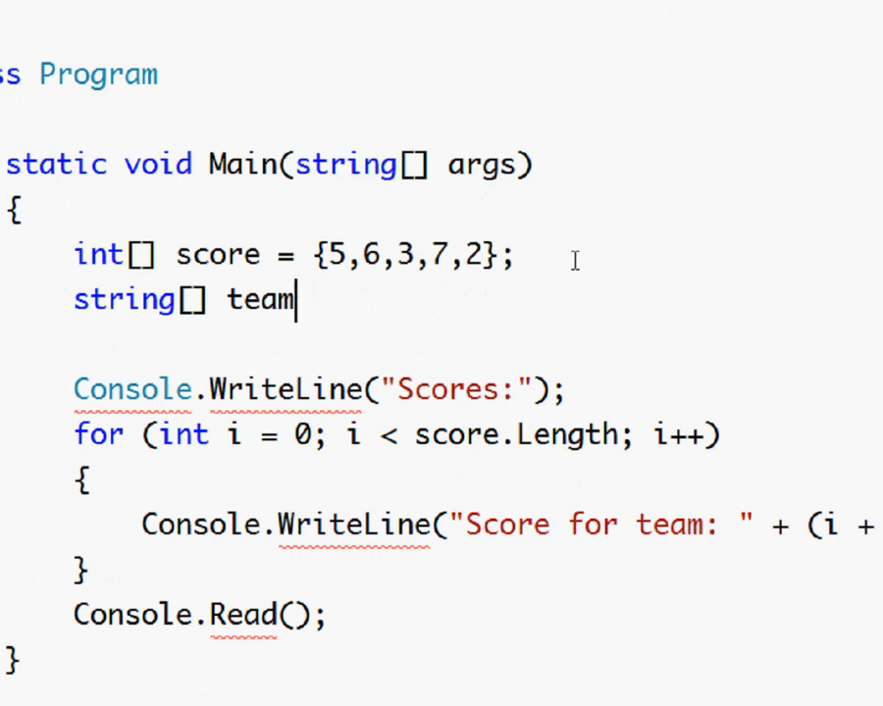
text(Name =)
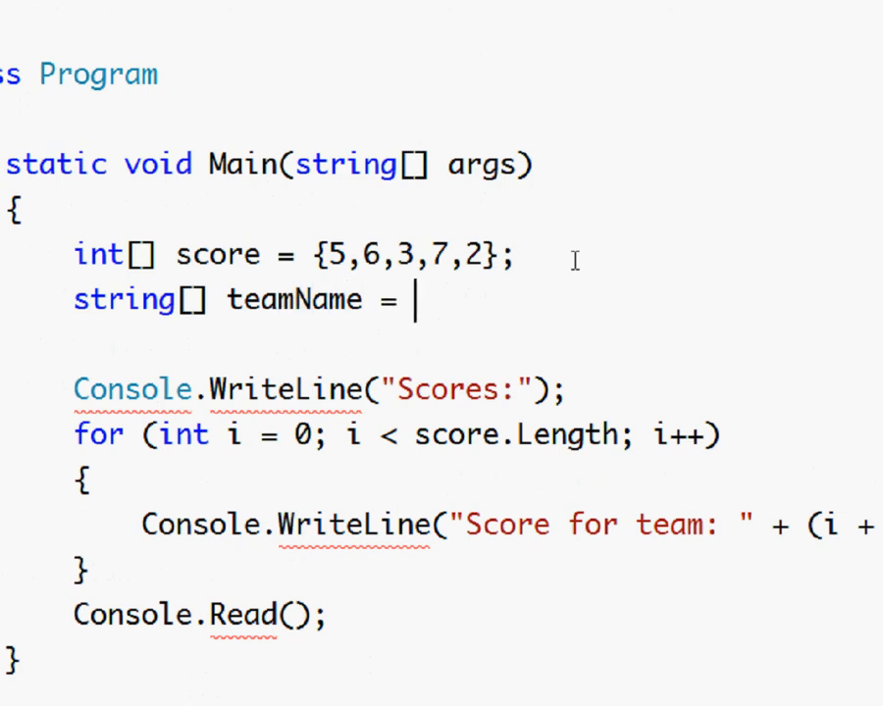
text({})
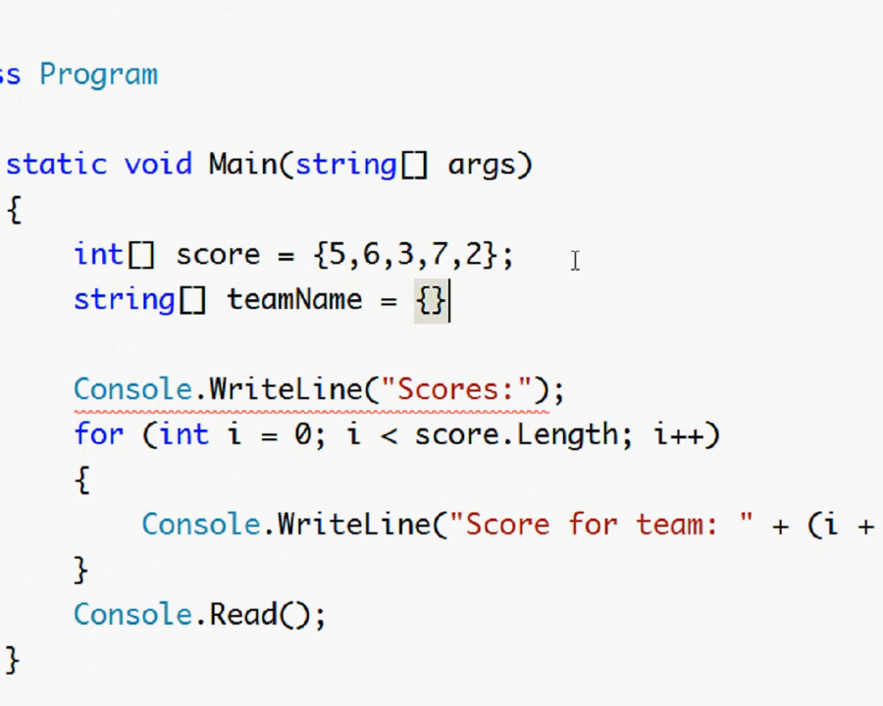
text(;)
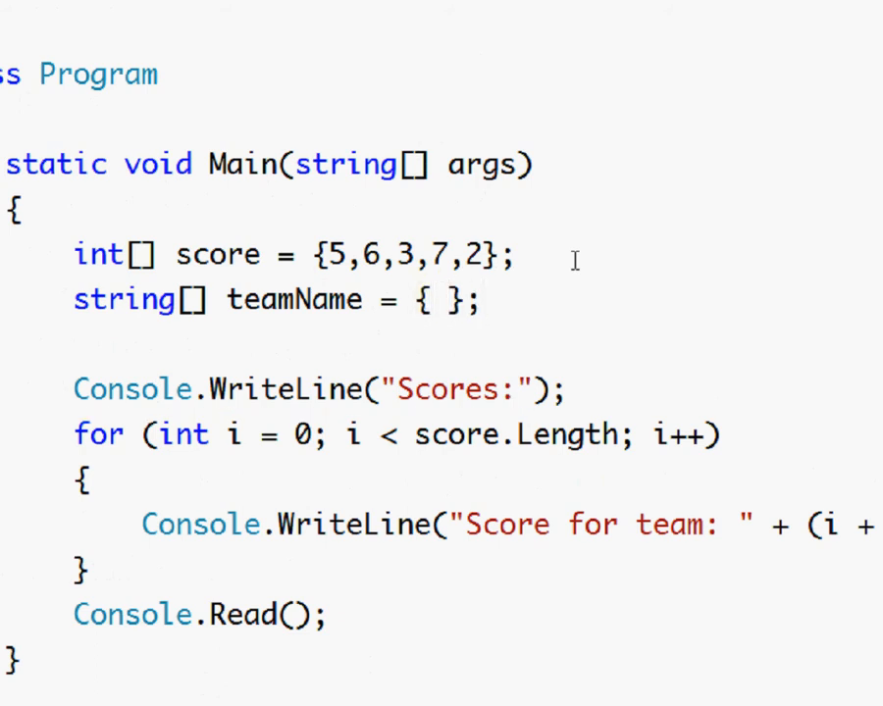
text("")
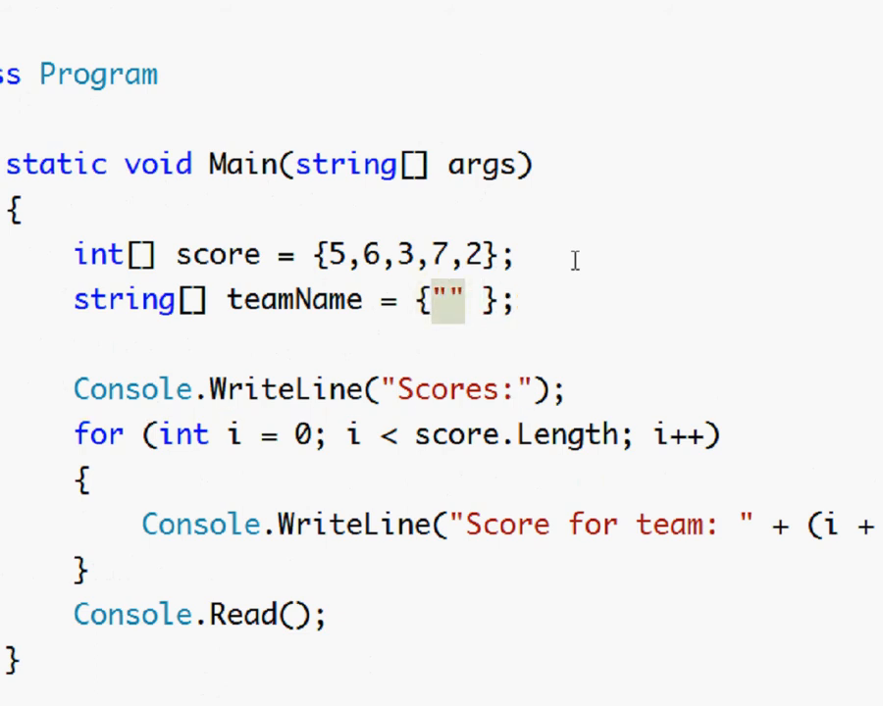
text(,"")
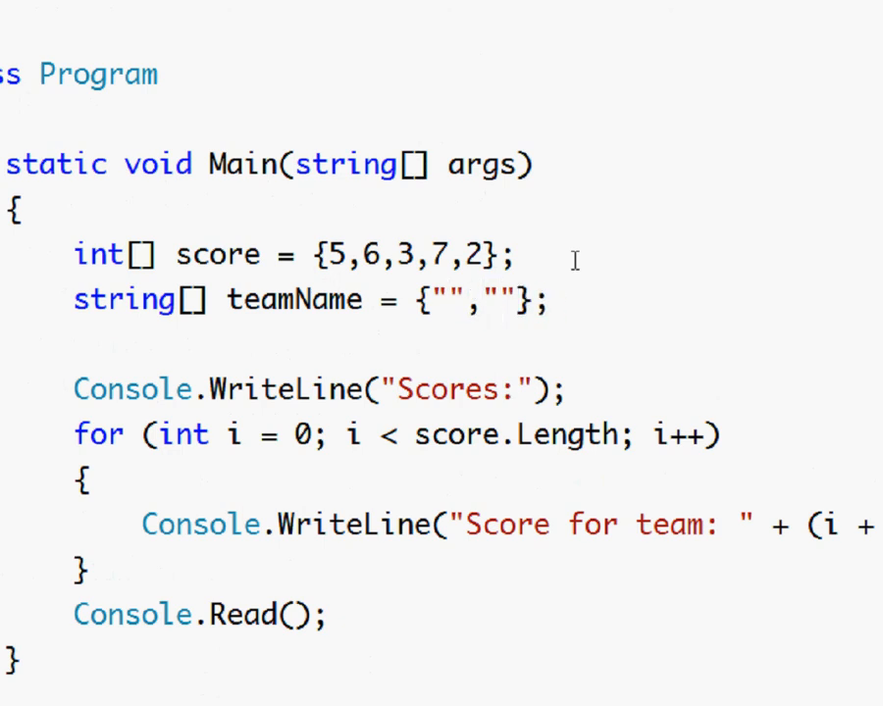
click(442, 298)
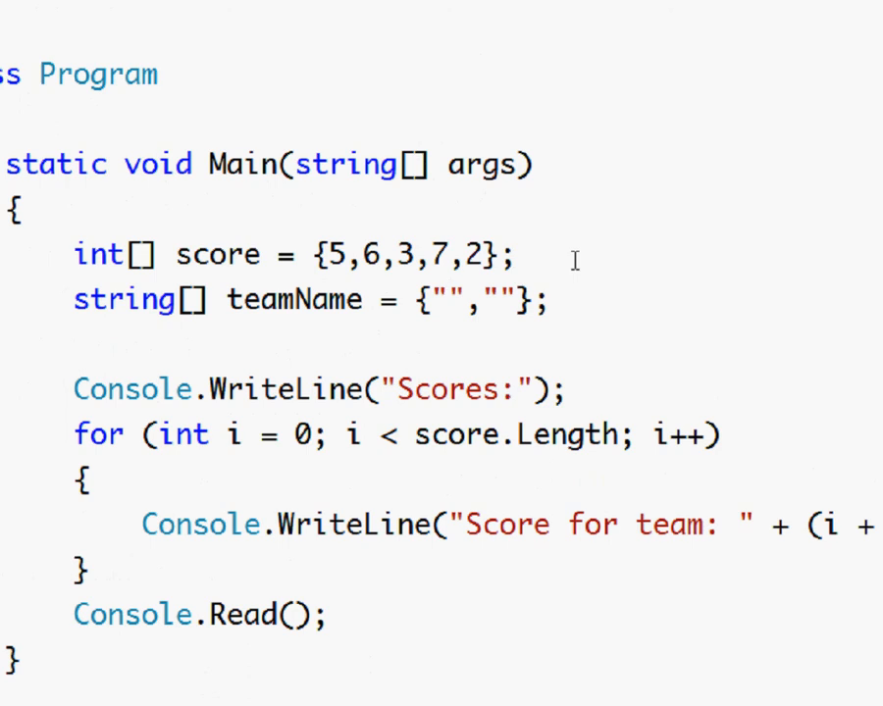
Step: Enter "the coco nut's" as the first team name in the teamName array
click(443, 298)
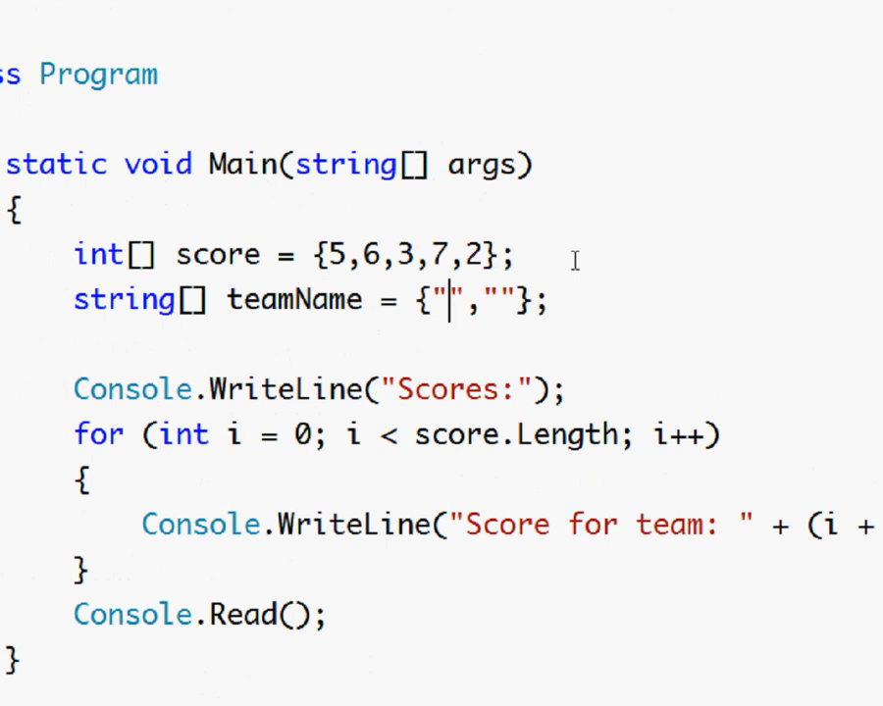
text(C)
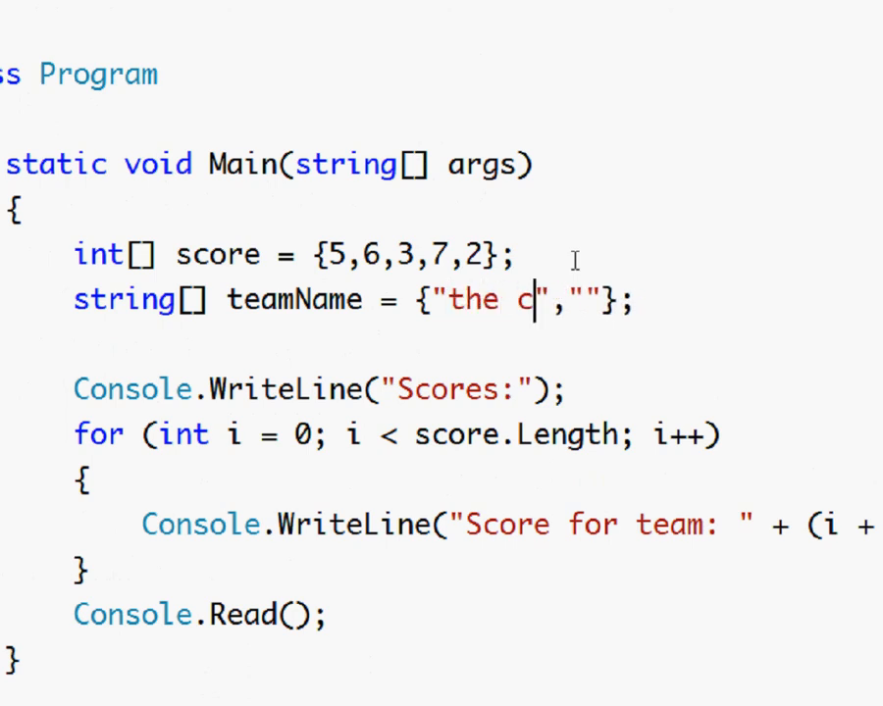
text(oco n)
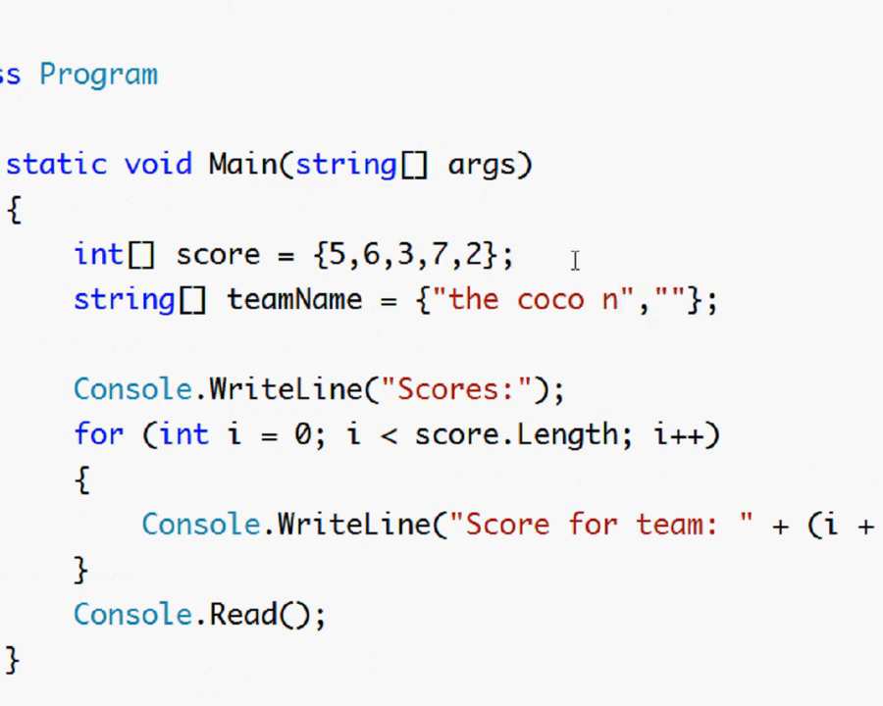
text(uts)
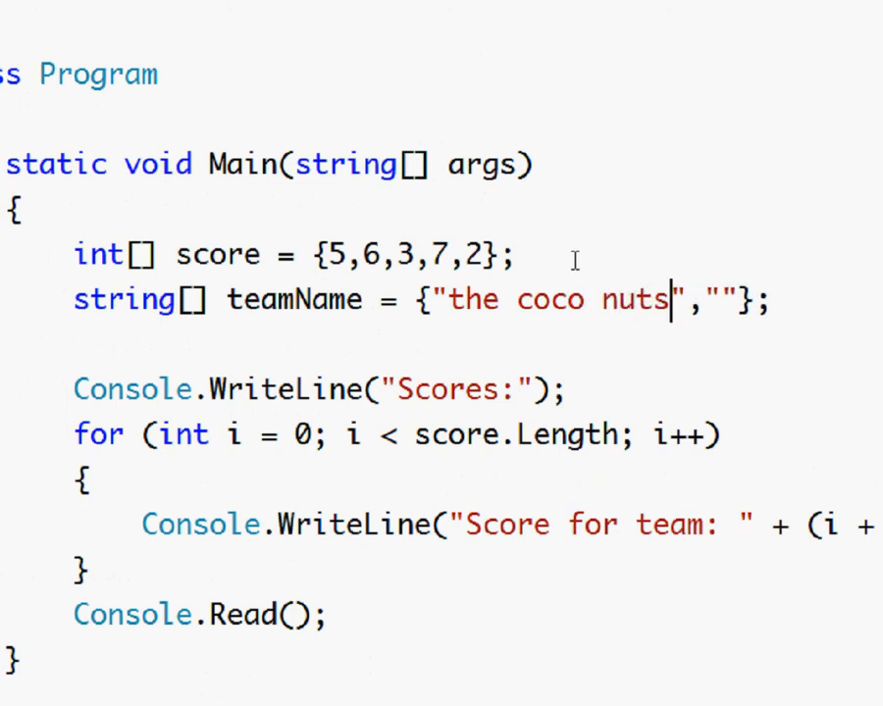
text(')
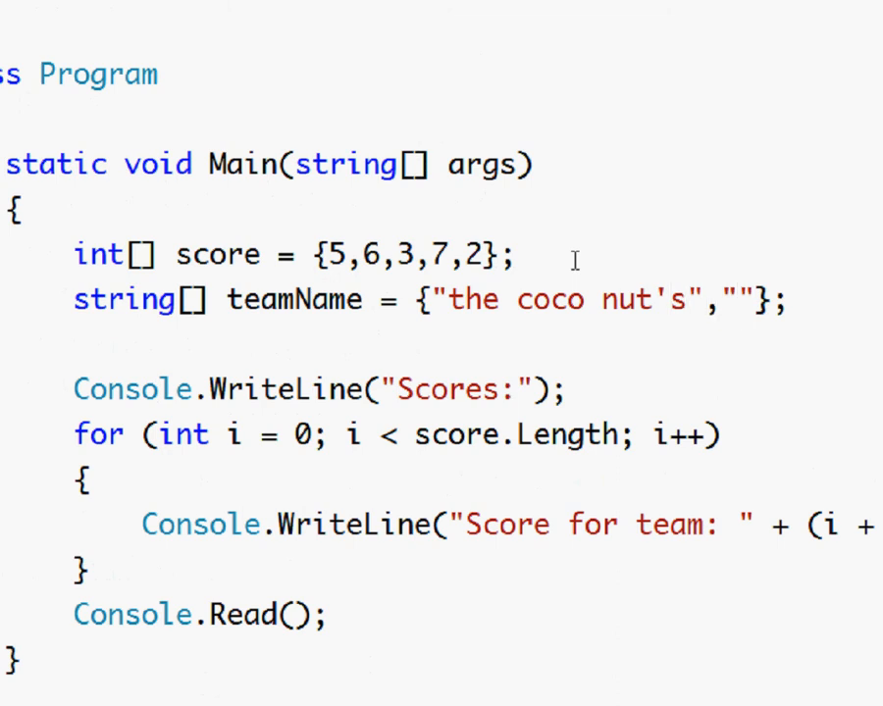
Step: Enter "Rocky's" as the second team name and add a third empty string slot
click(741, 298)
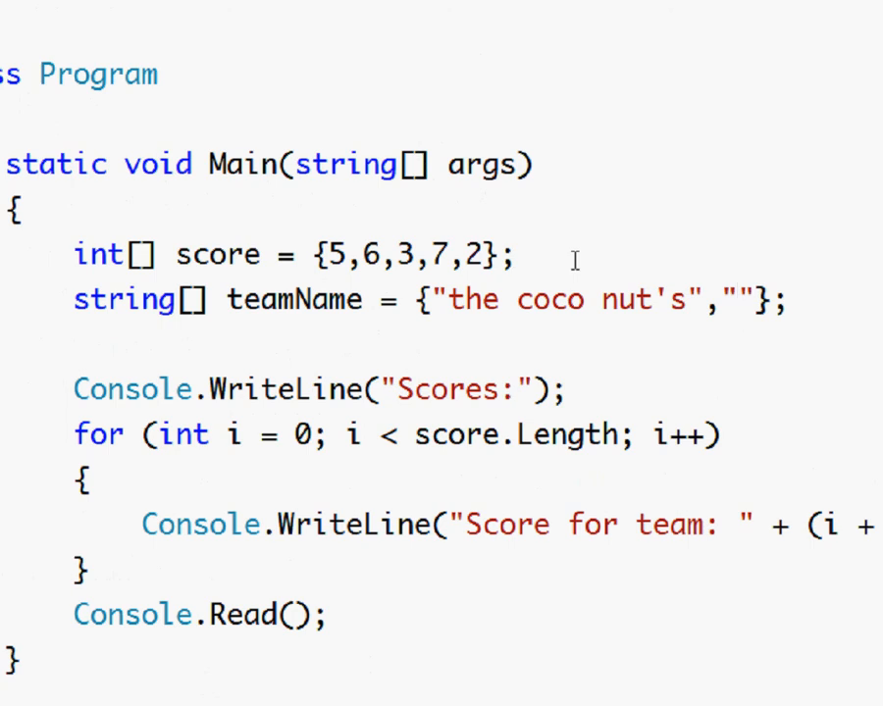
text(Rock)
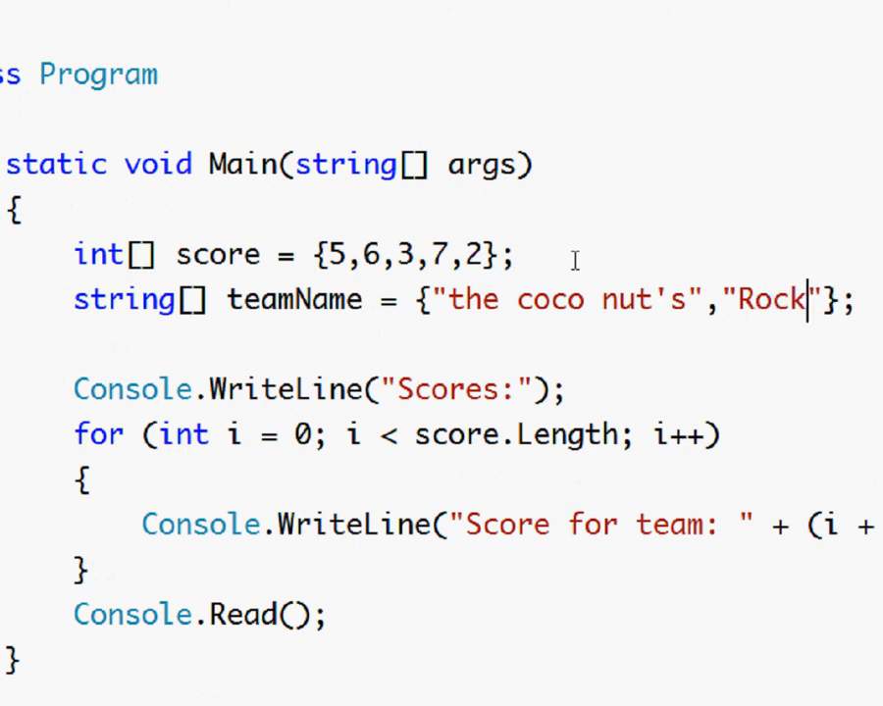
text(y's)
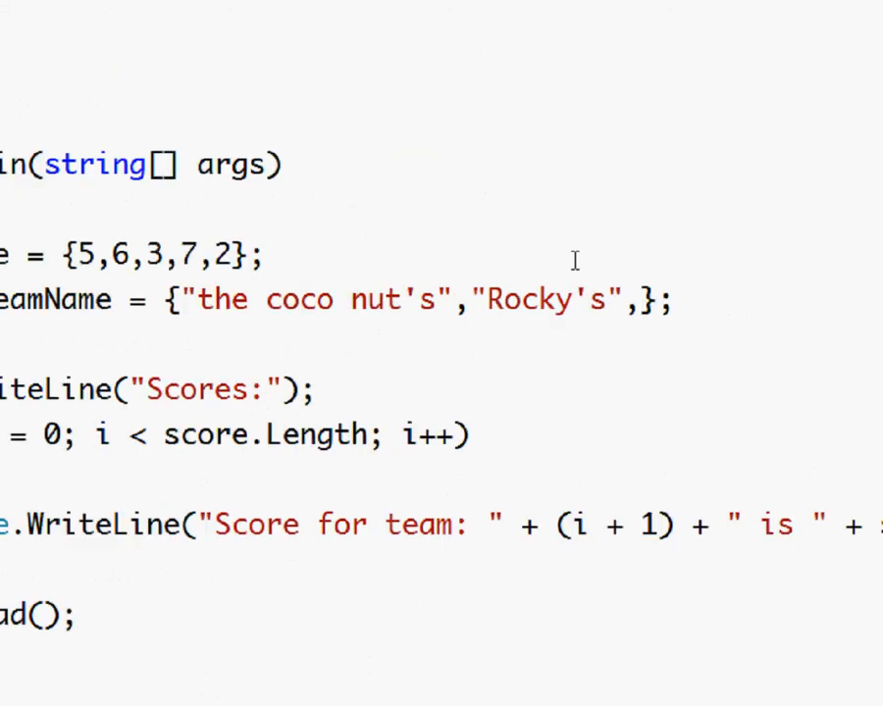
text("")
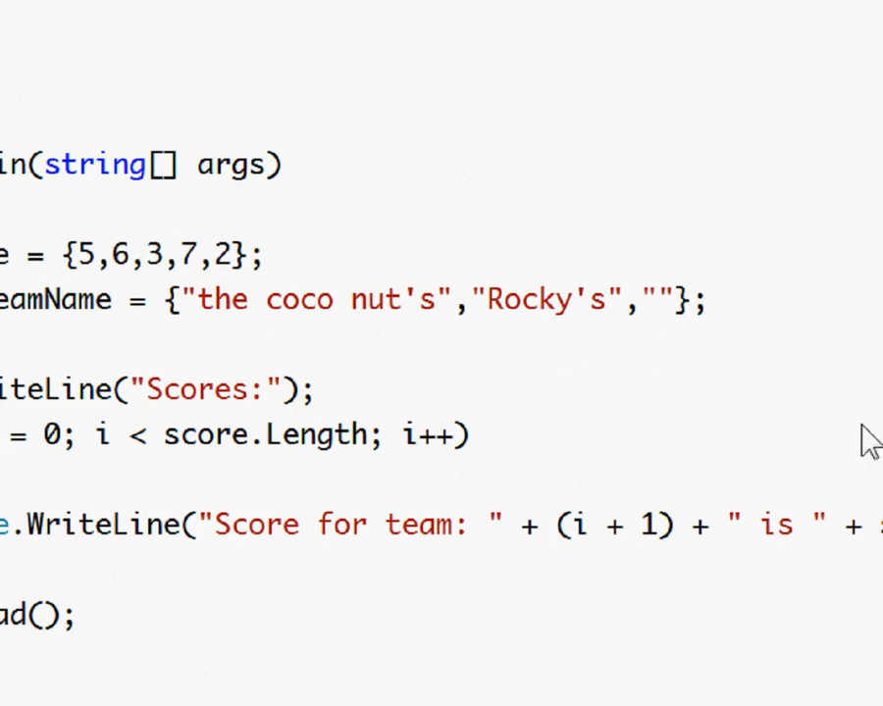
click(665, 298)
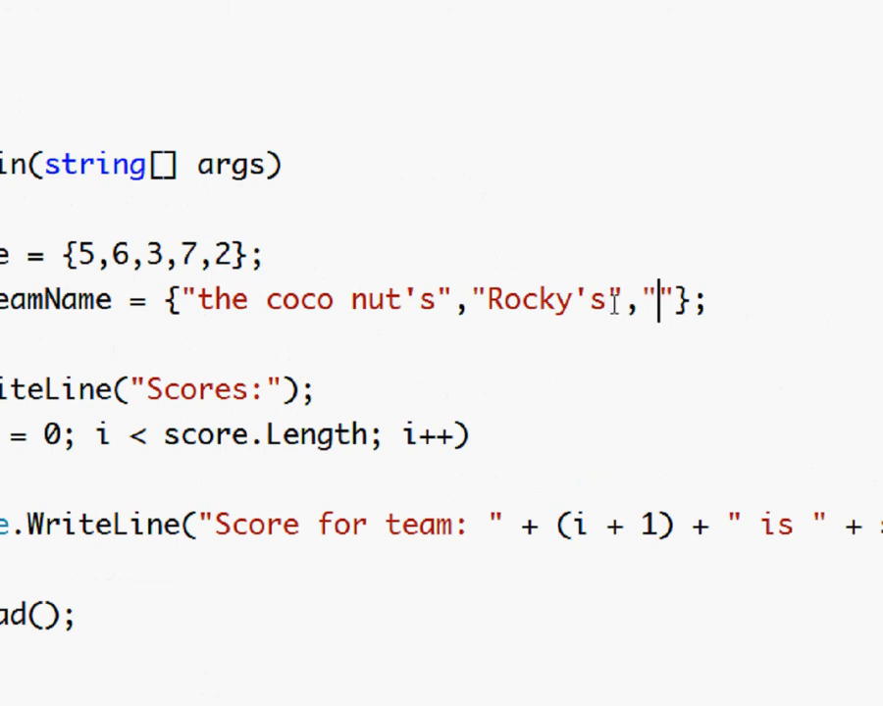
mouse_move(420, 343)
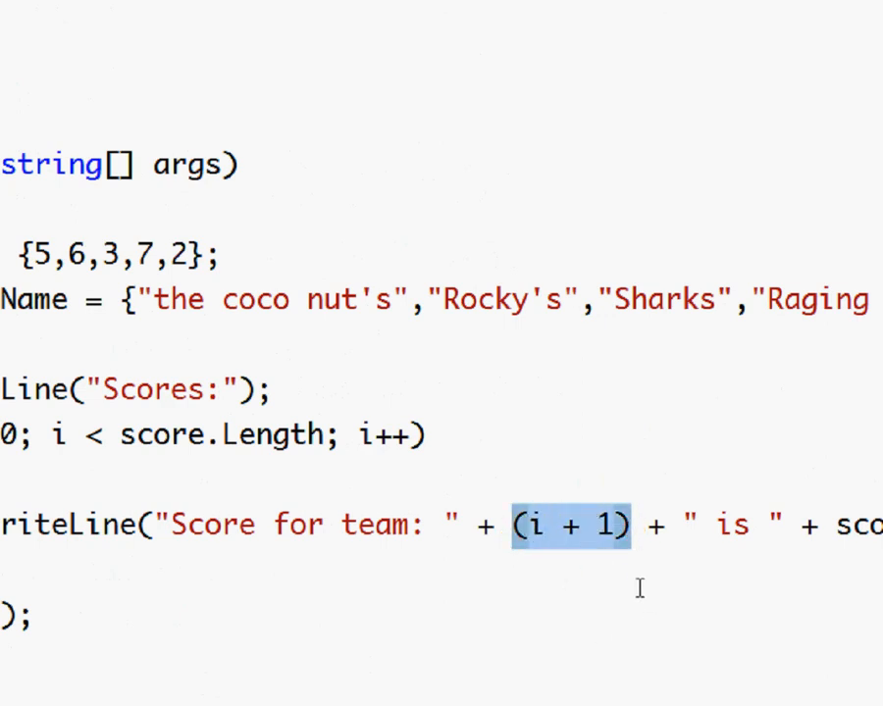
Step: Replace (i + 1) in the WriteLine call with teamName[i] so scores list by team name
key(Delete)
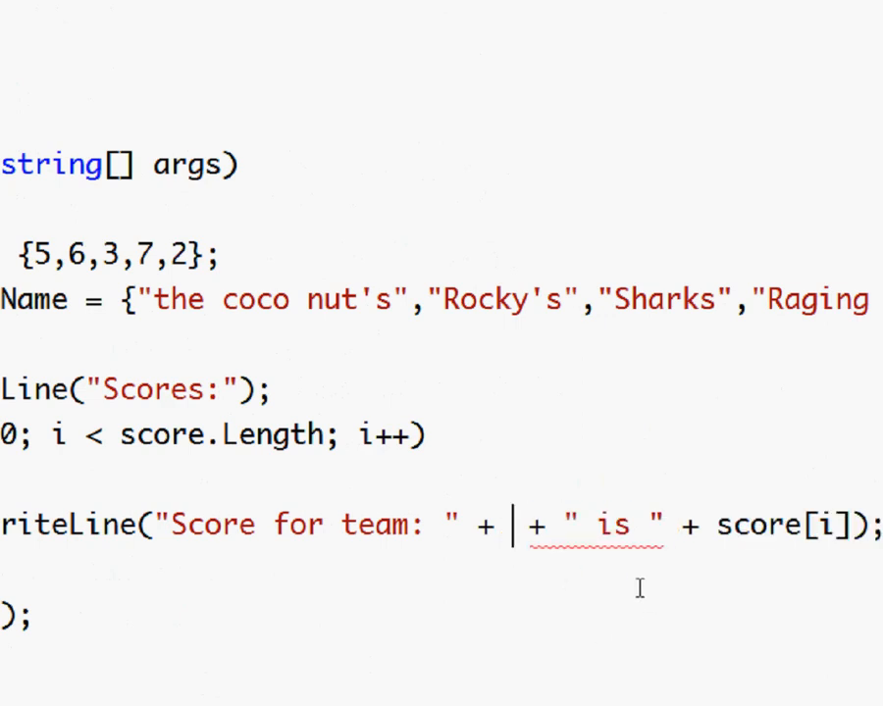
text(teamName[)
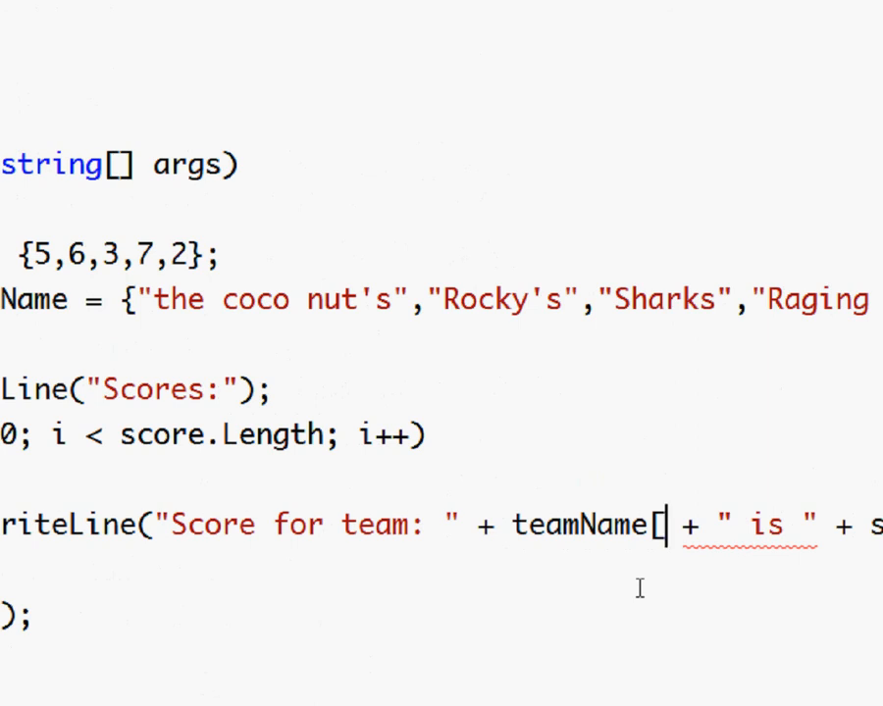
text(i])
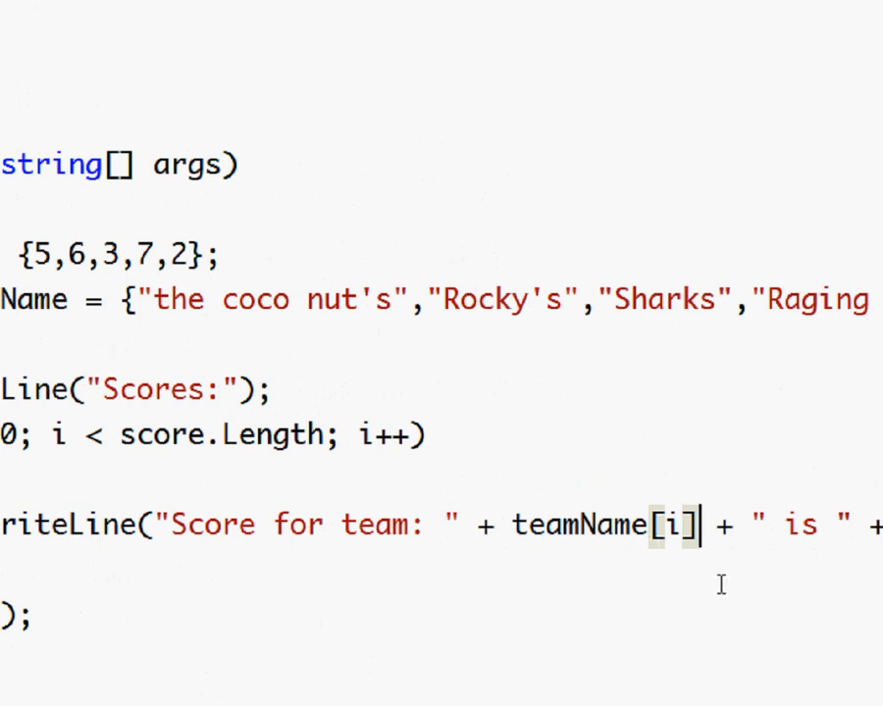
click(410, 526)
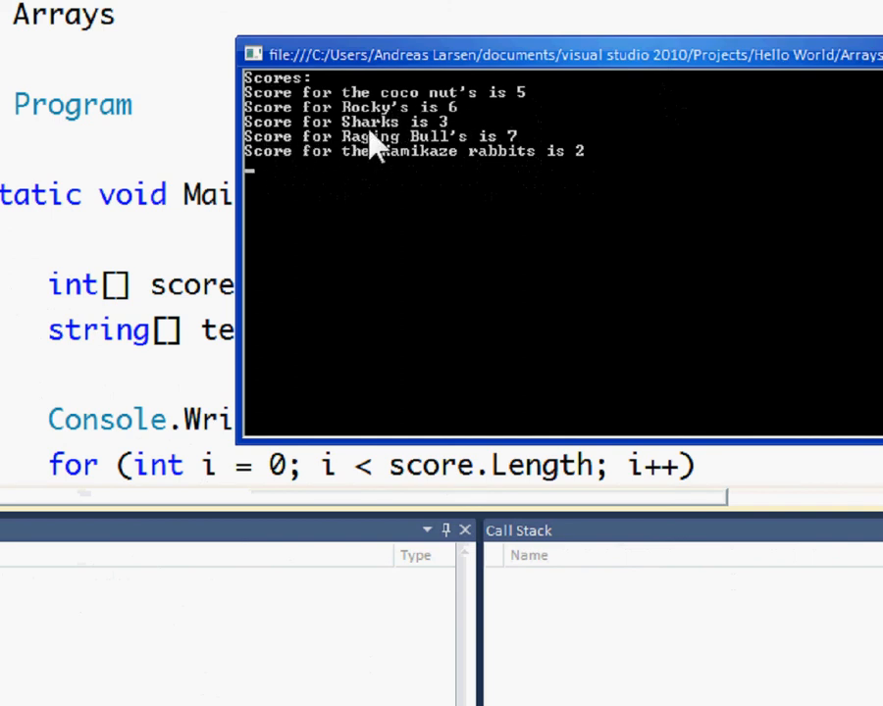
mouse_move(343, 157)
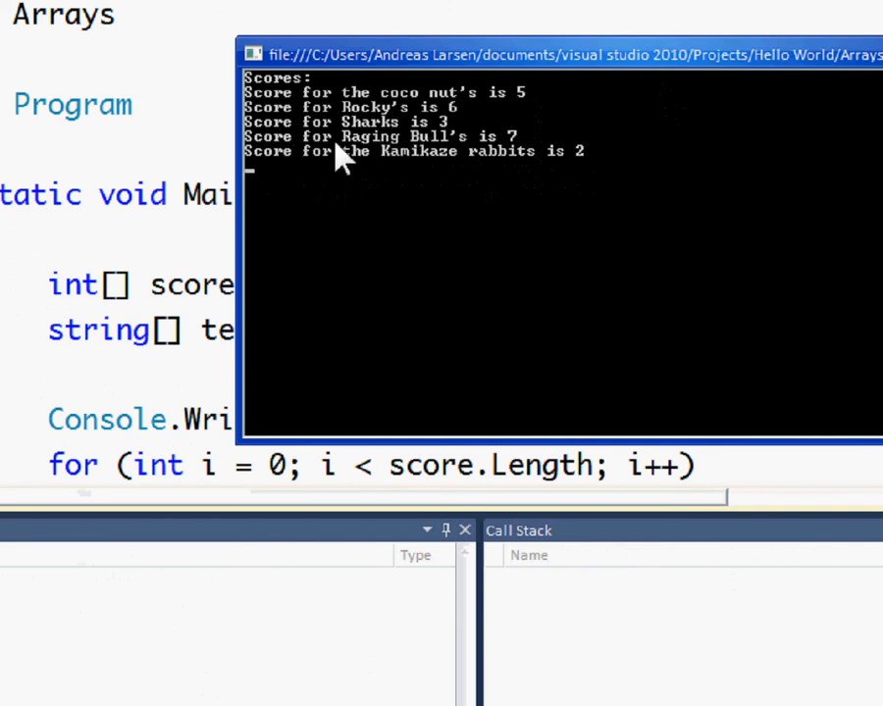
mouse_move(330, 181)
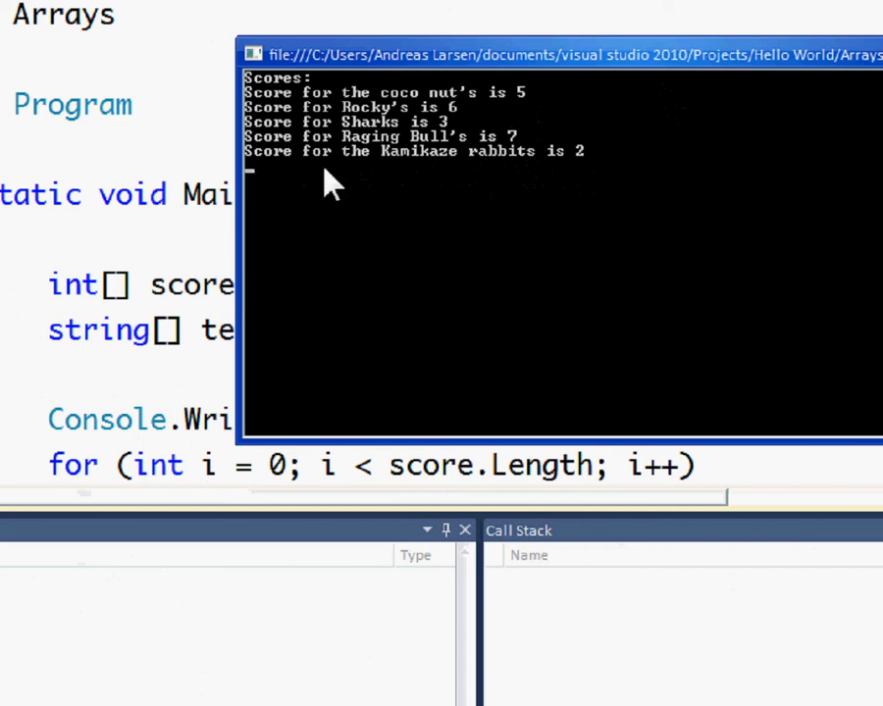
mouse_move(722, 220)
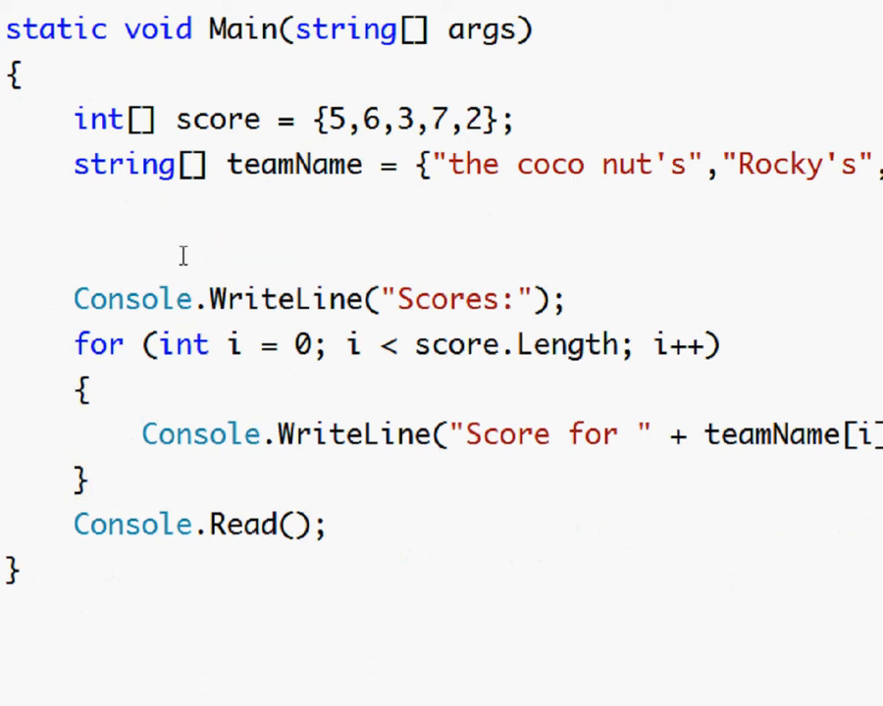
Step: Adjust the Console.Write separator string around the printed comma in the alphabet loop
click(10, 257)
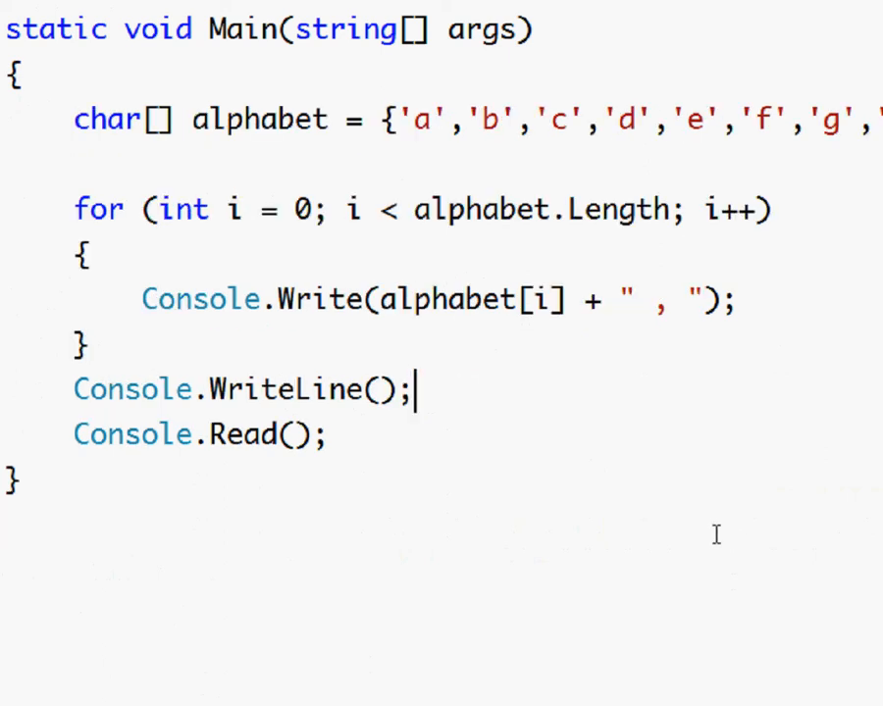
mouse_move(492, 418)
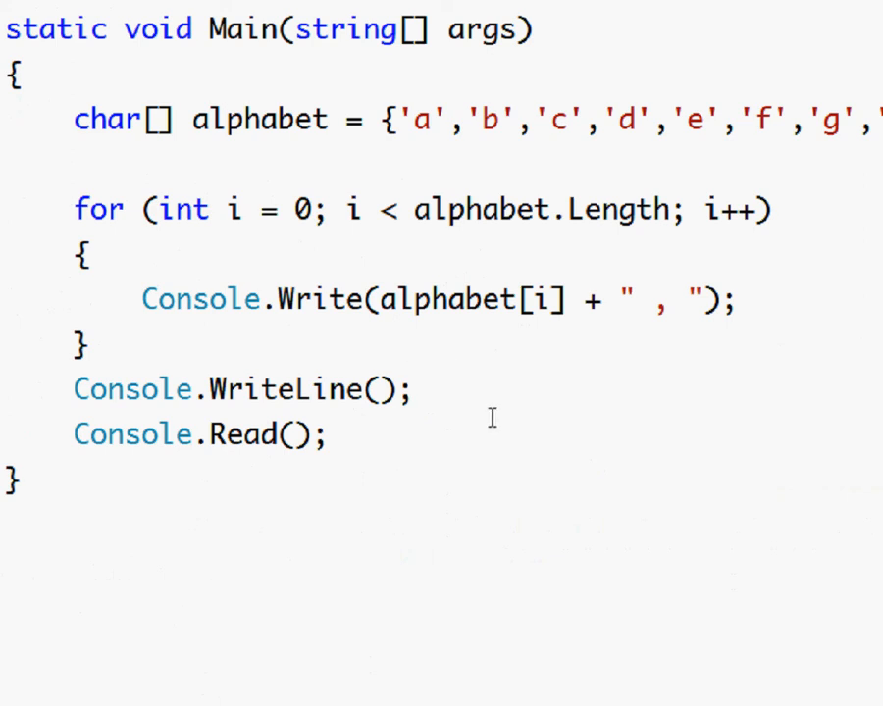
click(416, 388)
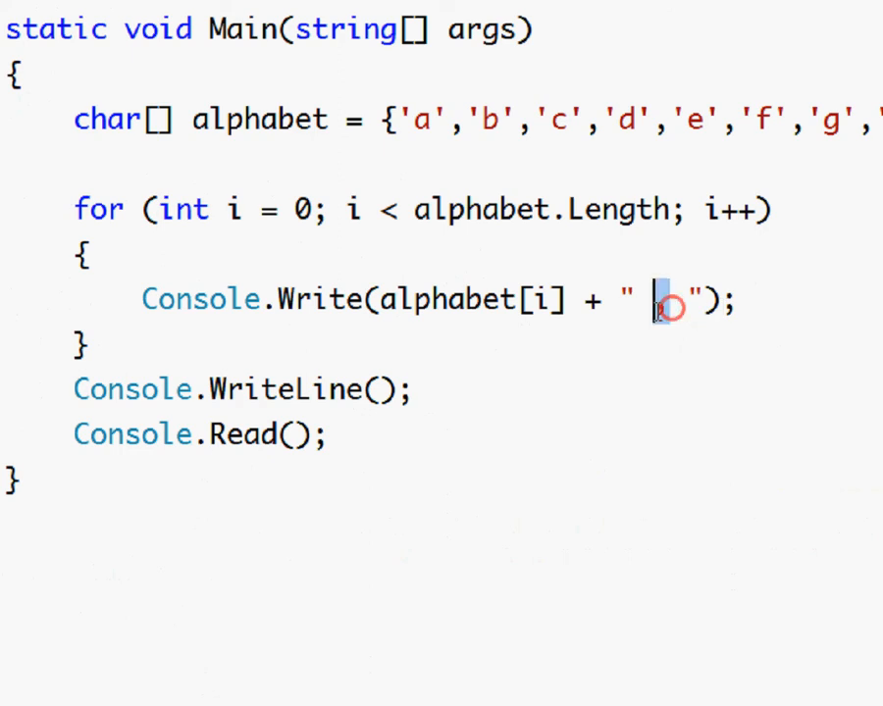
text(,)
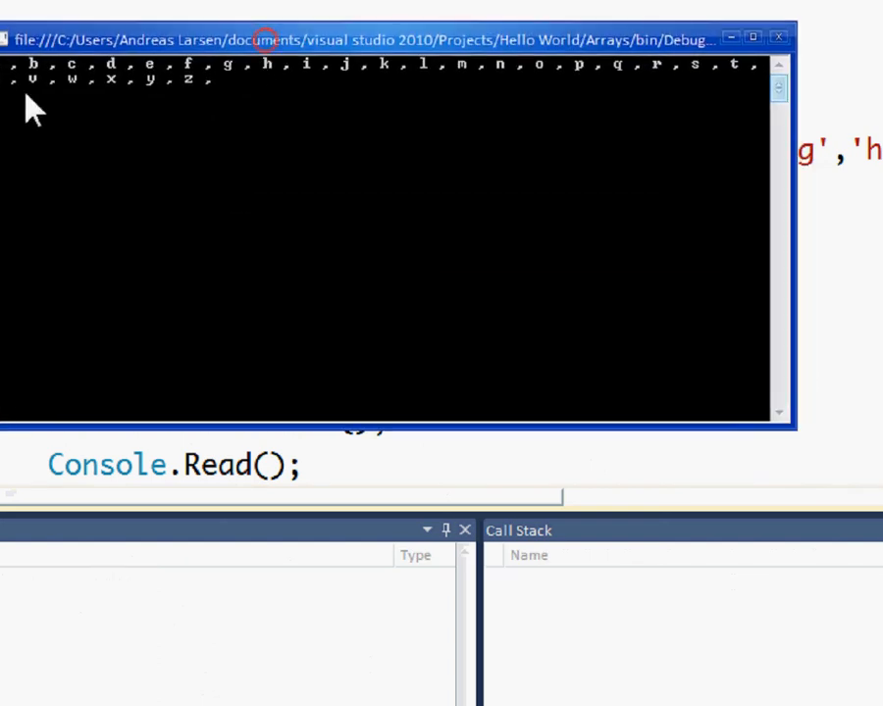
mouse_move(196, 82)
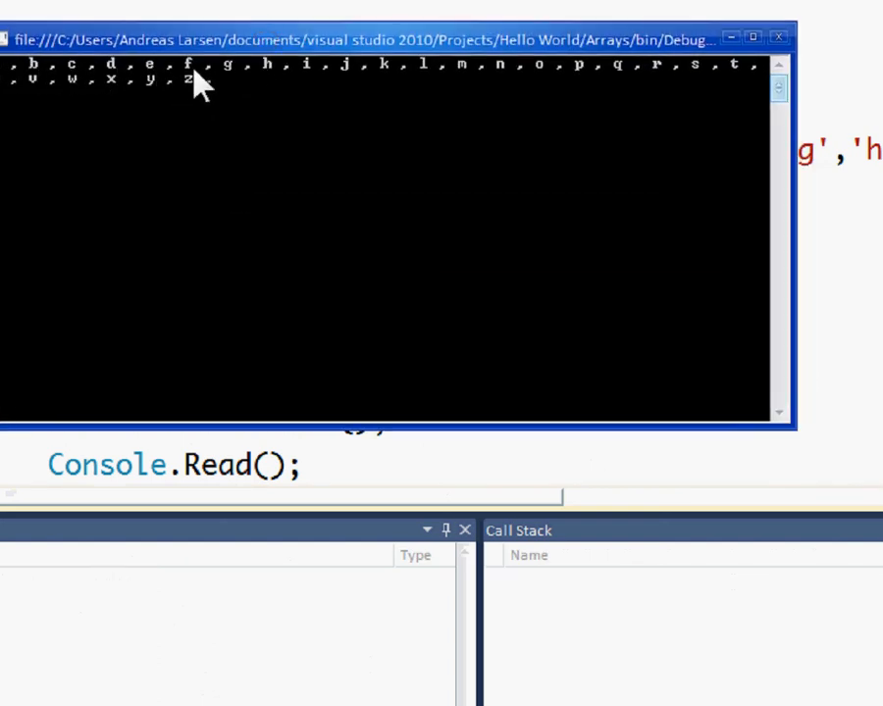
mouse_move(349, 83)
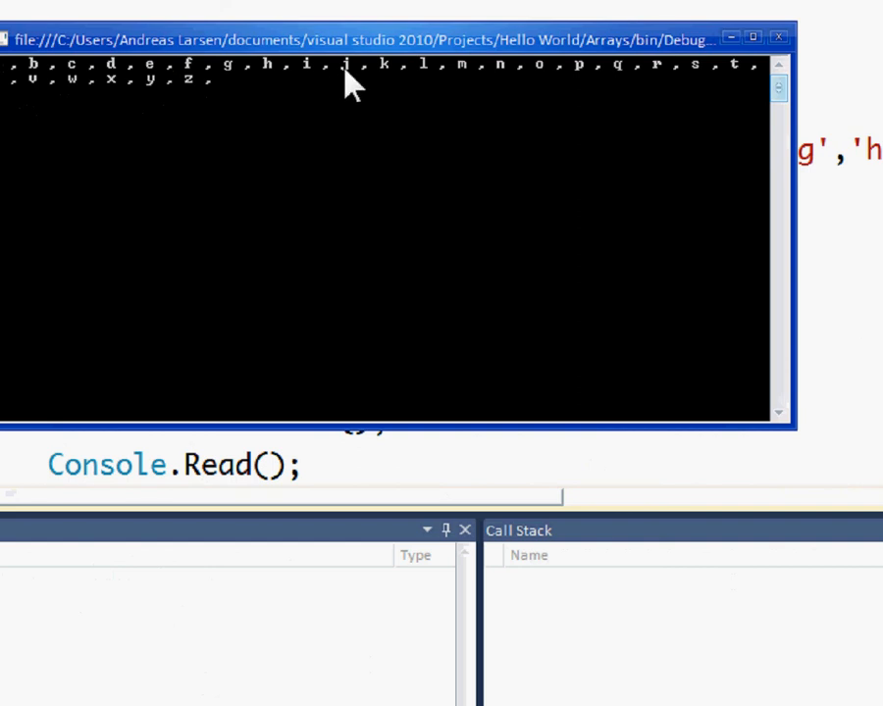
mouse_move(510, 88)
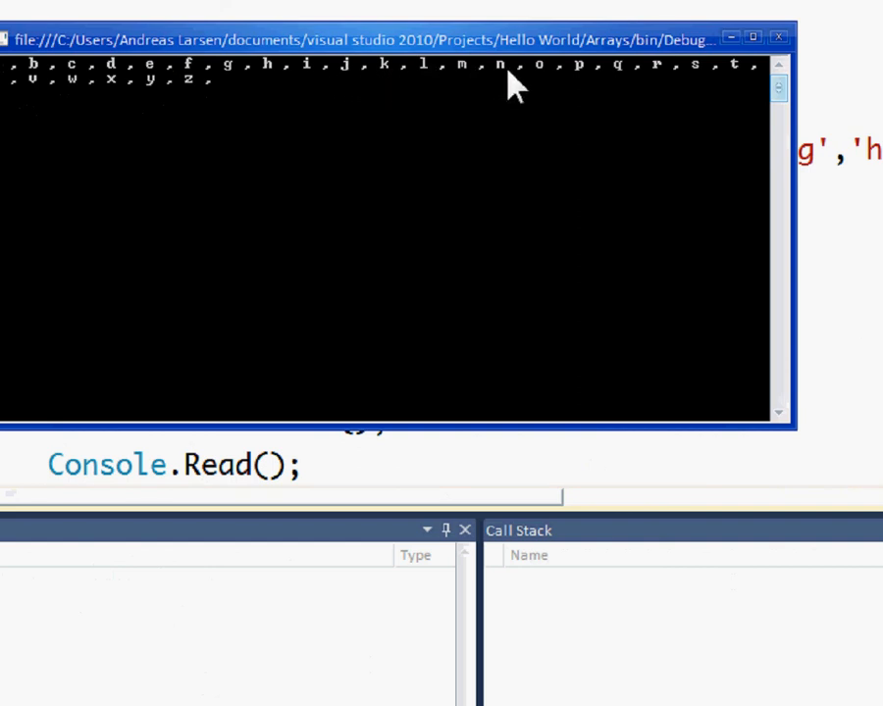
mouse_move(691, 88)
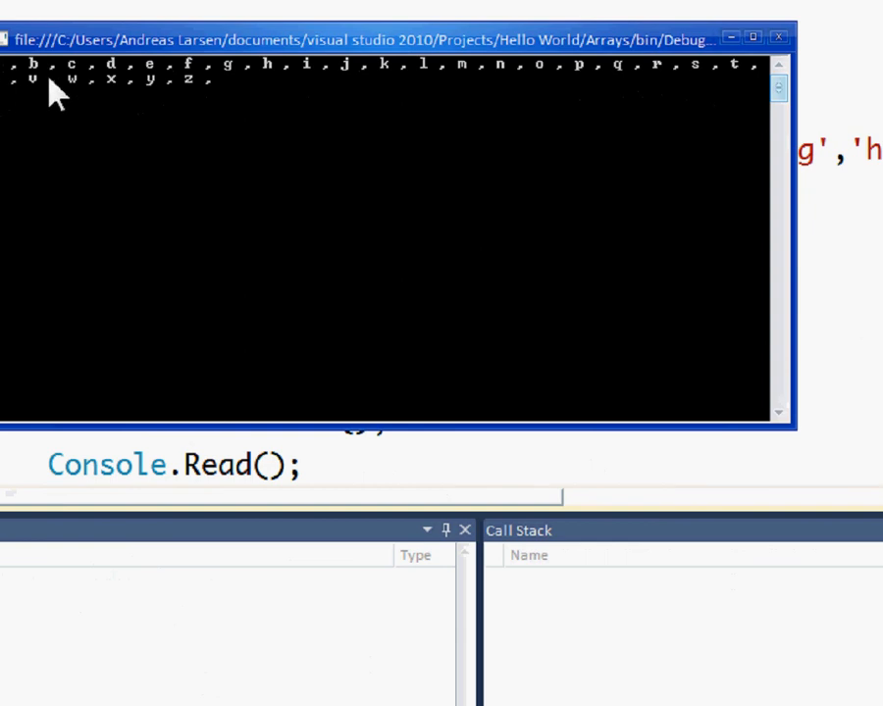
mouse_move(78, 98)
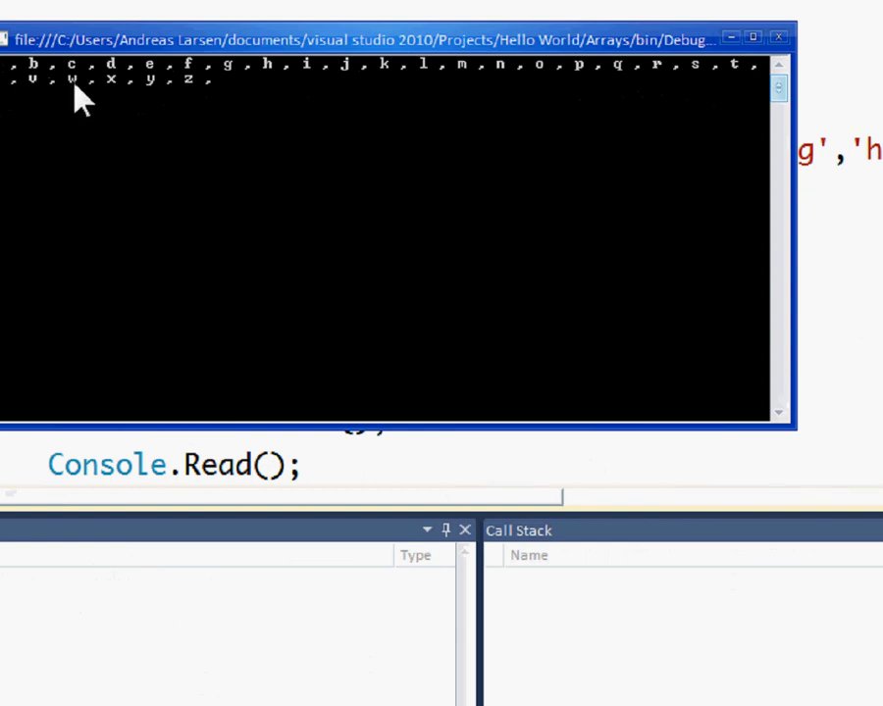
mouse_move(181, 102)
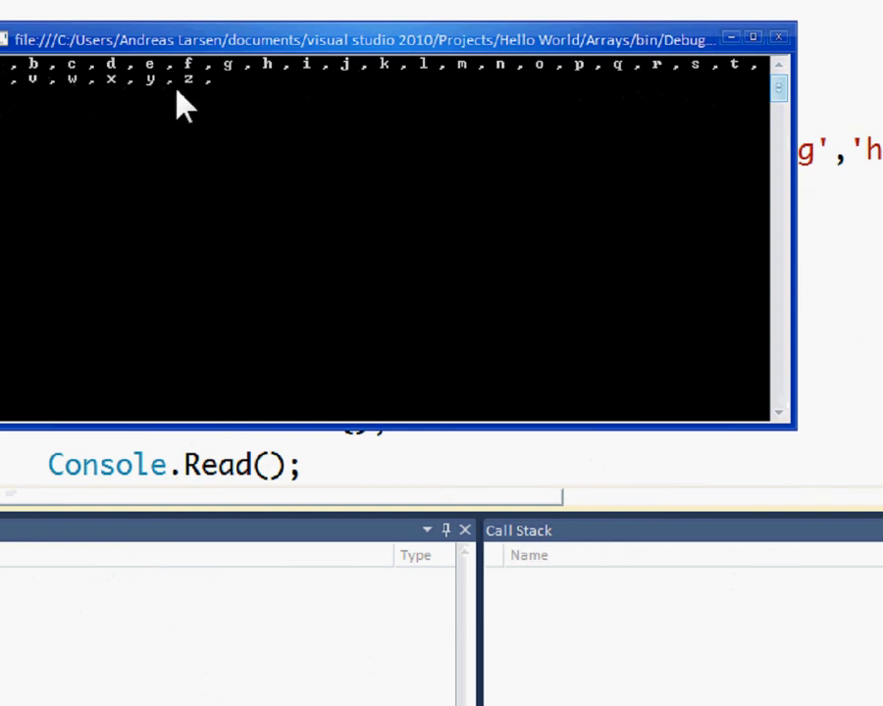
mouse_move(239, 94)
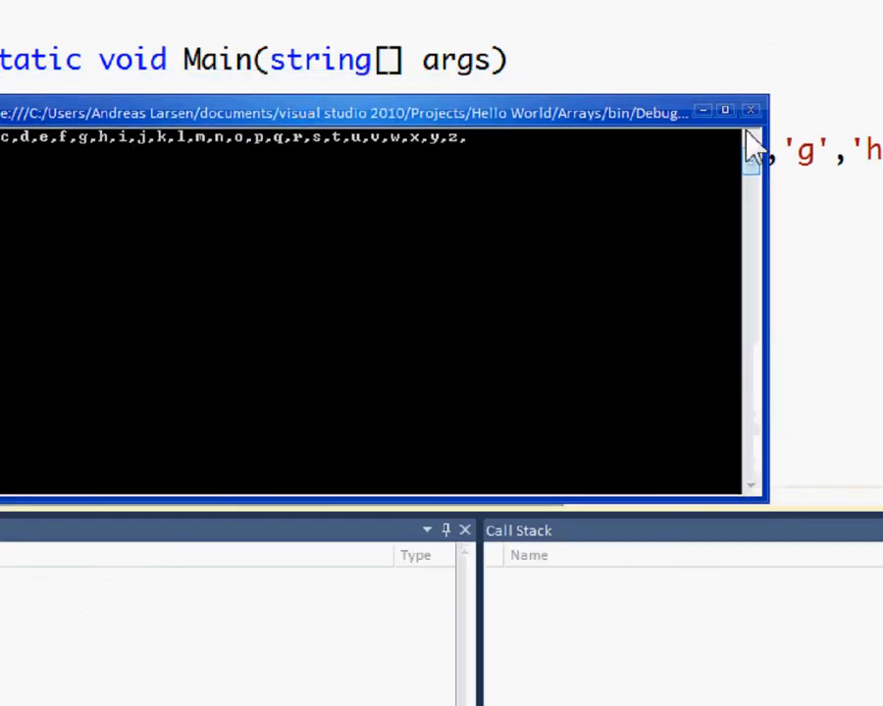
Step: Close the console output and change the separator to "," with no spaces
click(749, 109)
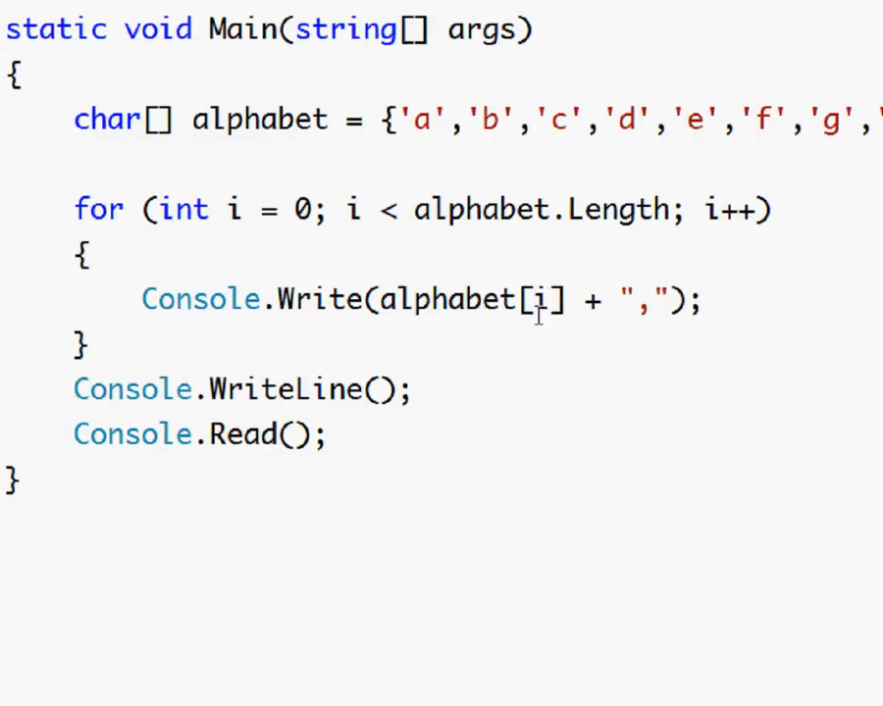
double_click(259, 120)
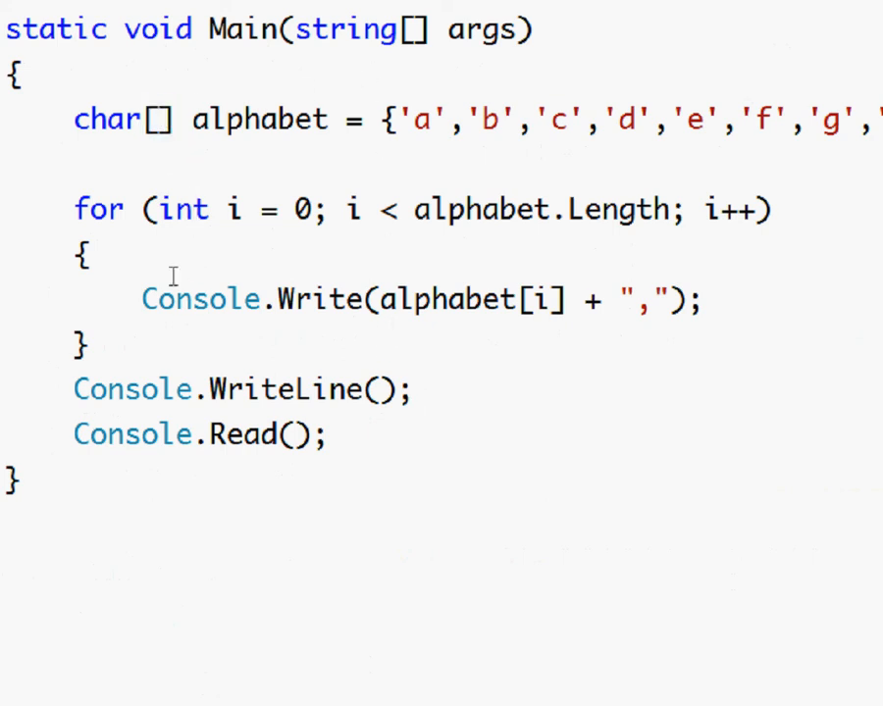
double_click(200, 298)
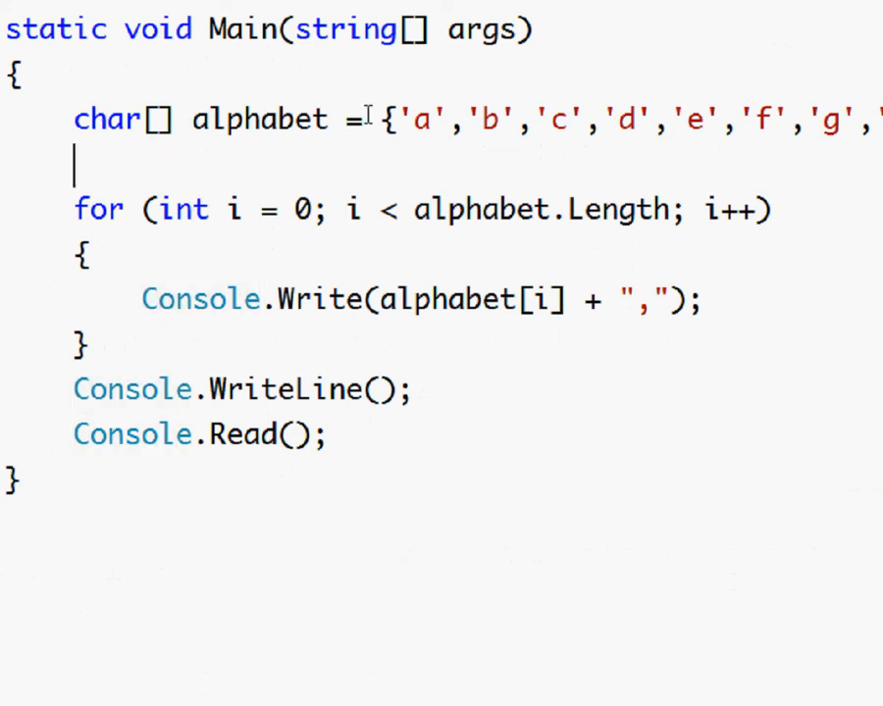
Step: Delete the {'a','b',...} initializer from the alphabet array, leaving only its declaration
drag(383, 120, 775, 120)
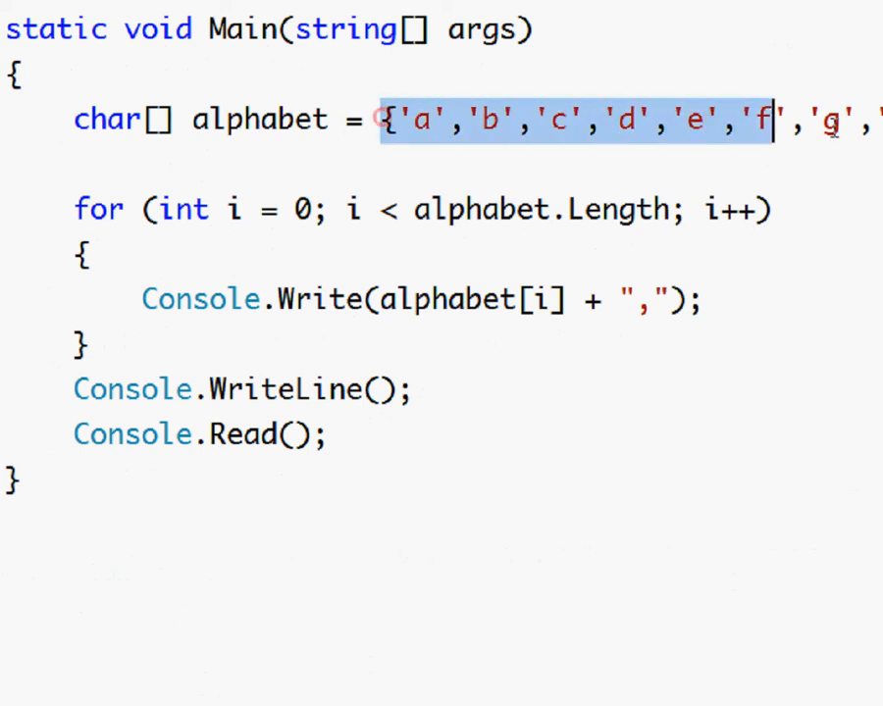
key(Delete)
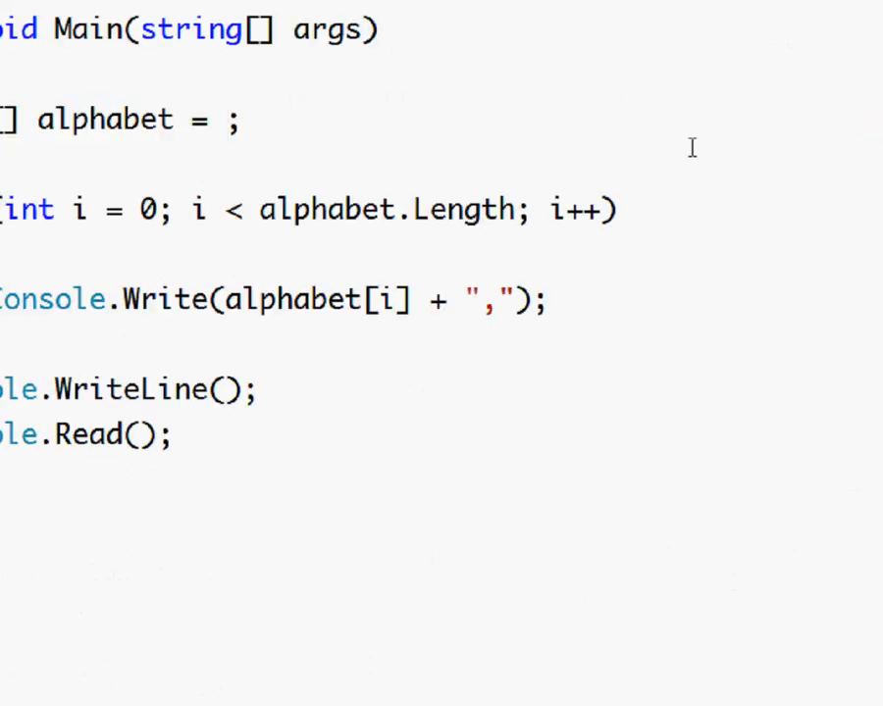
text(new)
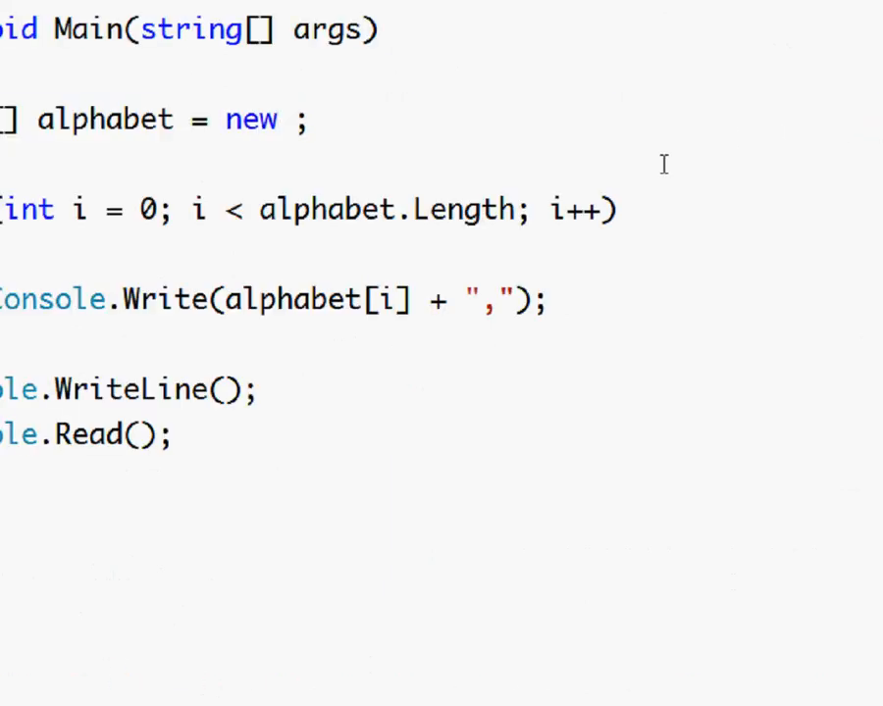
text(char[)
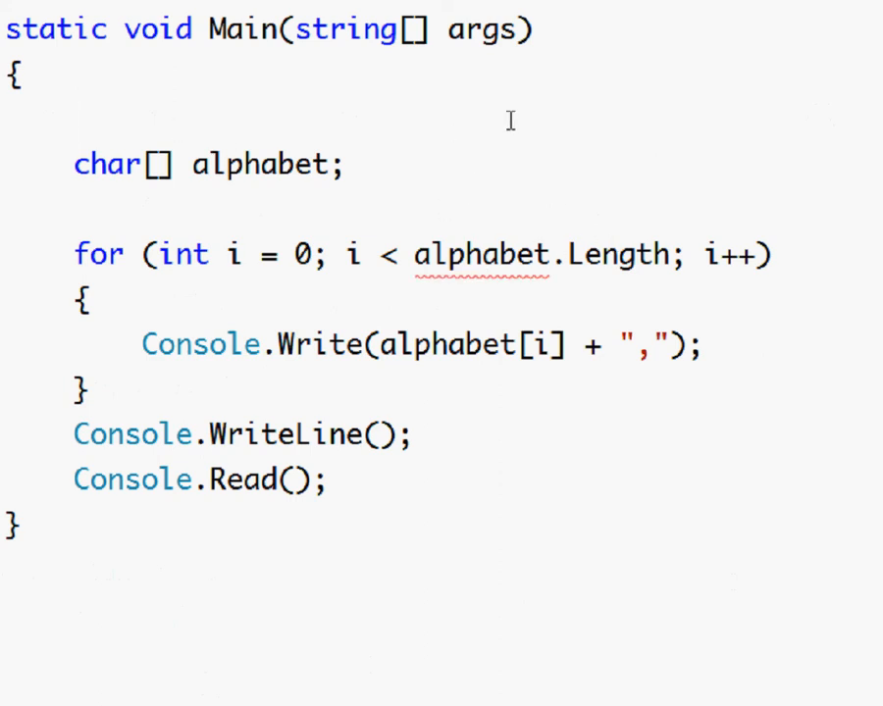
Step: Declare string Chars = "abcdefghijklmnopqrstuvwxyz"; above the alphabet declaration
text(string)
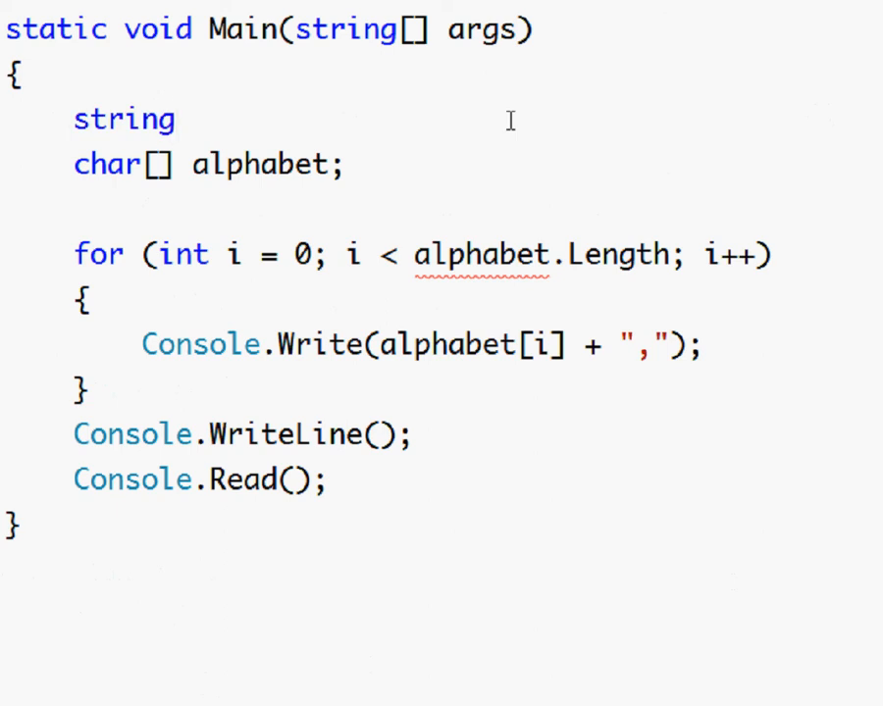
text(Chars)
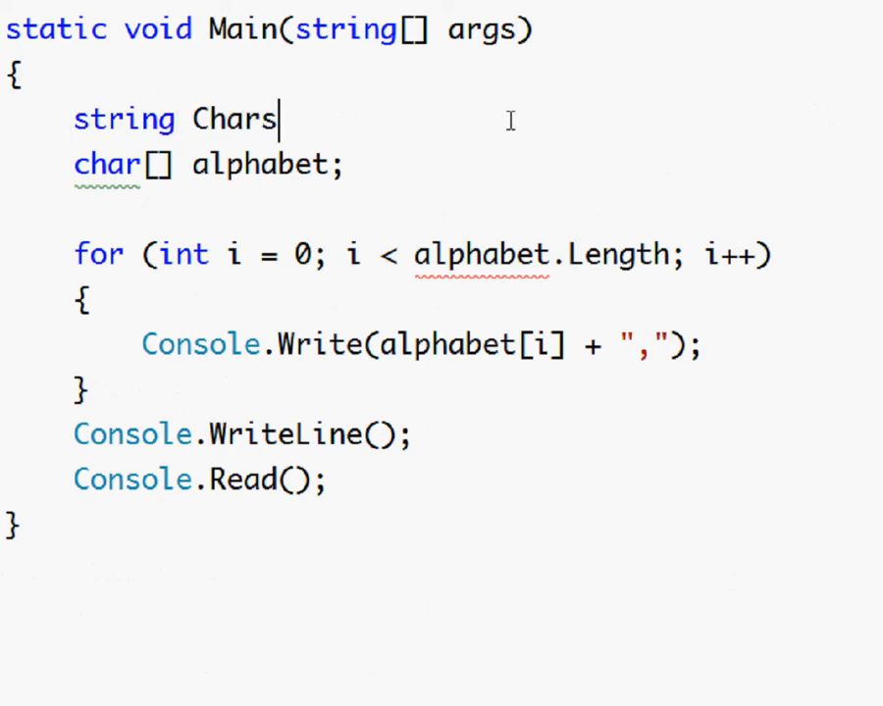
text(= ")
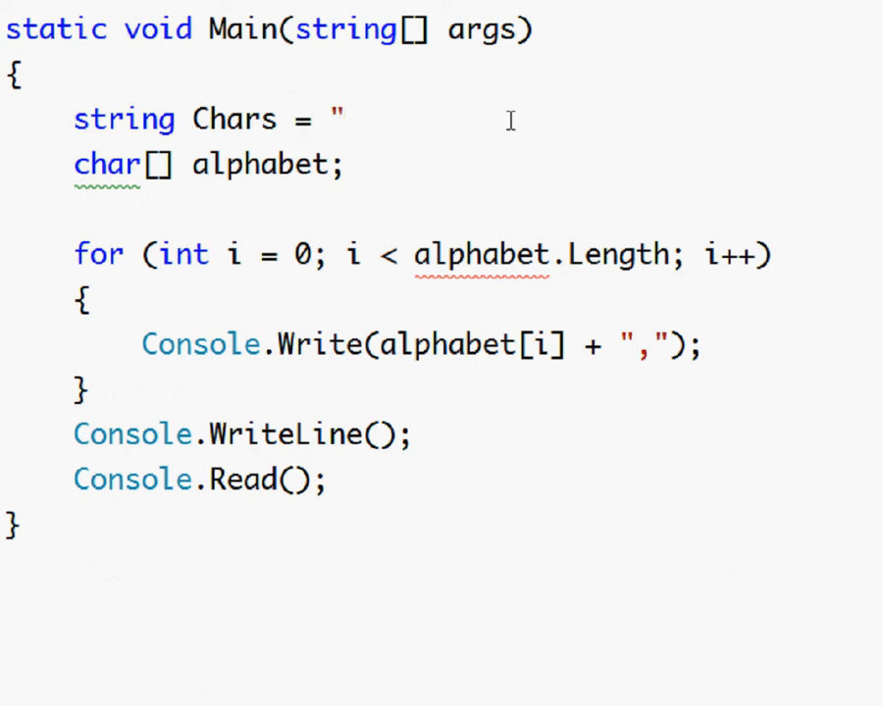
text(";)
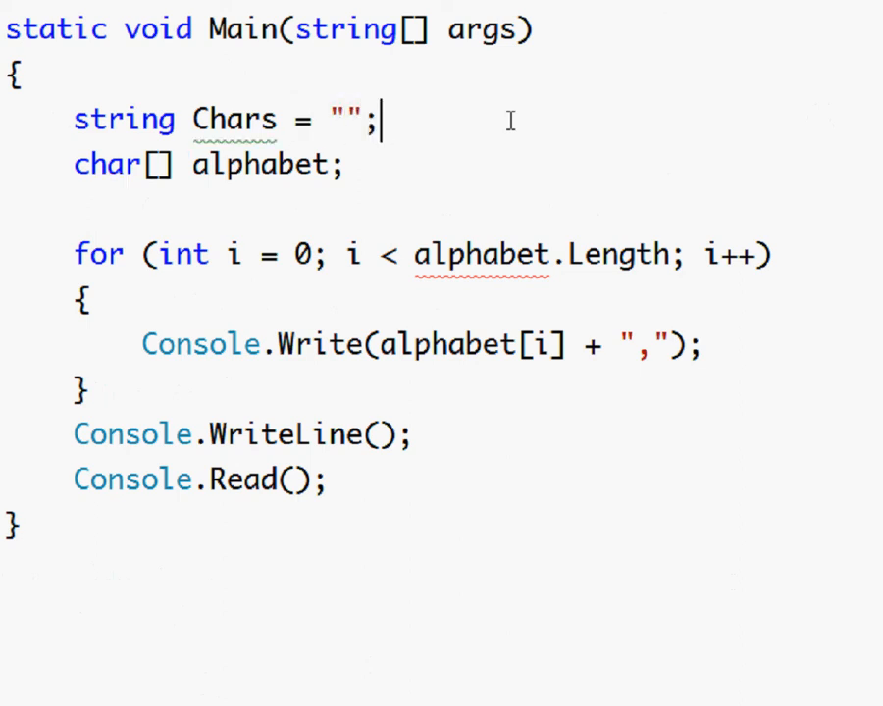
text(abc)
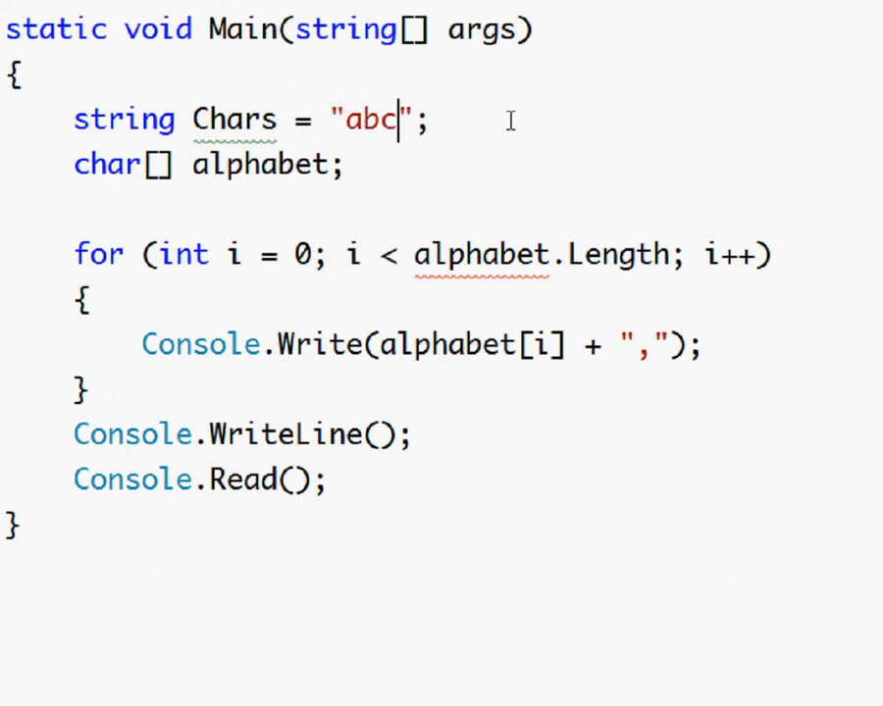
text(defgh)
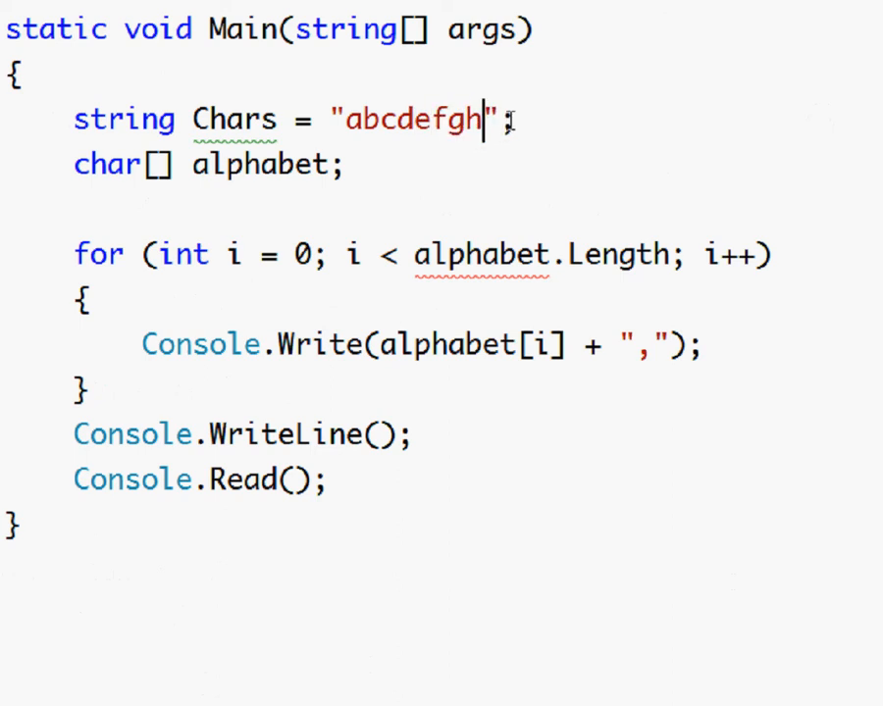
text(i)
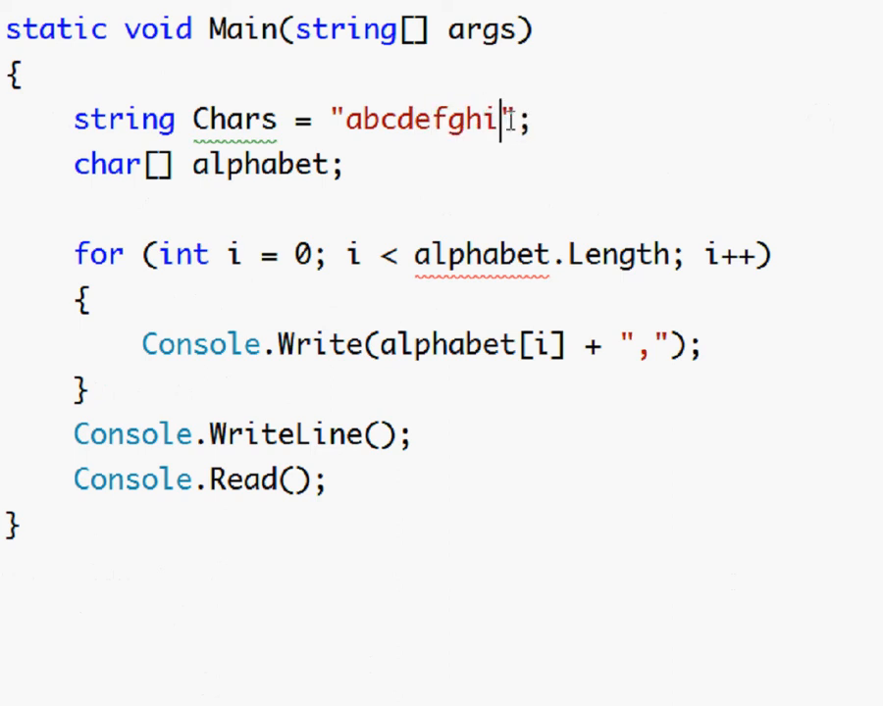
text(jklmn)
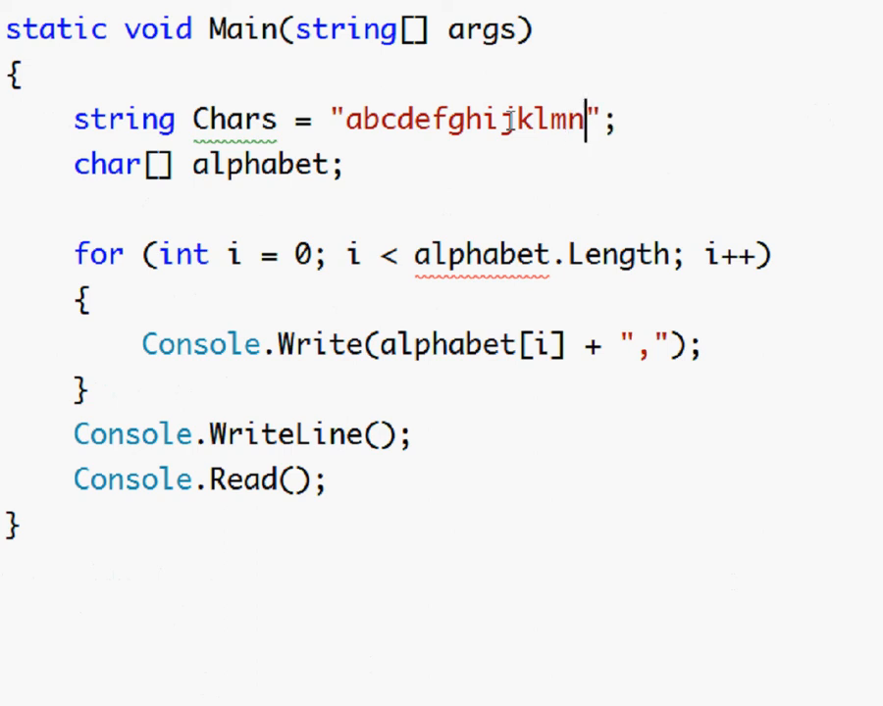
text(op)
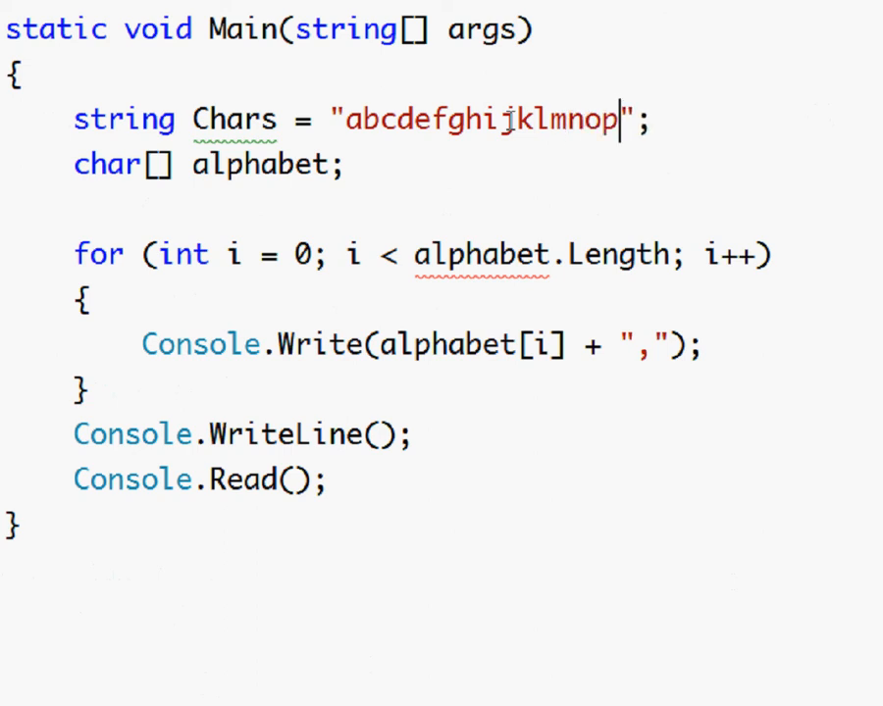
text(qrst)
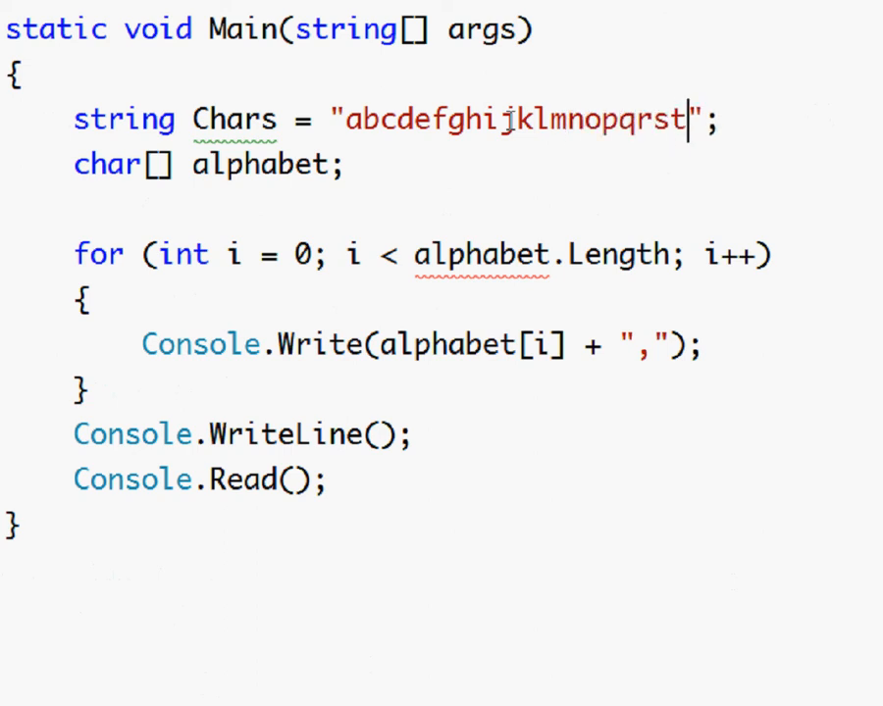
text(uv)
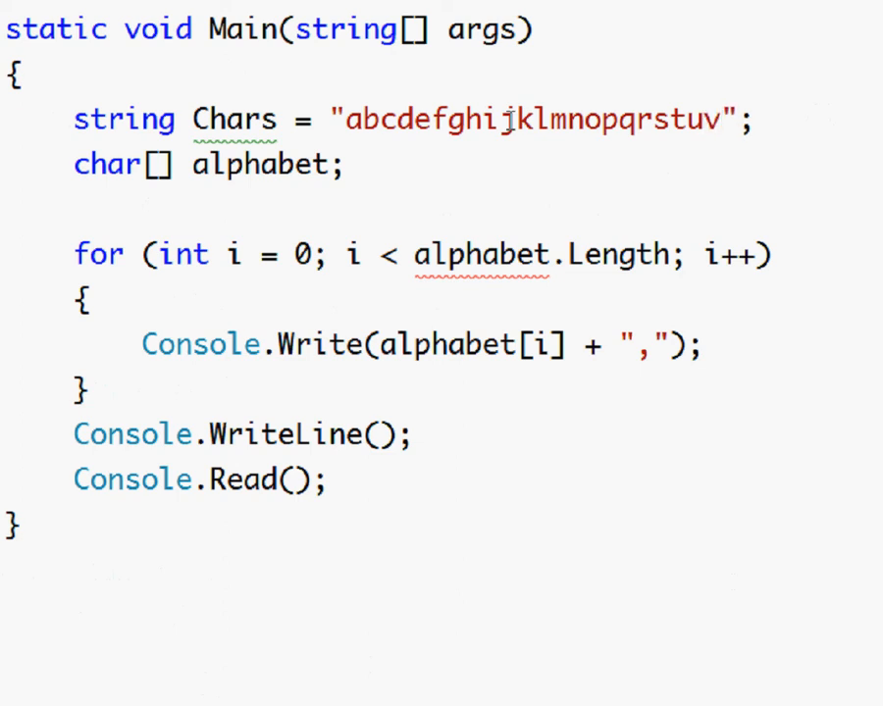
text(w)
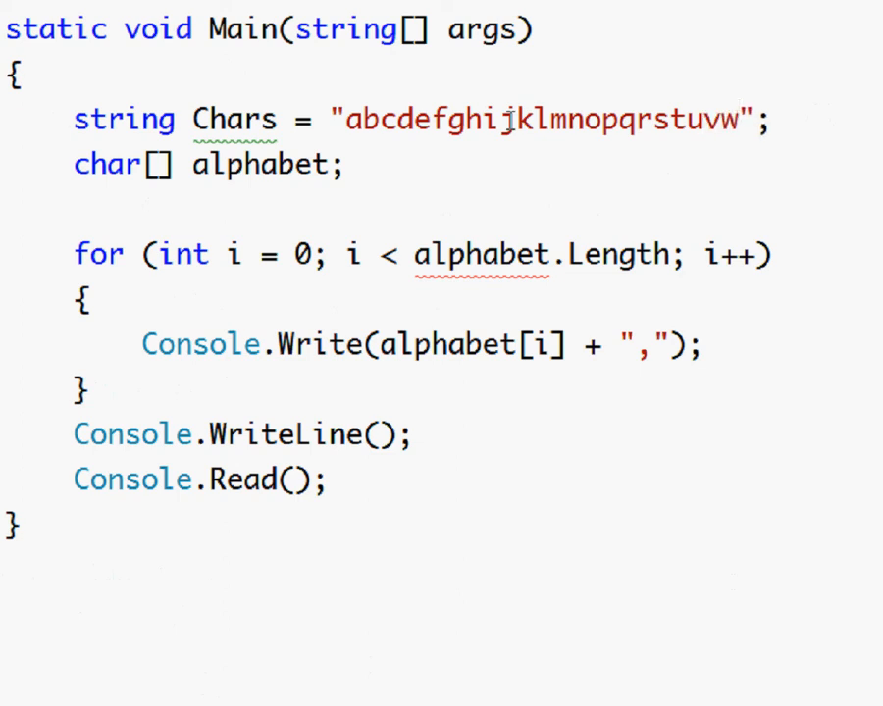
text(x)
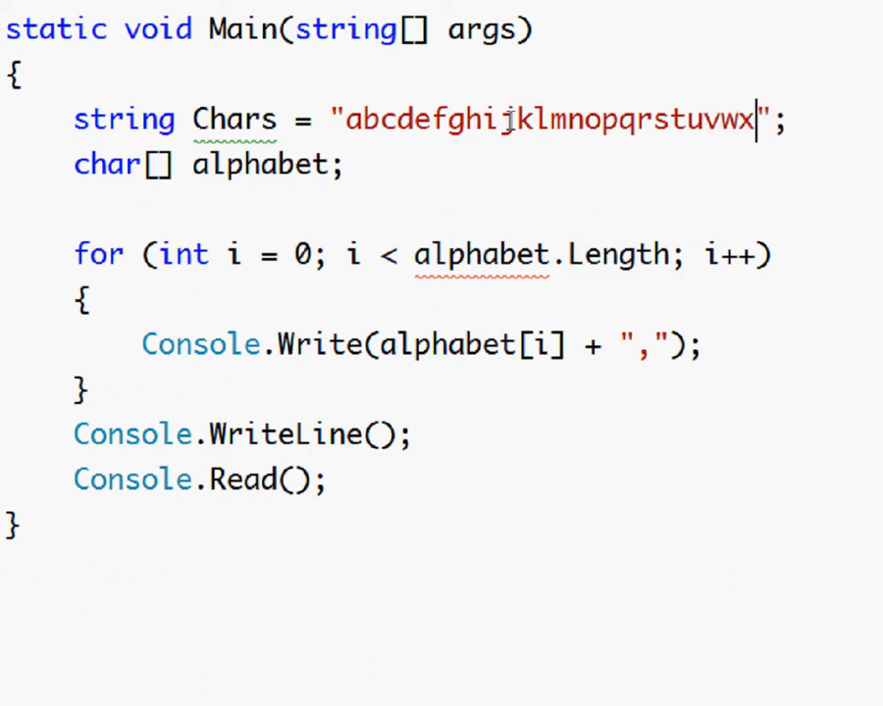
text(yz)
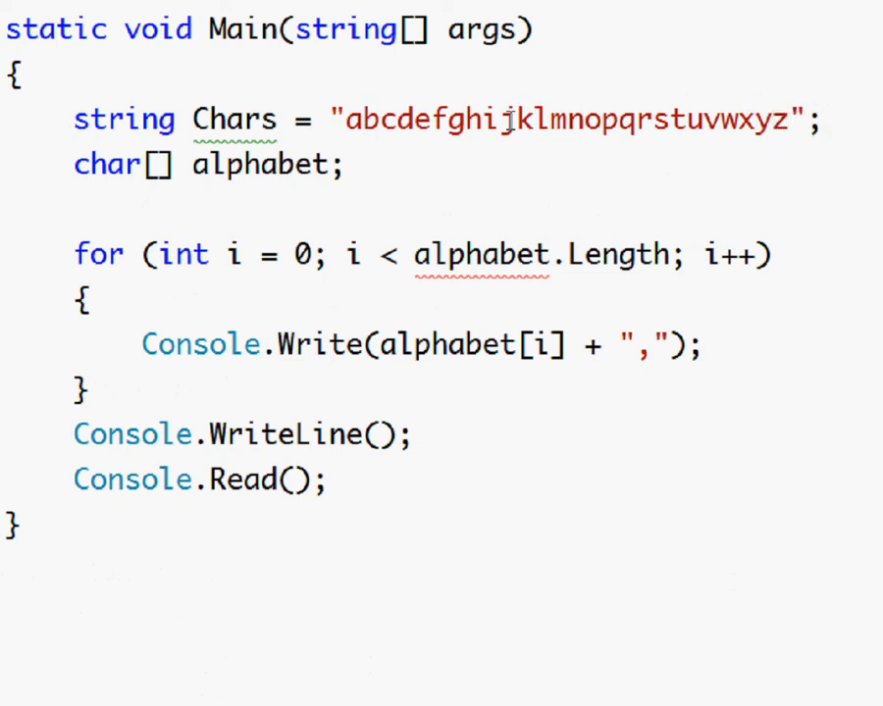
Step: Insert commas between every letter in the Chars string (a,b,c,d,...)
text(,b,c,d,e)
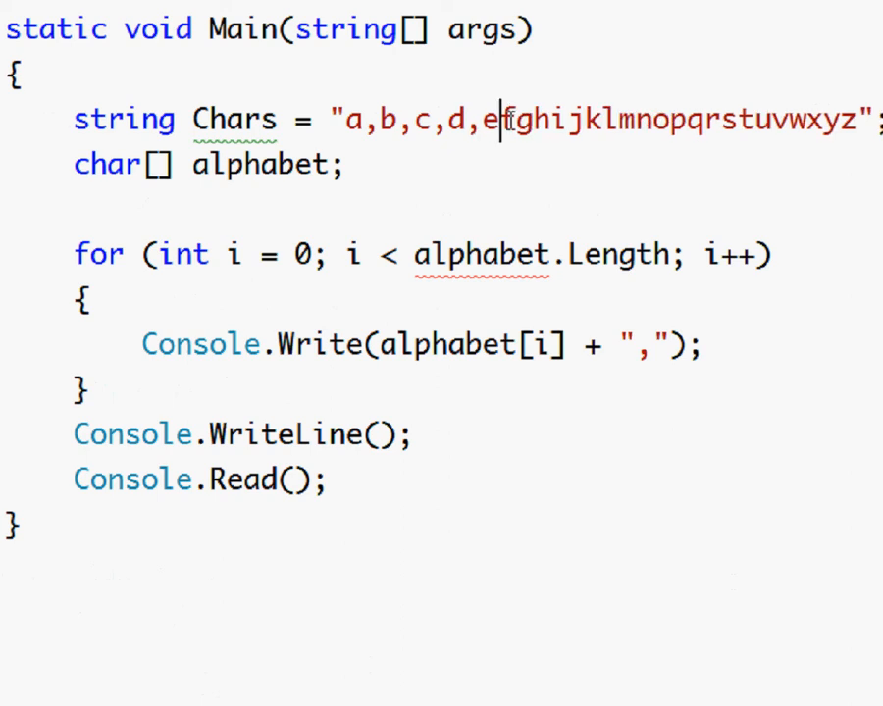
text(,f,g,h,i,j,k,l,m,n,o,p,q,r,s,t,u,v,w,x,yz";)
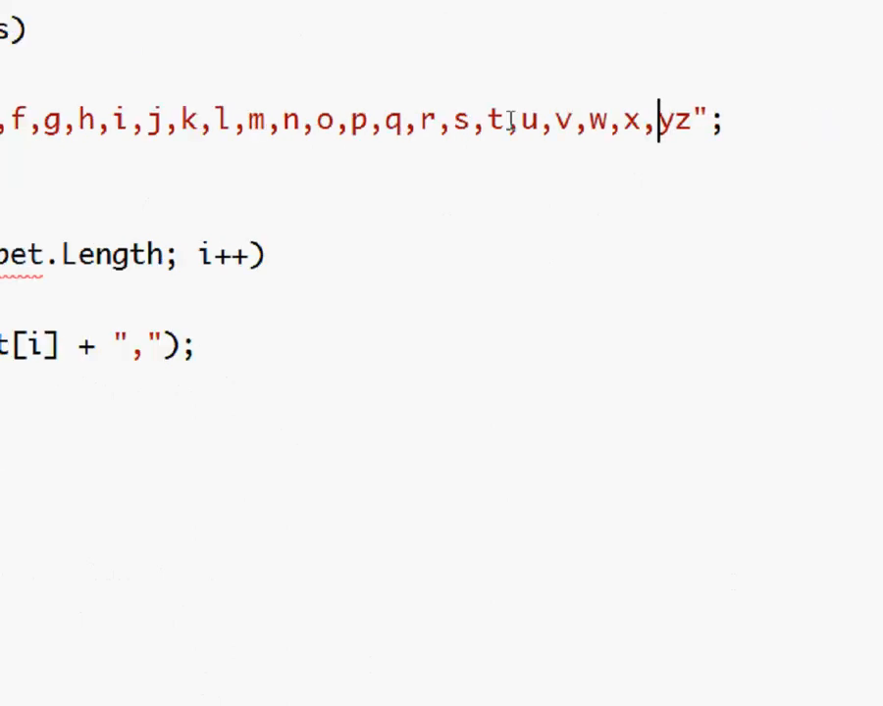
text(,b,c,d,e)
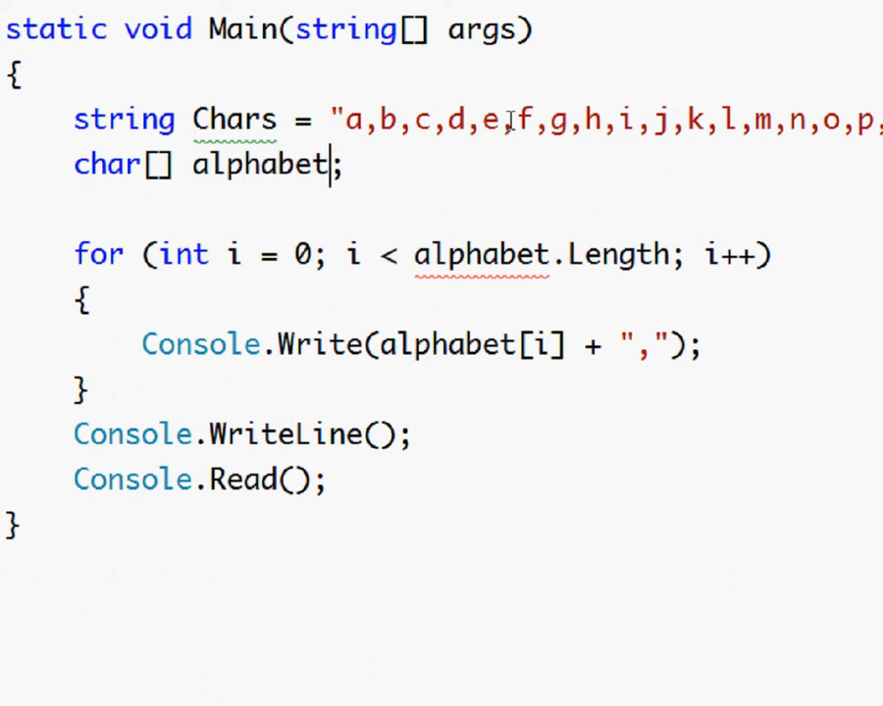
Step: Initialise alphabet with = Chars.Split(','); using IntelliSense
text(= C)
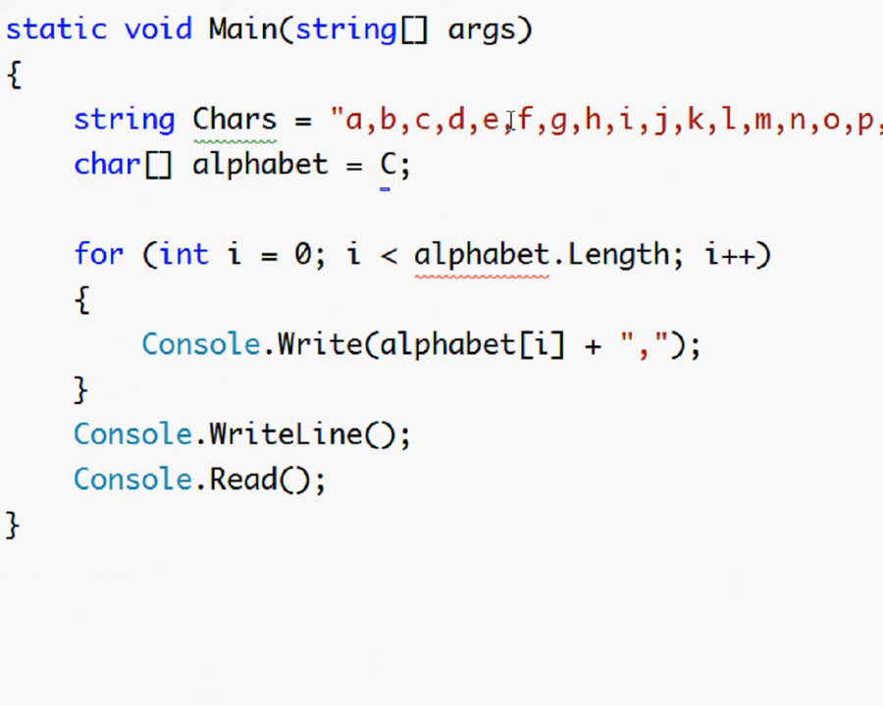
text(h)
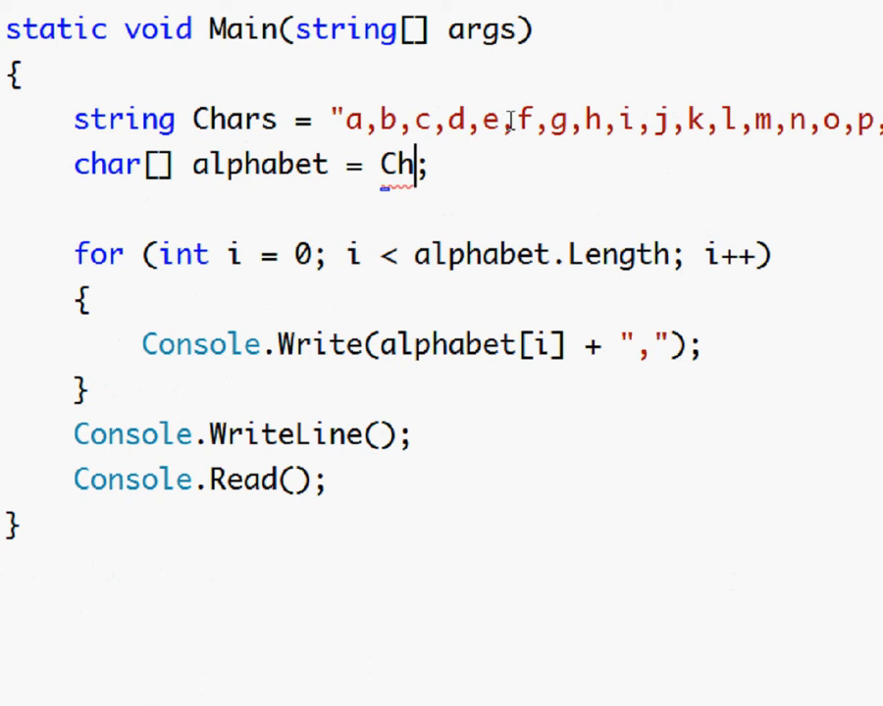
text(ars.S)
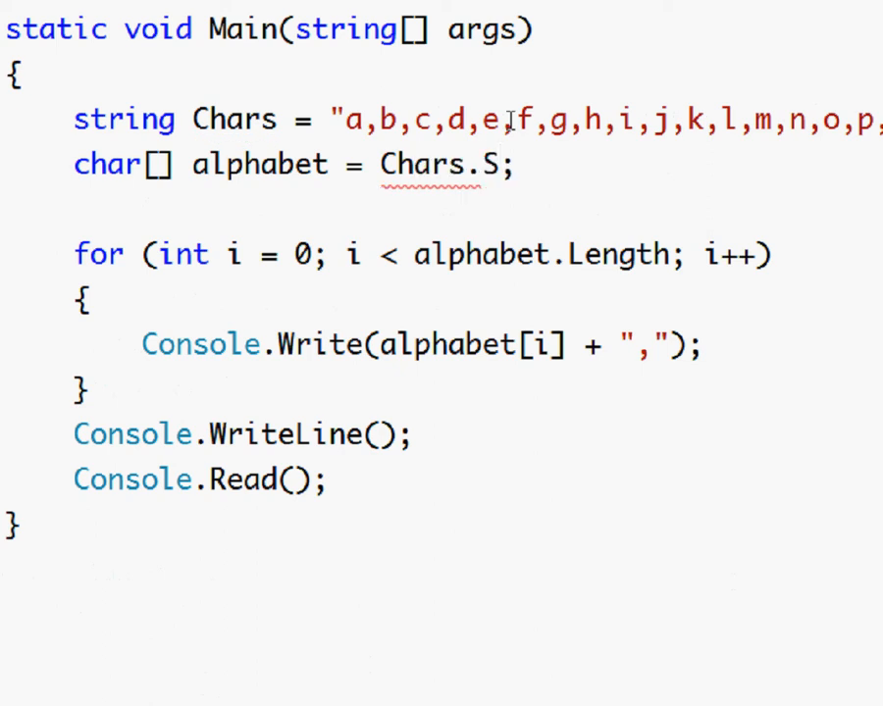
text(plit()
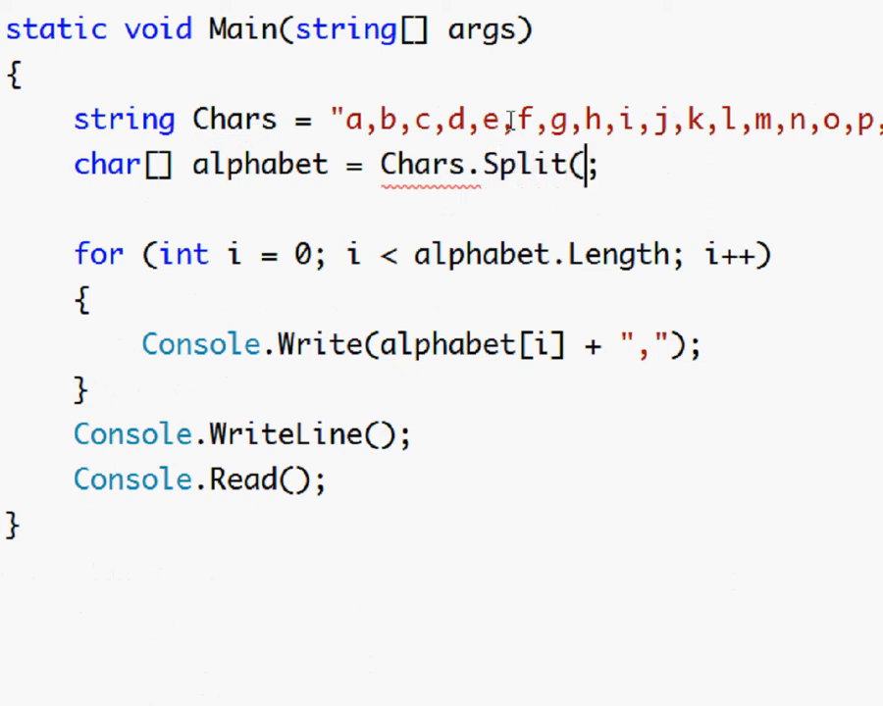
text(')
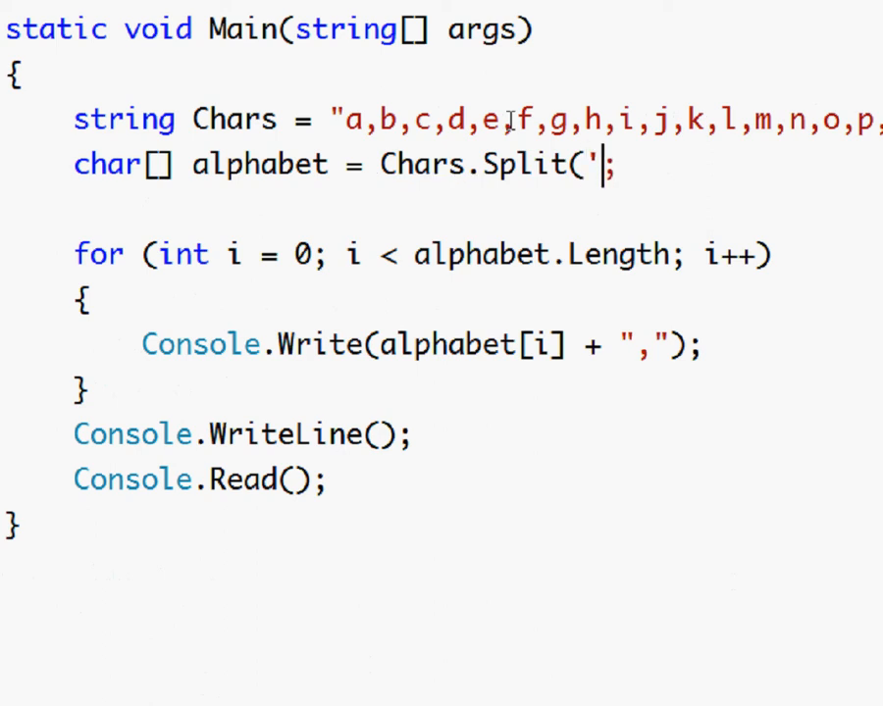
text(','))
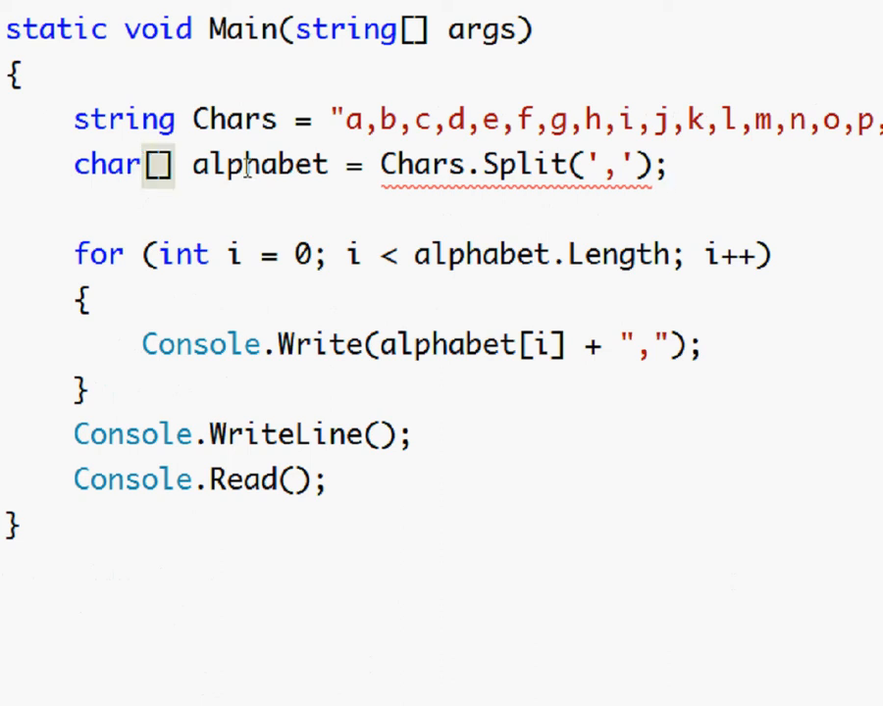
mouse_move(769, 192)
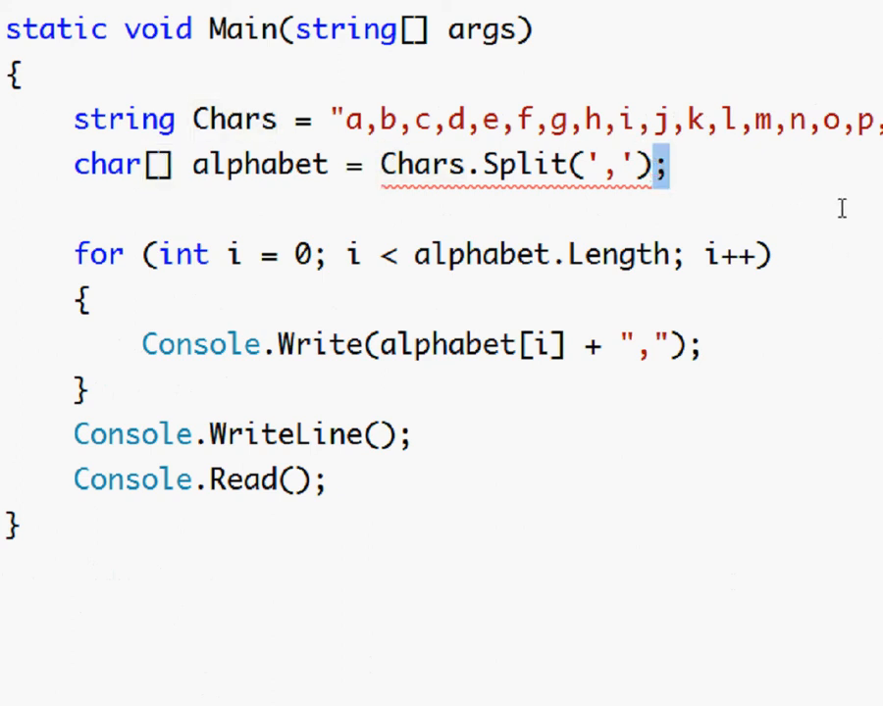
text([])
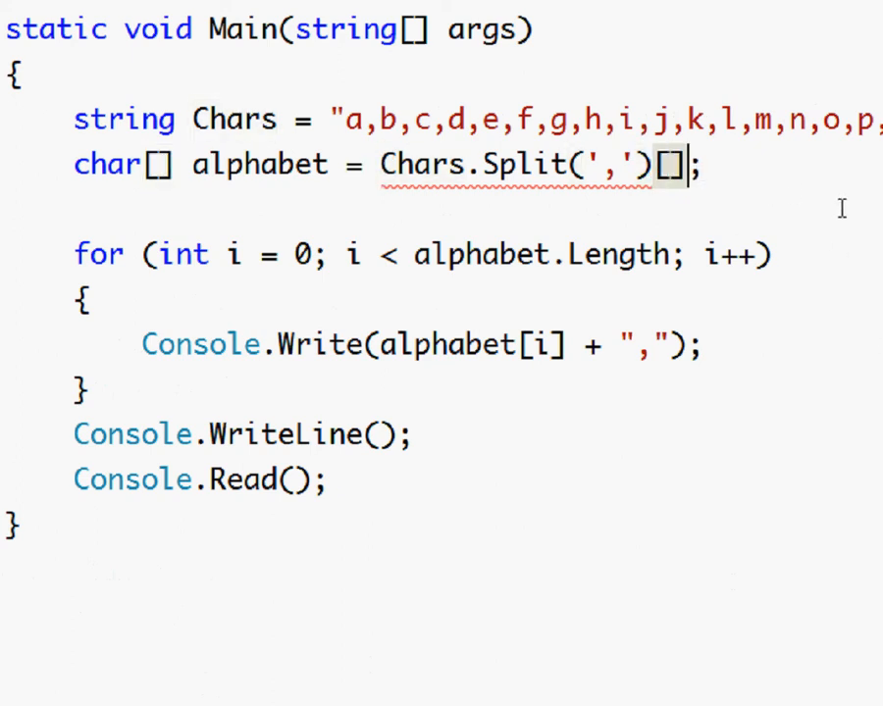
text(0)
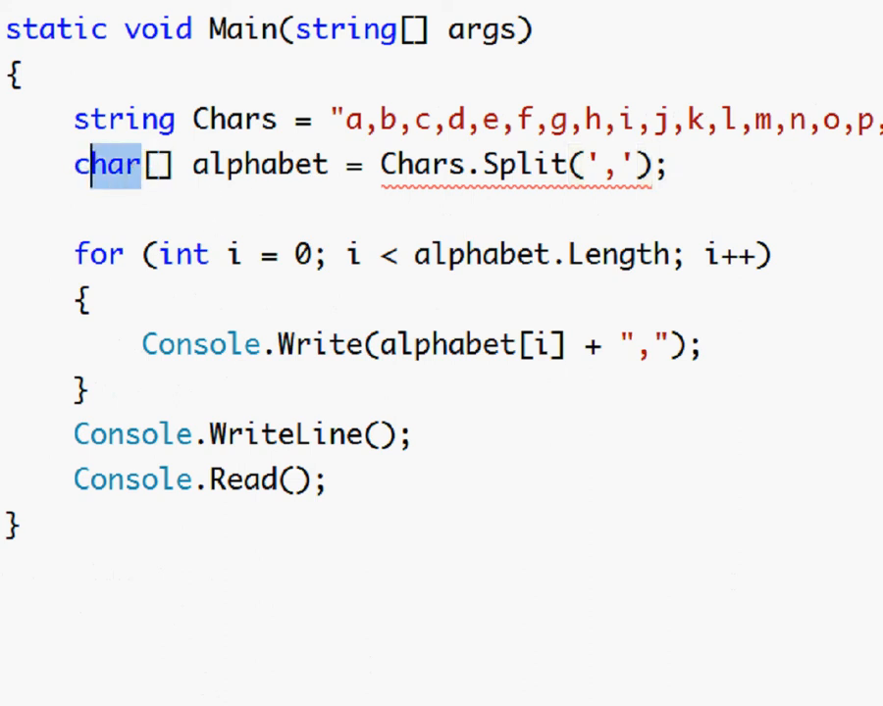
Step: Change the alphabet declaration from char[] to string[] to match Split's return type
text(string)
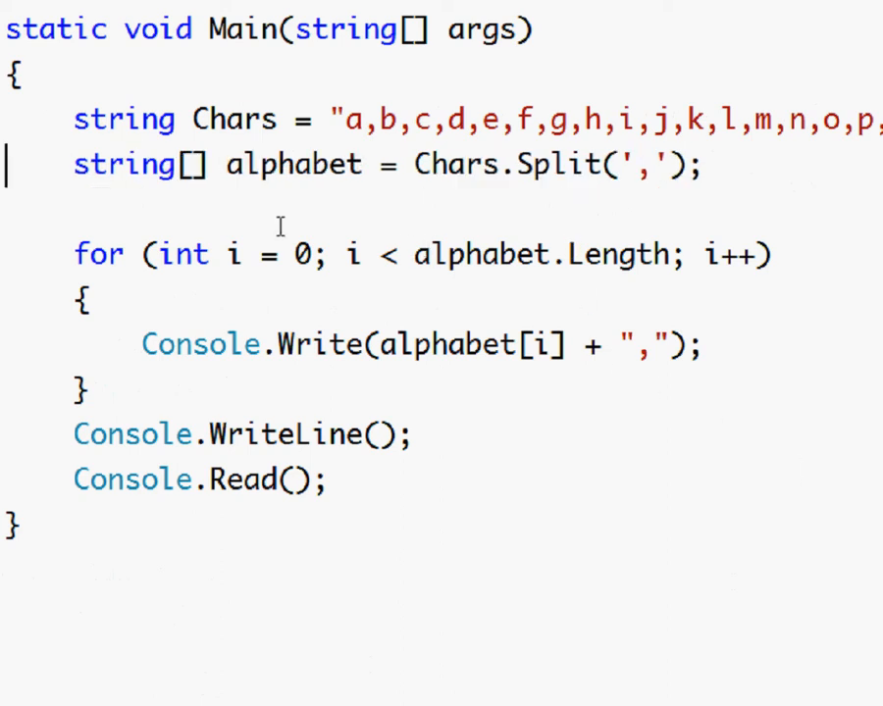
mouse_move(169, 155)
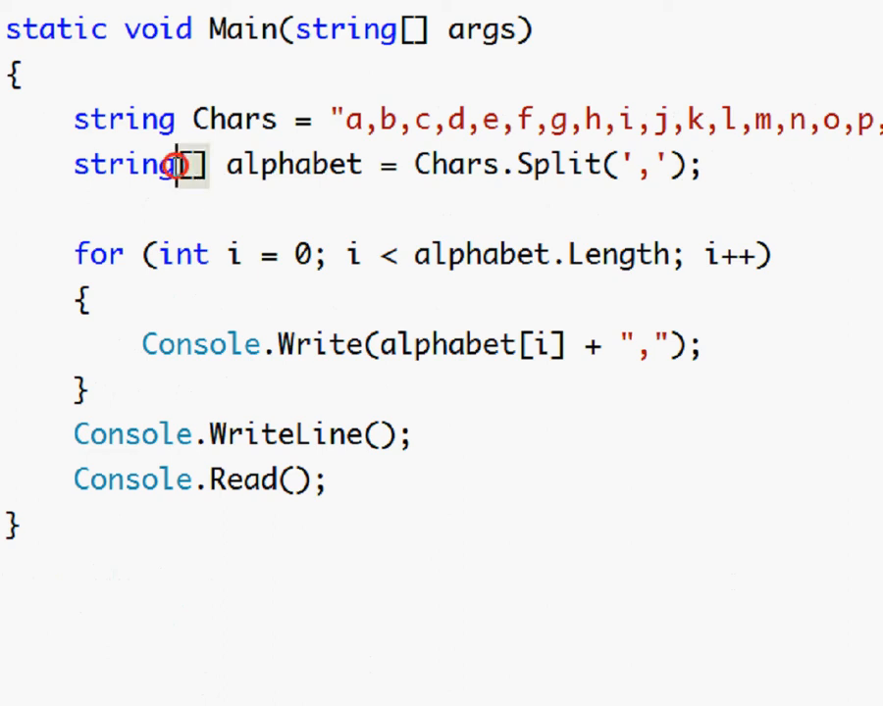
double_click(121, 165)
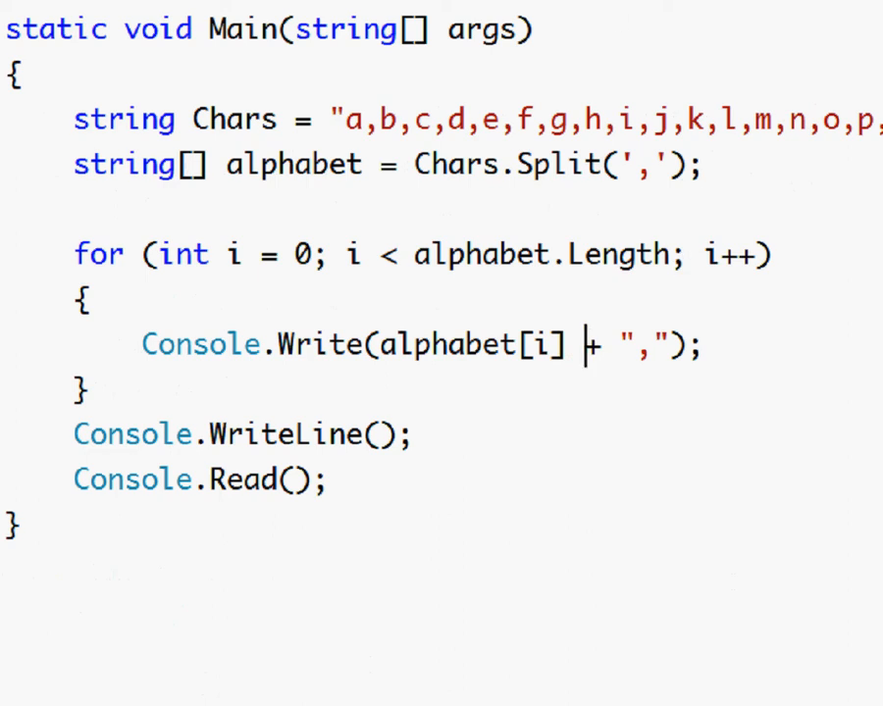
Step: Run with F5 and view the comma-separated alphabet a,b,c,… to z in the console
key(F5)
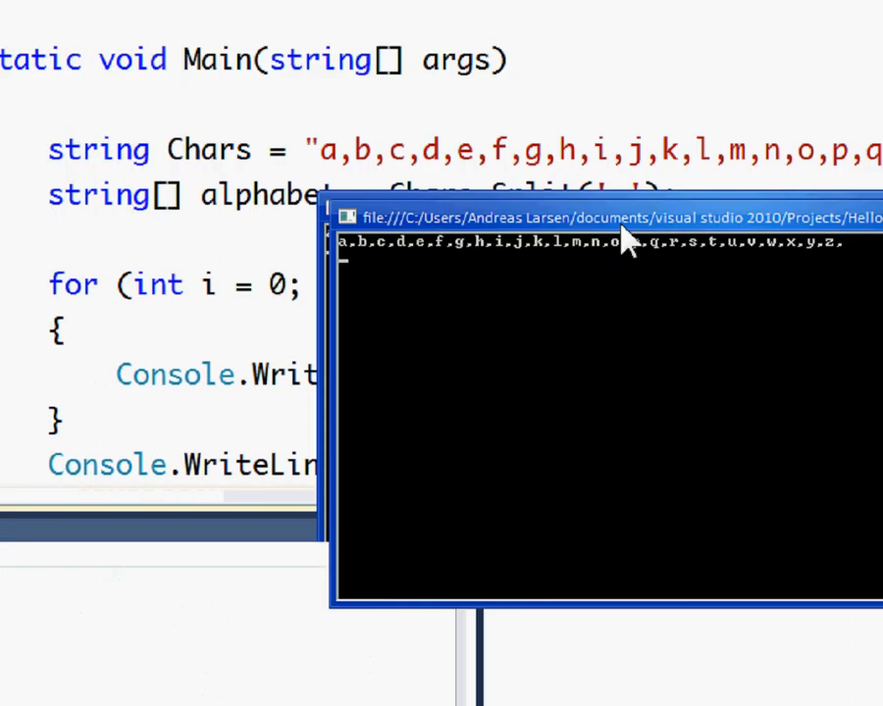
drag(628, 217, 402, 404)
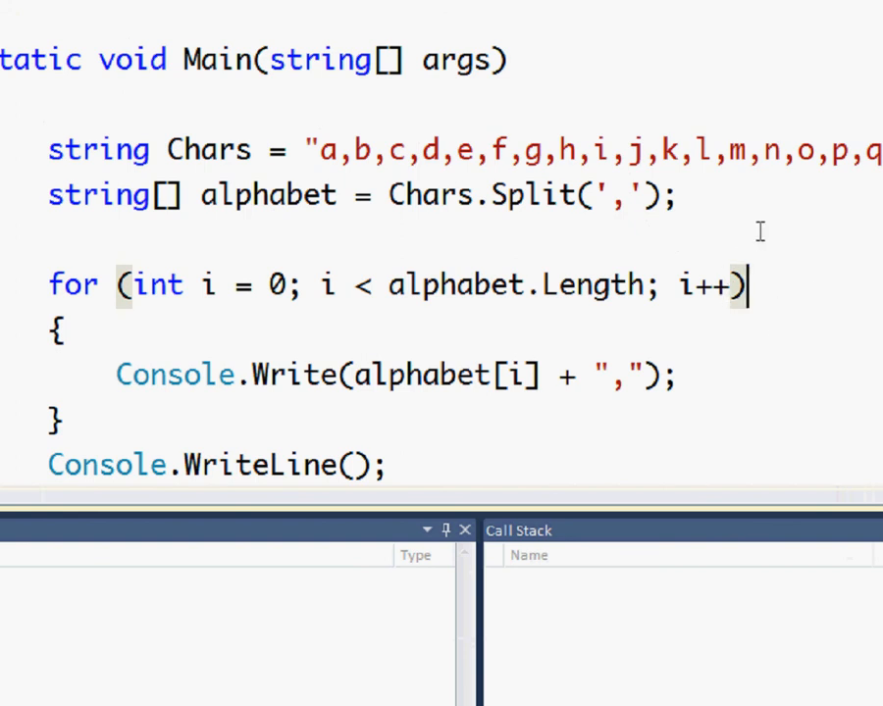
text(Console.Read();)
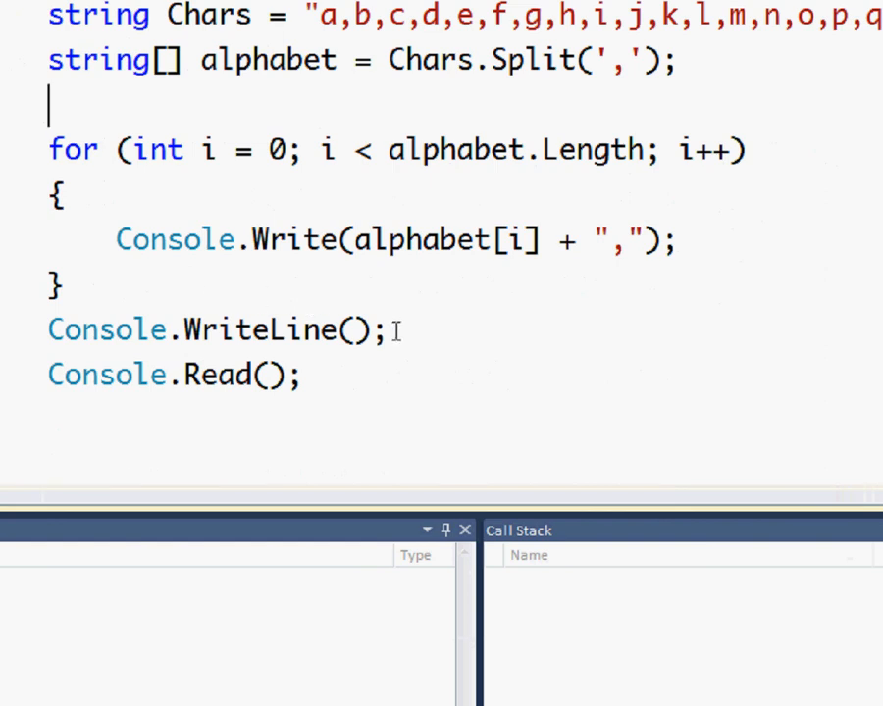
drag(49, 16, 388, 330)
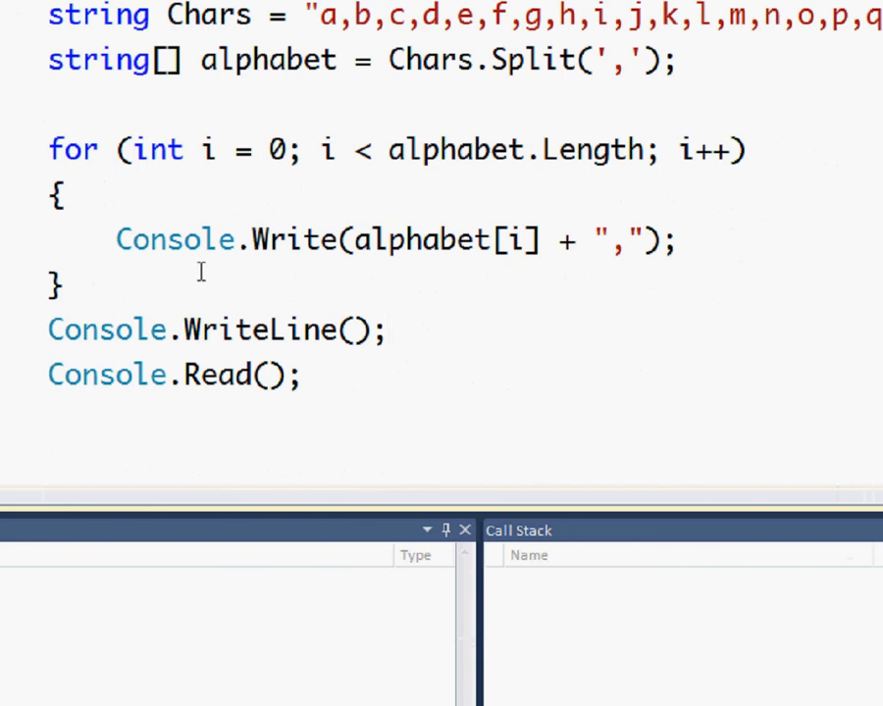
scroll(up, 3)
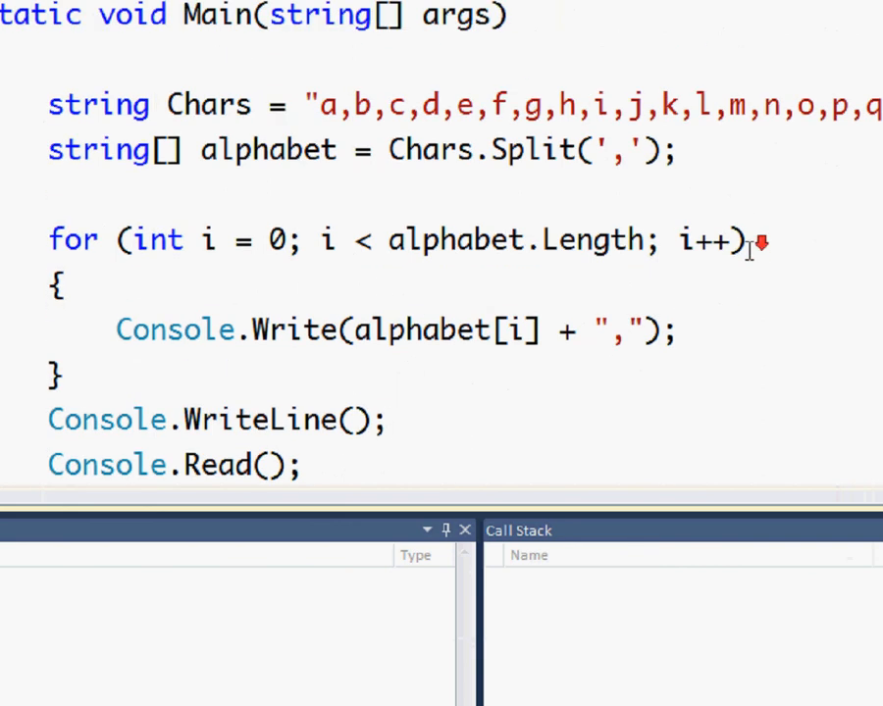